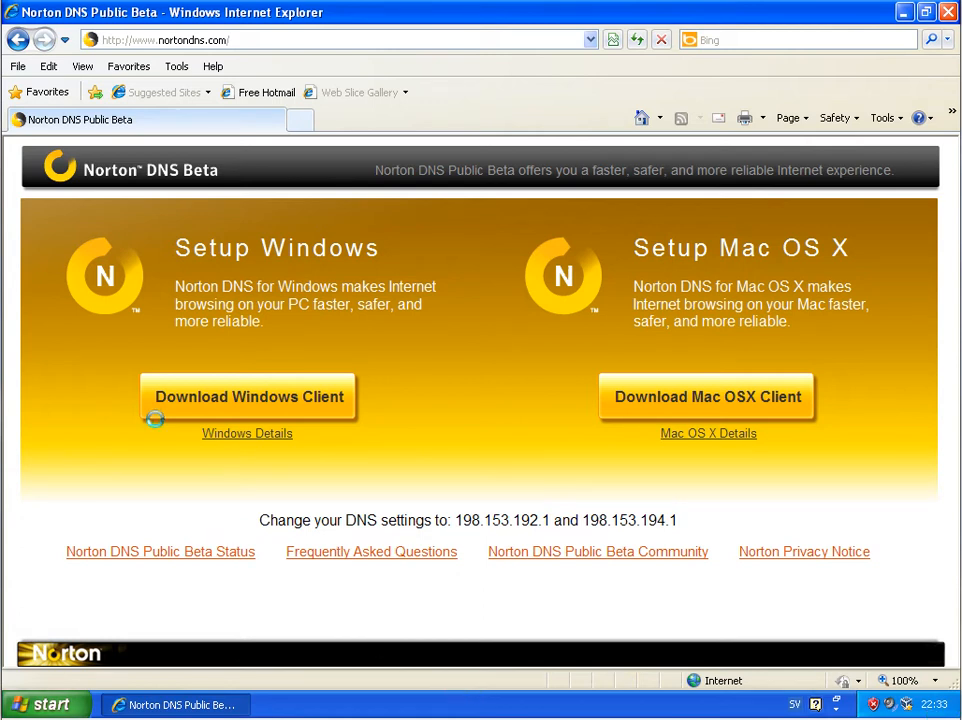
mouse_move(204, 168)
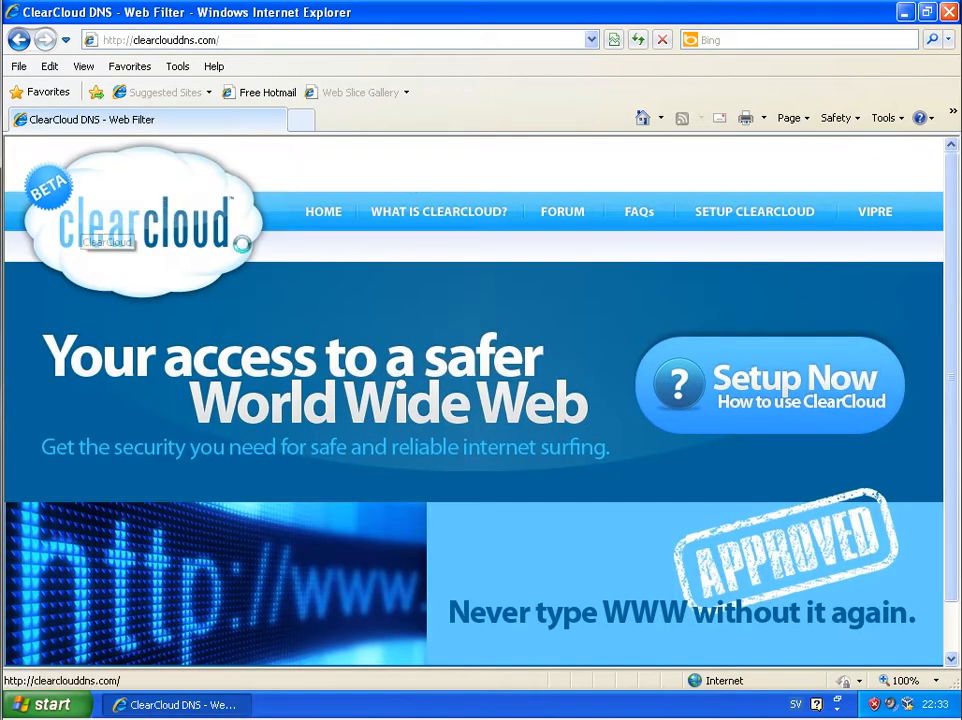
mouse_move(628, 374)
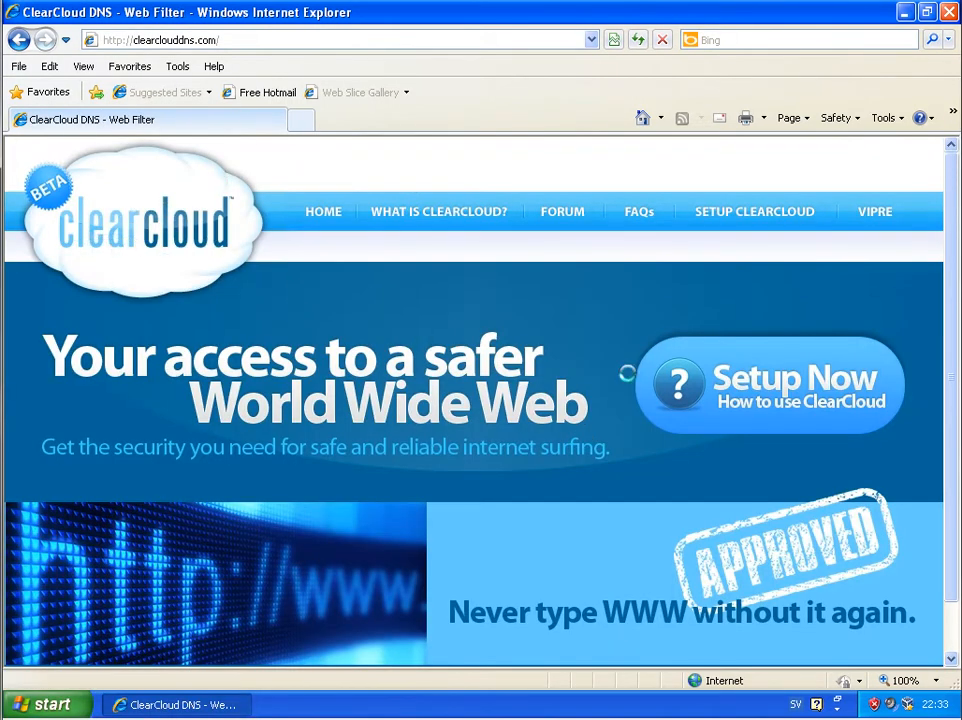
mouse_move(874, 212)
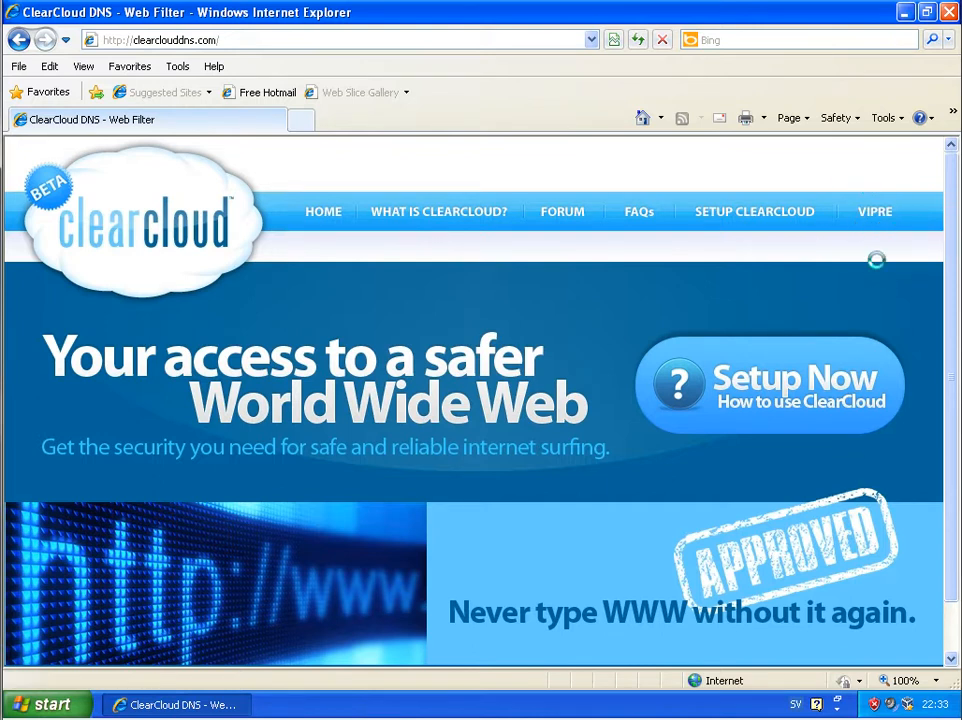
Scroll through the ClearCloud DNS home page and its 'What Is ClearCloud?' description.
scroll("down", 3)
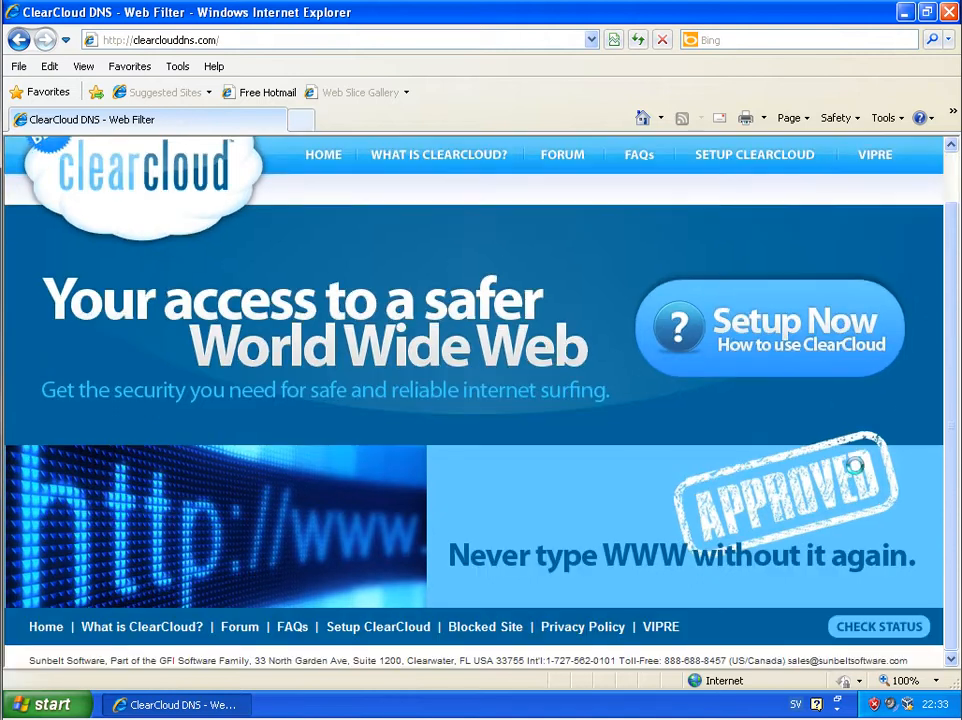
mouse_move(836, 660)
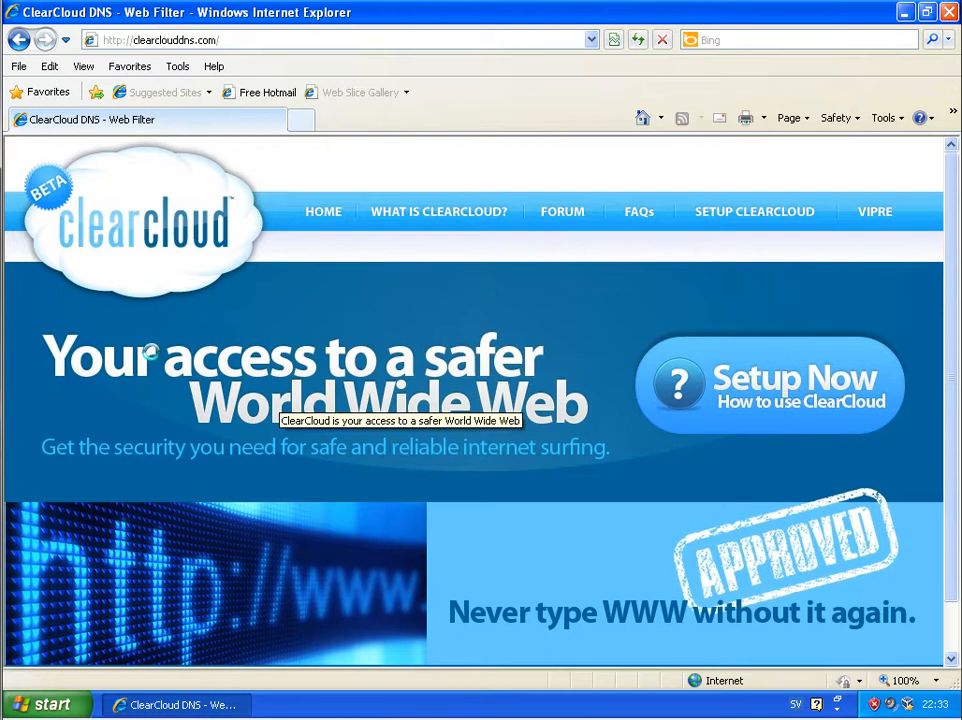
mouse_move(64, 448)
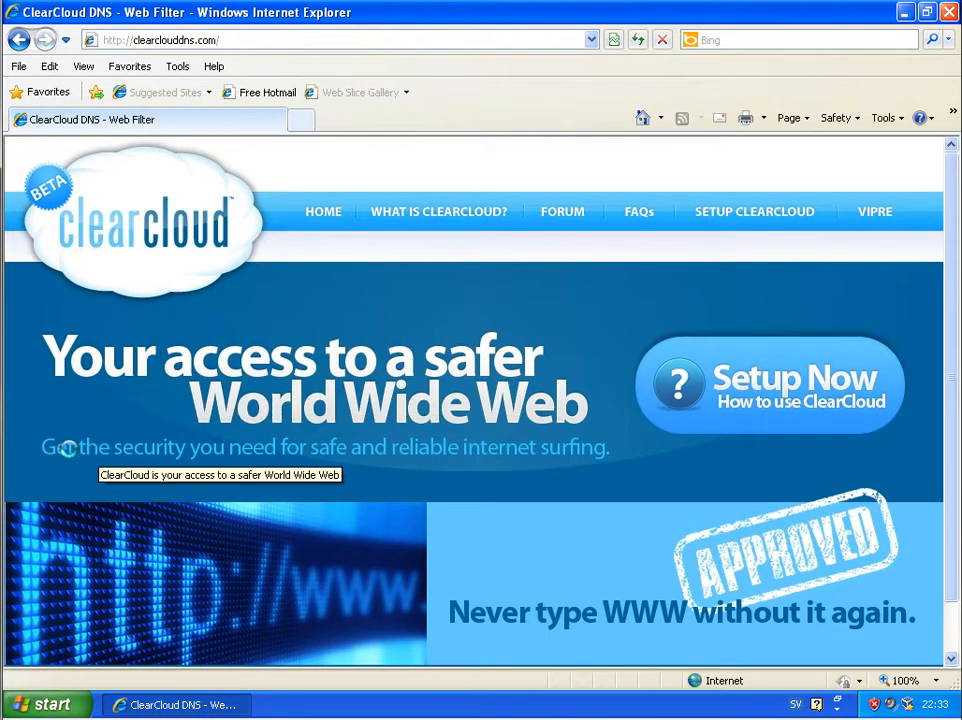
mouse_move(184, 458)
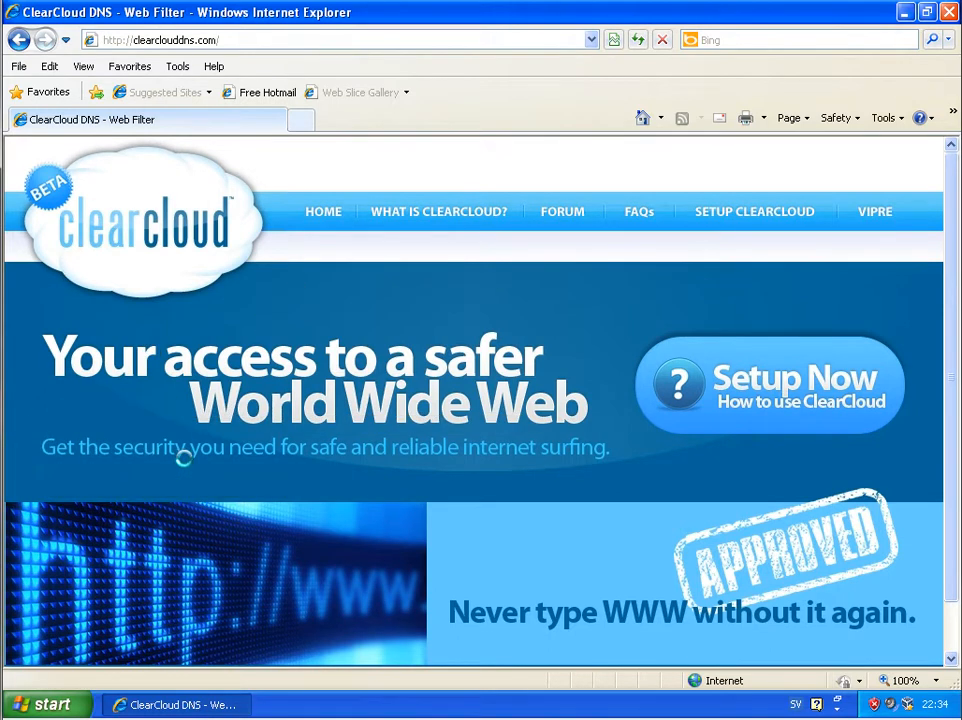
mouse_move(444, 452)
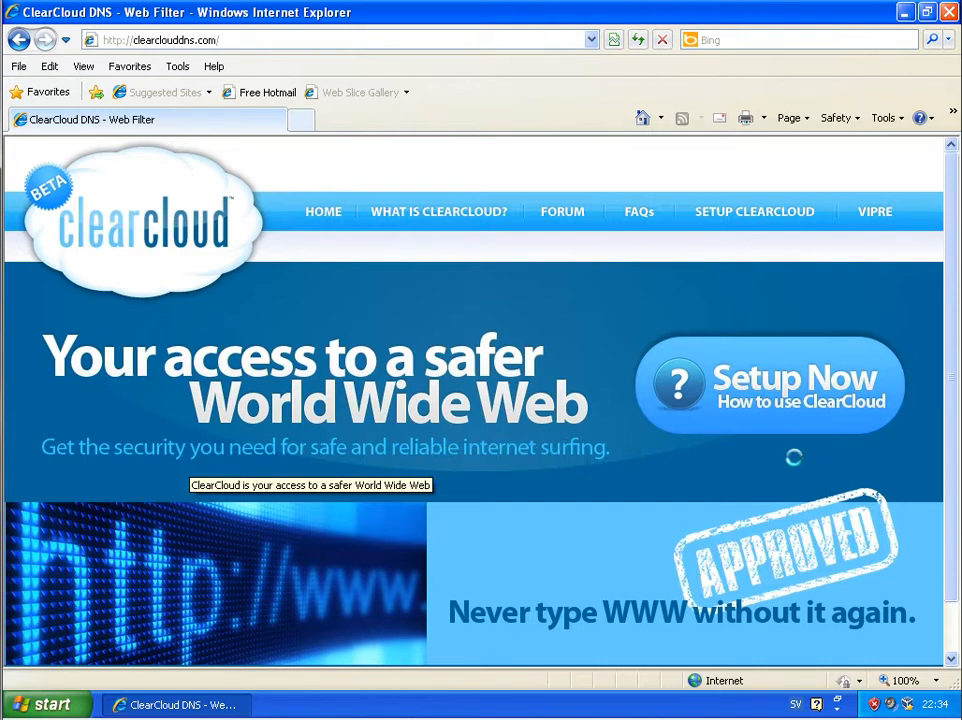
scroll("down", 3)
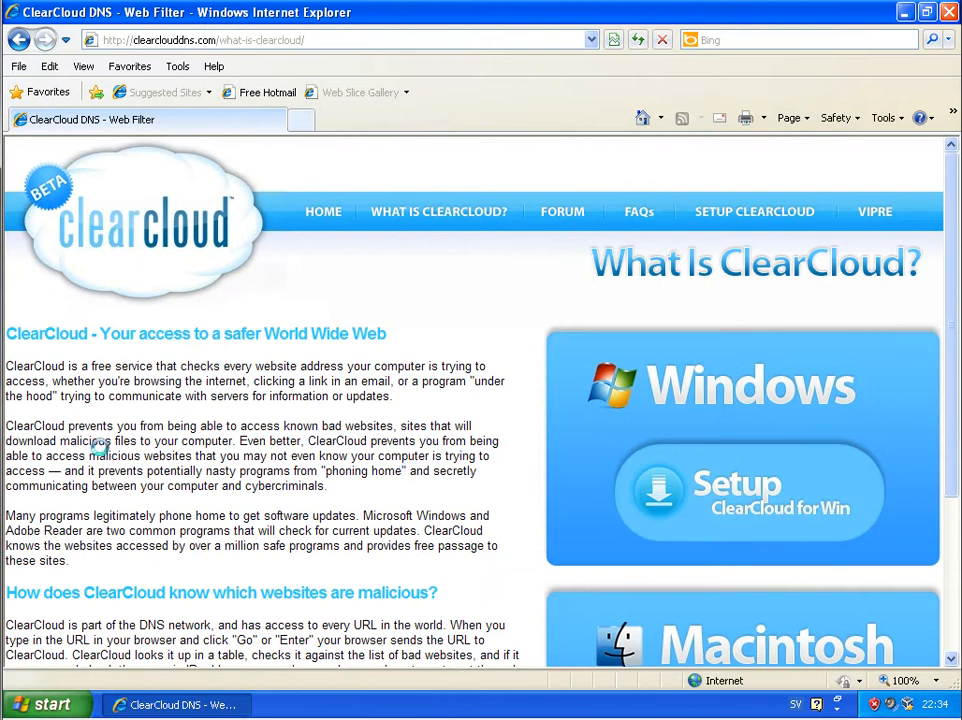
Open ClearCloud's Windows setup page and highlight the XP DNS servers 74.118.212.1 and 74.118.212.2.
scroll("down", 3)
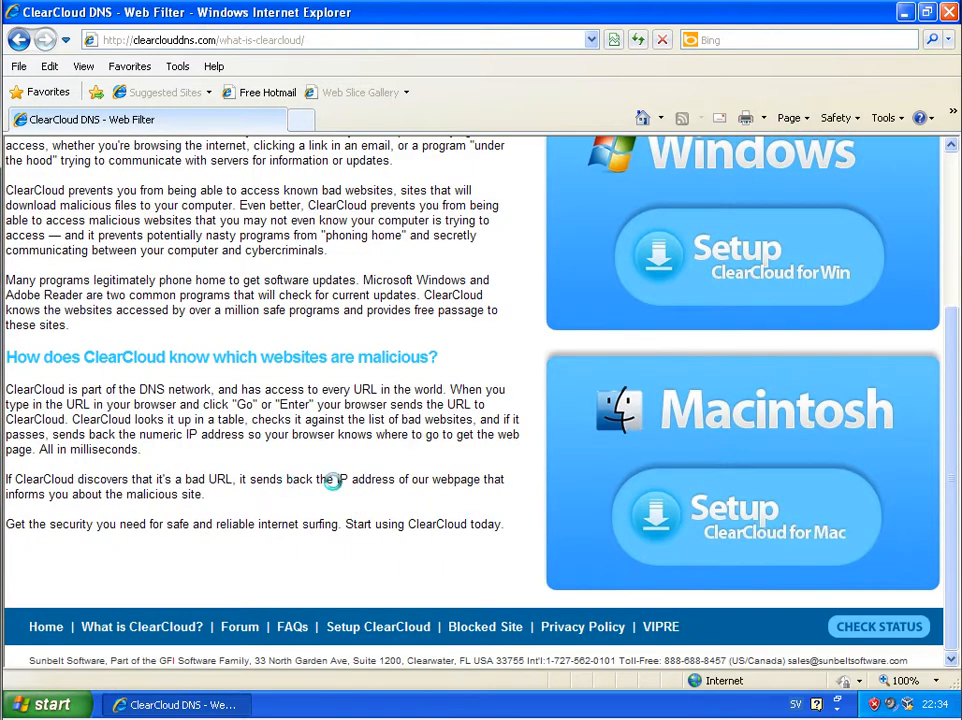
scroll("up", 3)
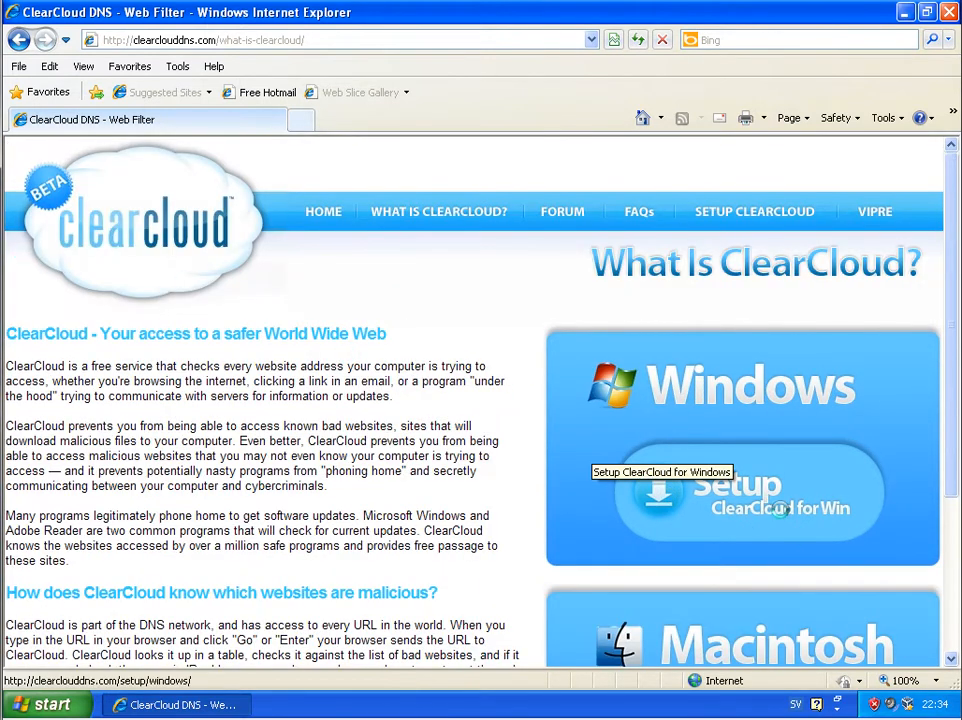
left_click(742, 496)
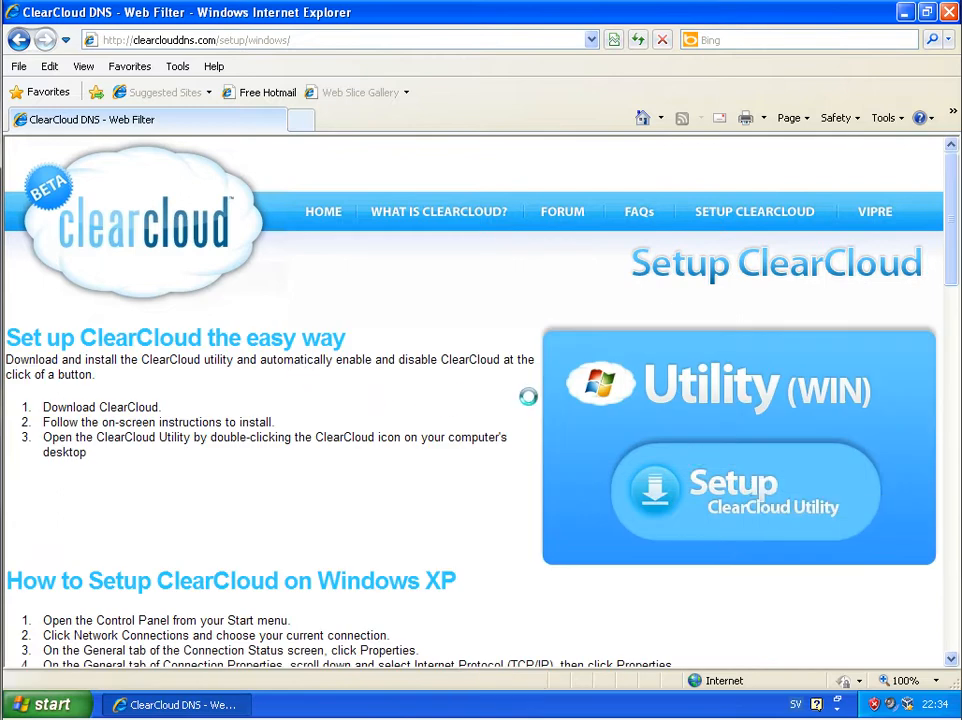
scroll("down", 3)
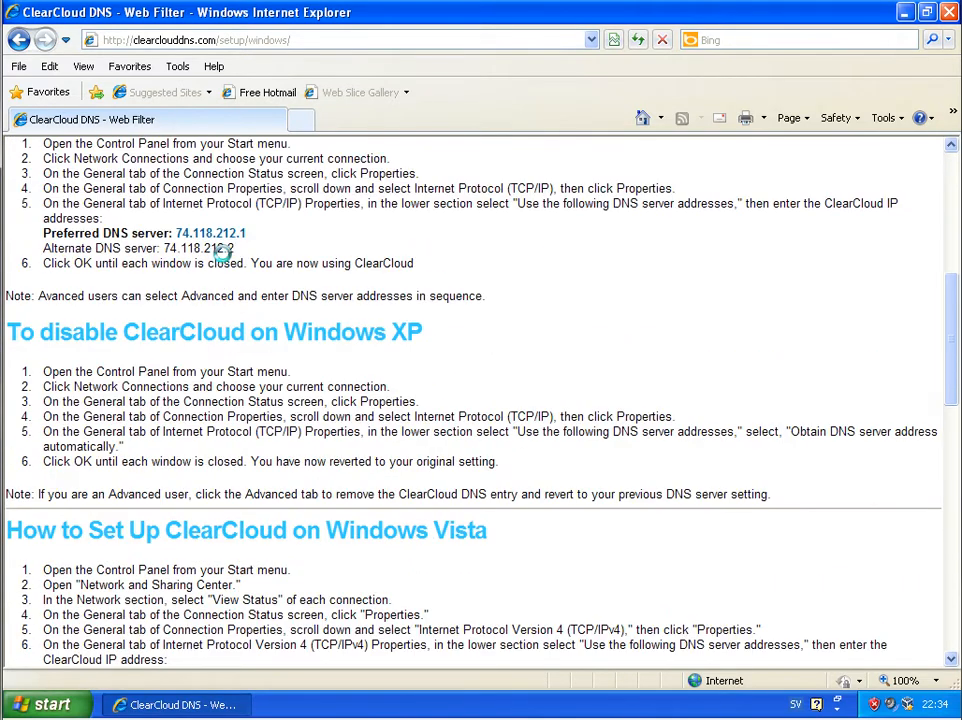
left_click_drag(44, 232, 250, 248)
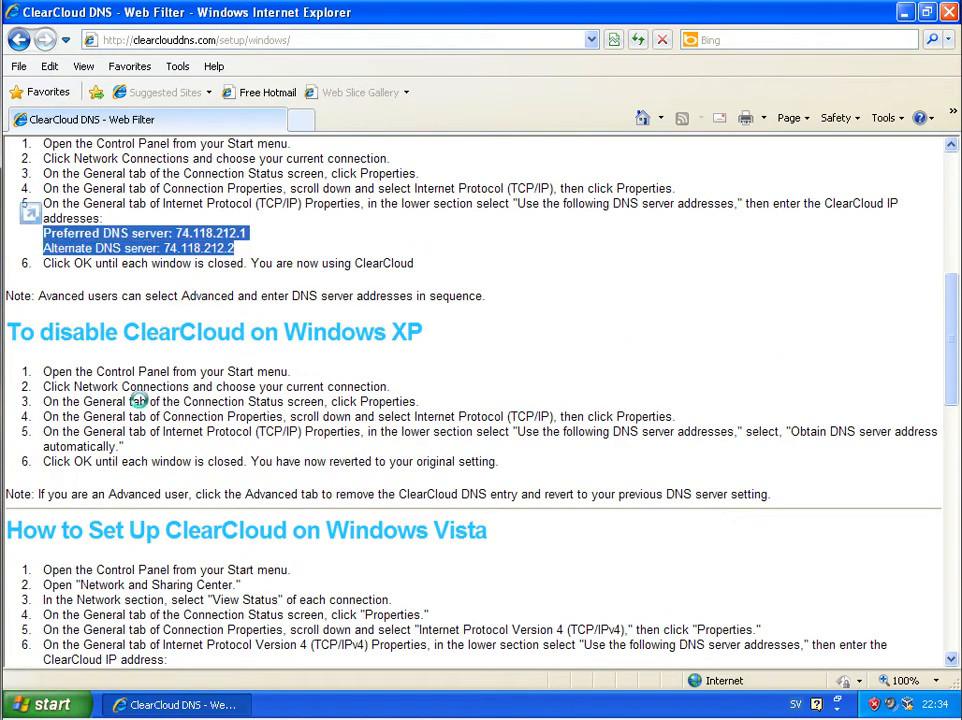
left_click(42, 704)
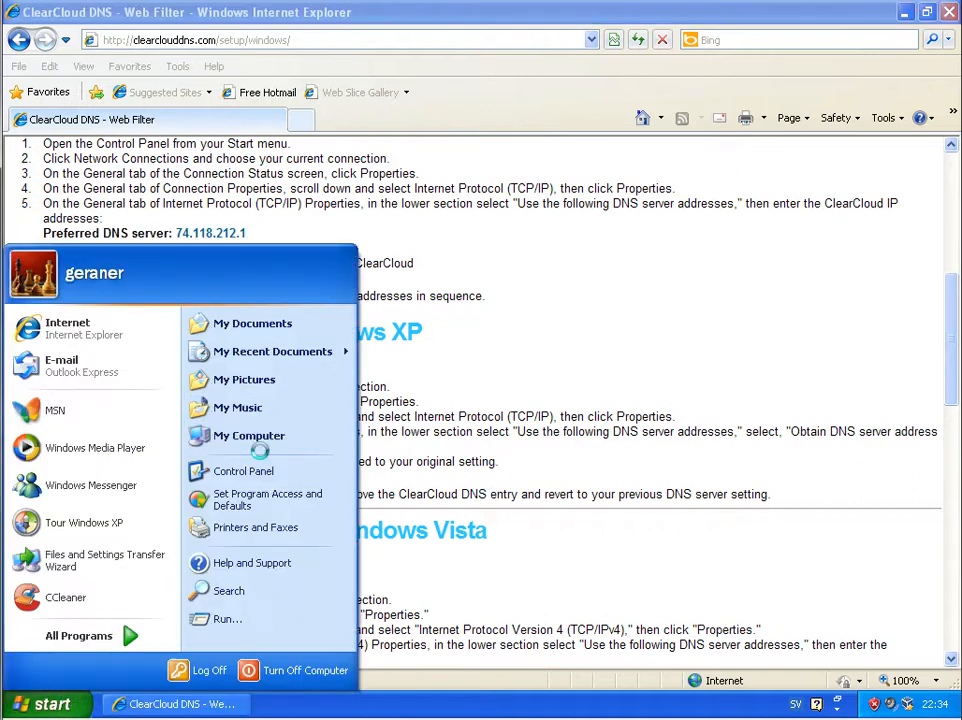
Set the Local Area Connection's TCP/IP DNS servers to 74.118.212.1 and 74.118.212.2 via Control Panel.
left_click(244, 472)
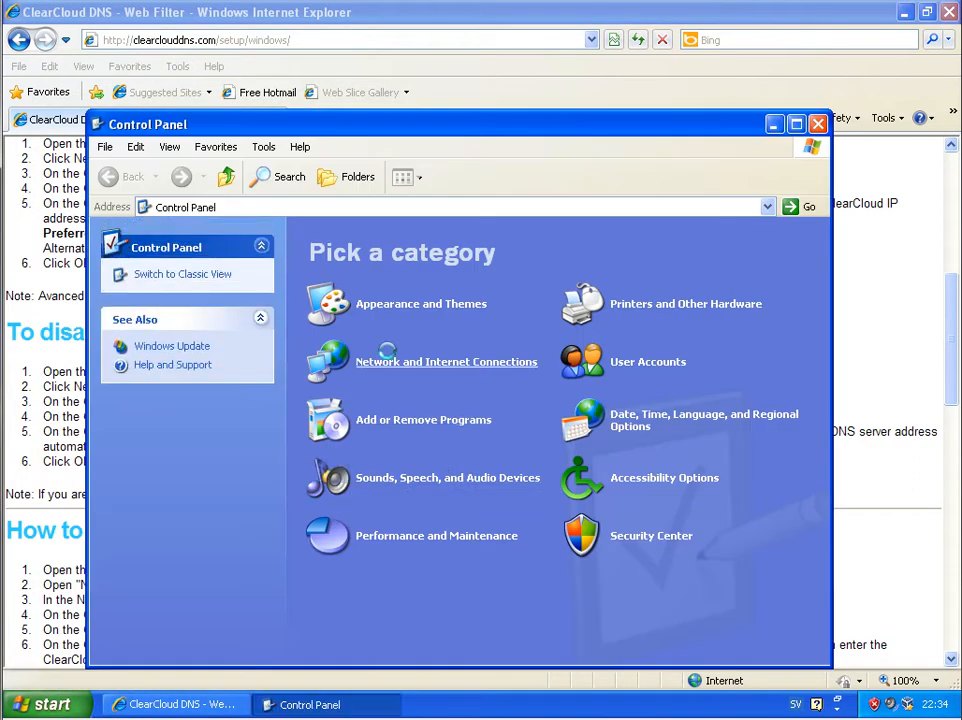
left_click(446, 360)
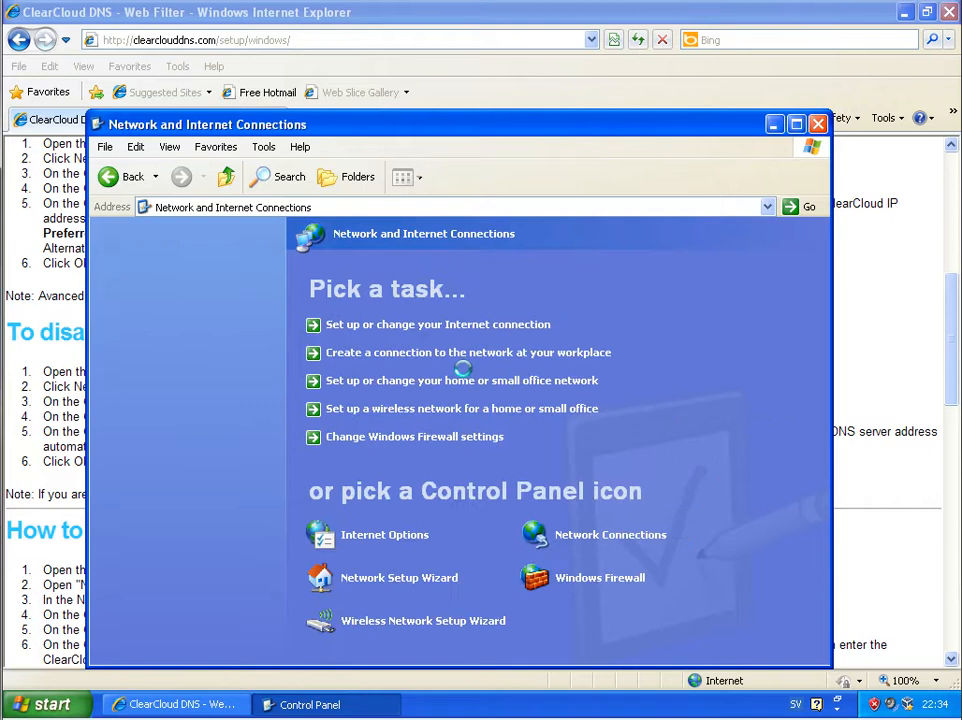
left_click(610, 534)
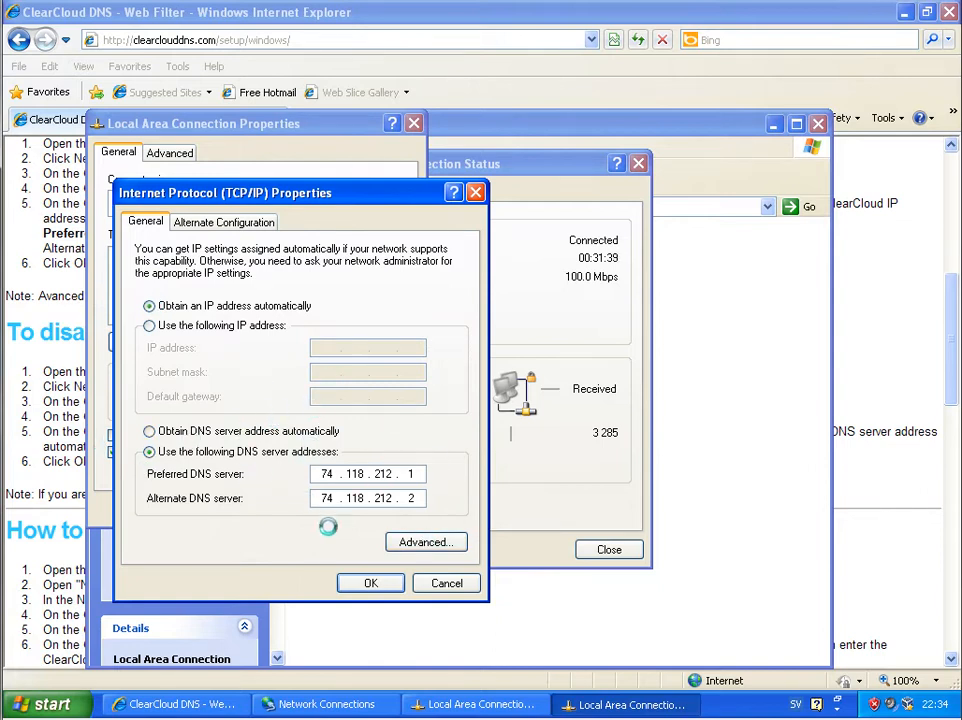
left_click(370, 584)
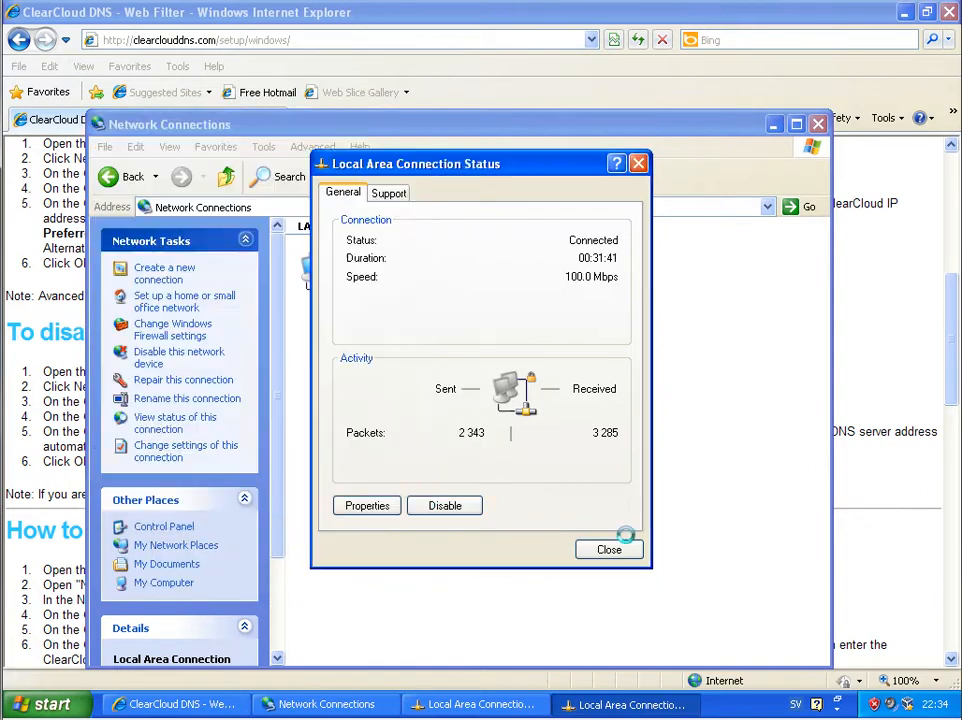
left_click(608, 548)
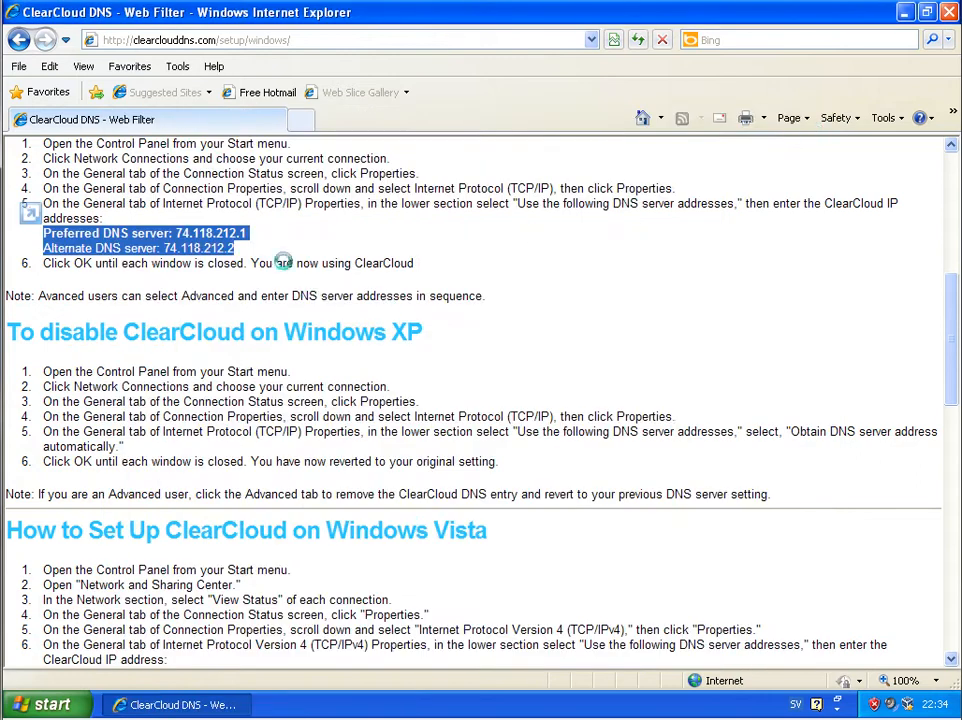
Launch Internet Explorer from the desktop shortcut on the other virtual machine.
scroll("up", 3)
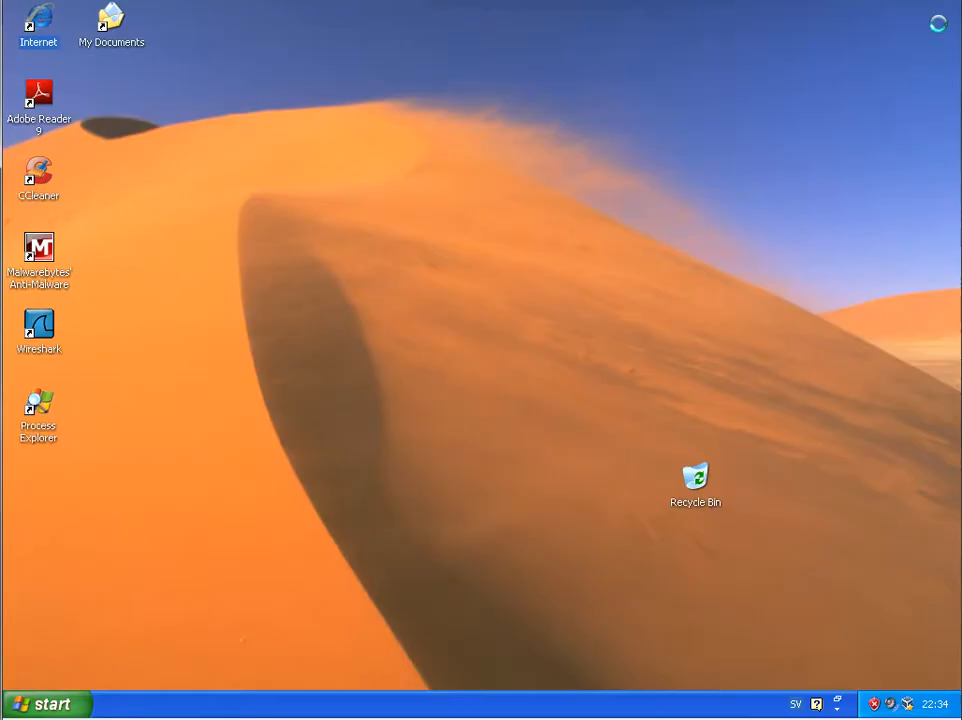
double_click(38, 24)
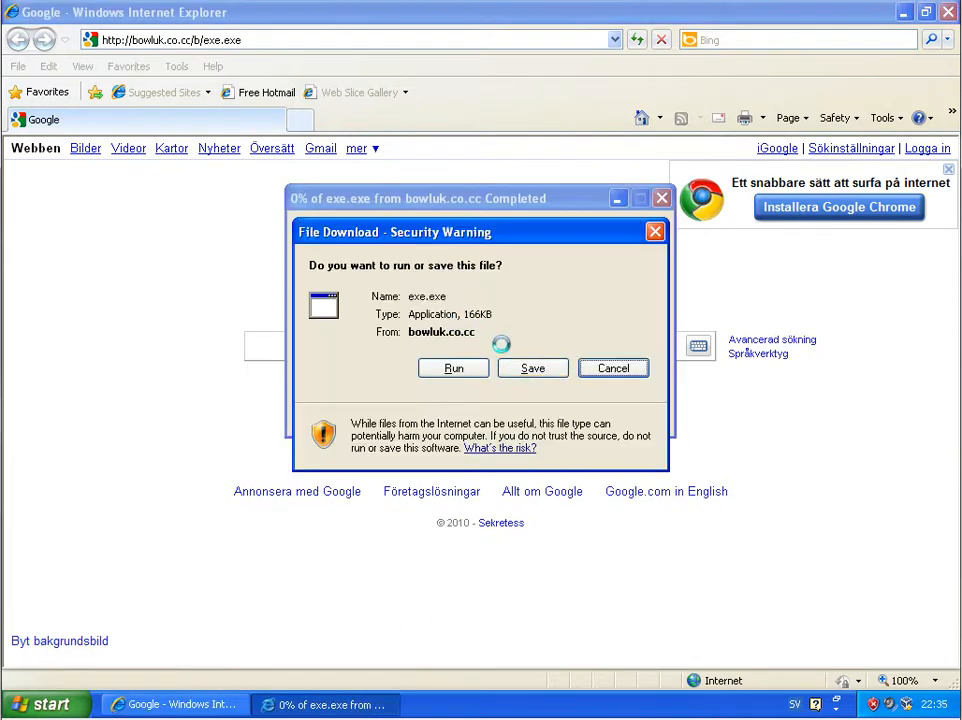
Bypass the unsafe-download warning so exe.exe from bowtuk.co.cc finishes downloading.
left_click(452, 368)
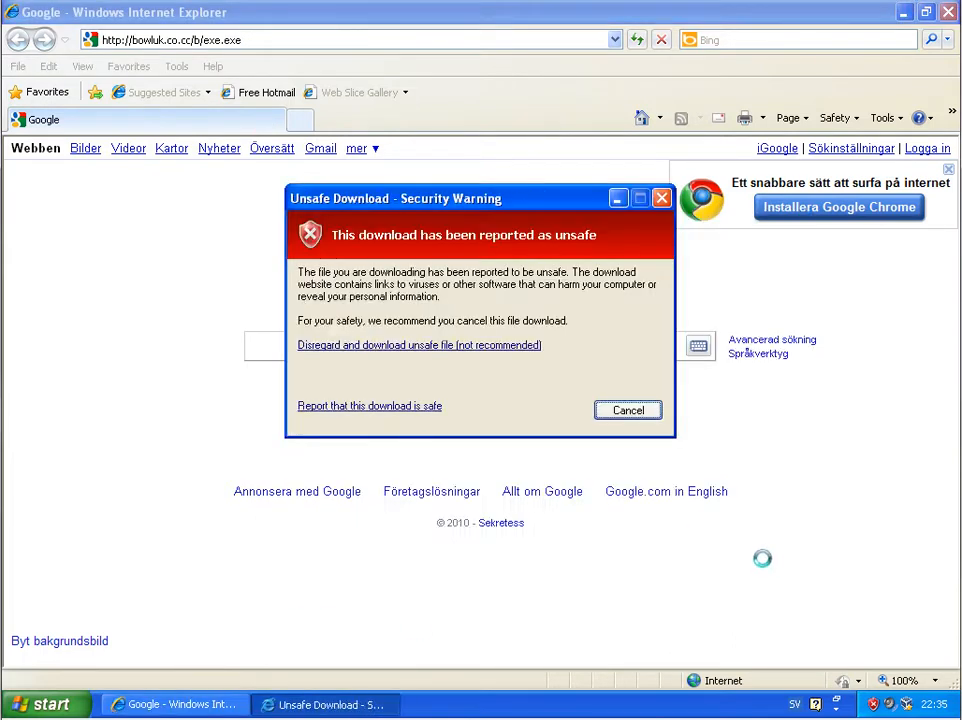
left_click(418, 344)
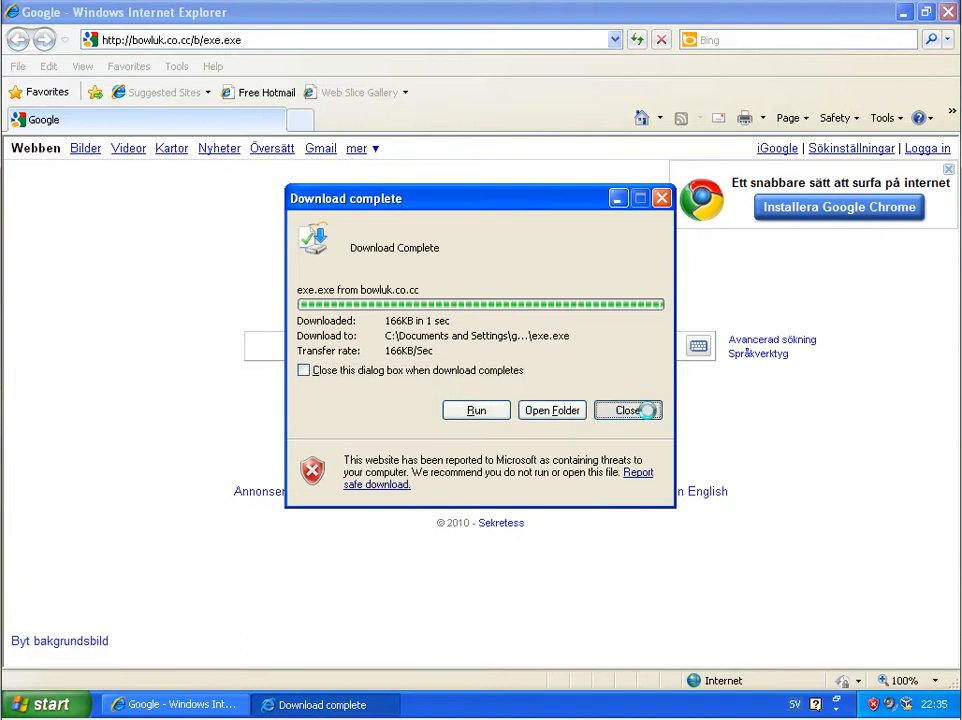
left_click(628, 410)
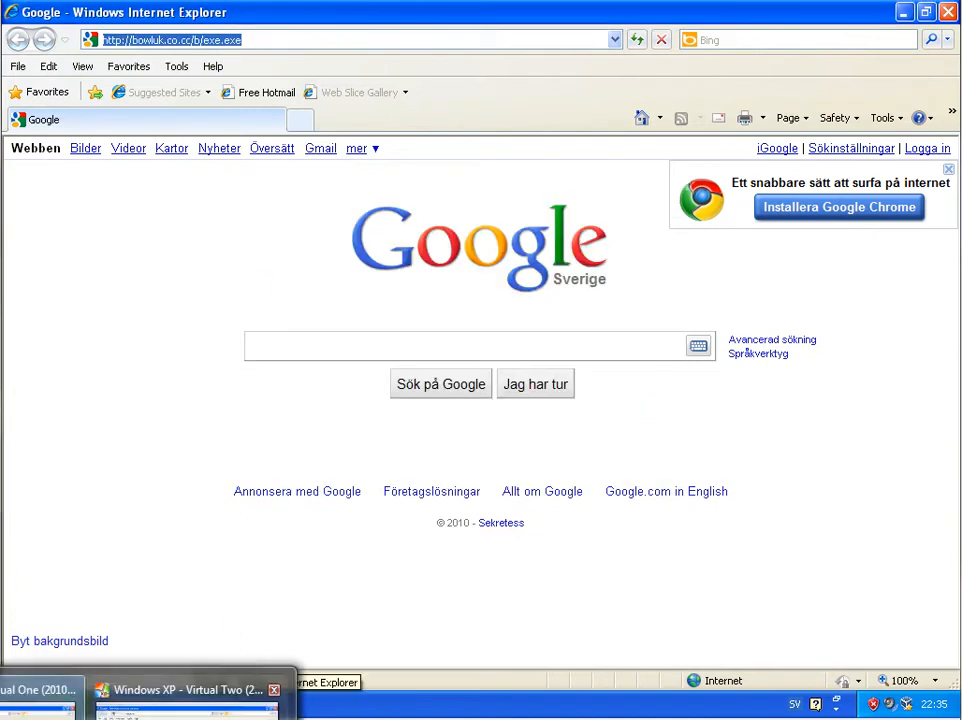
Load the malicious test link and review ClearCloud's 'Blocked By ClearCloud' page.
right_click(150, 40)
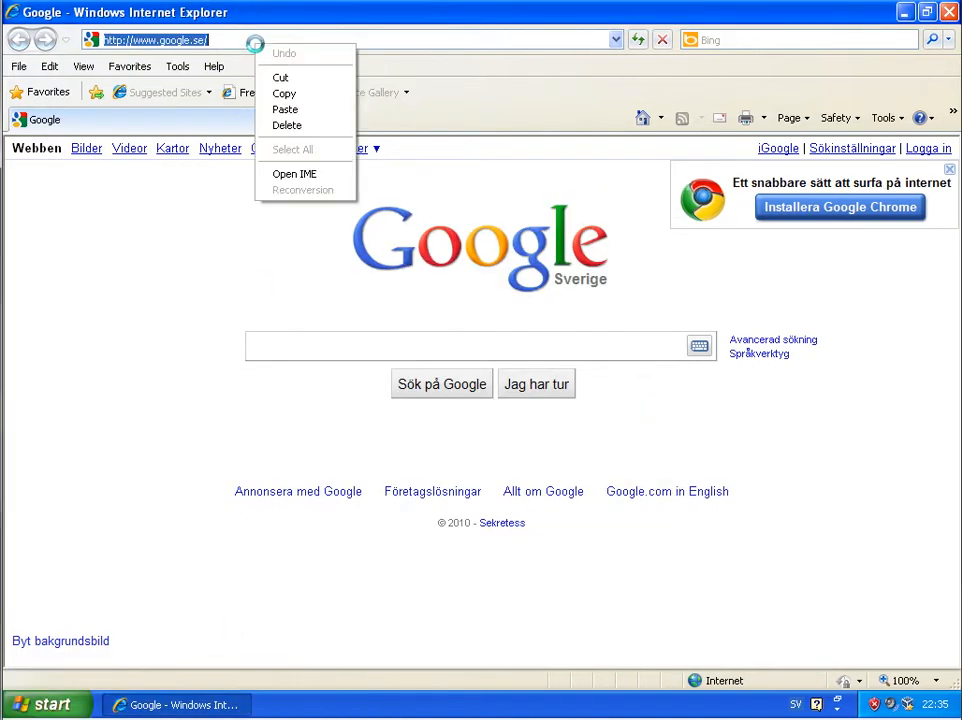
left_click(284, 108)
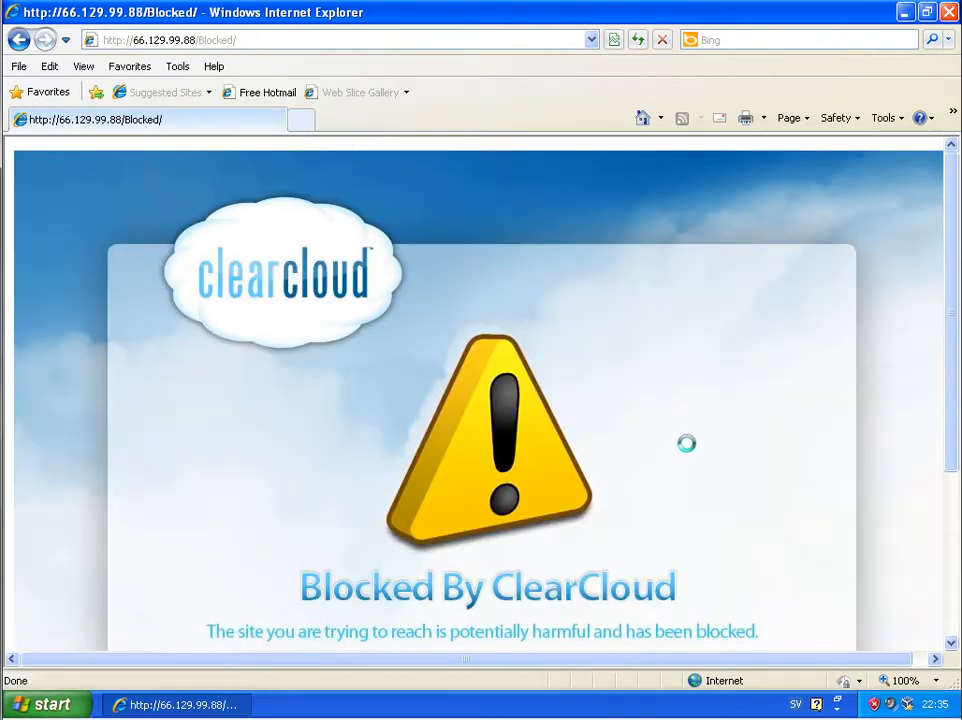
scroll("down", 3)
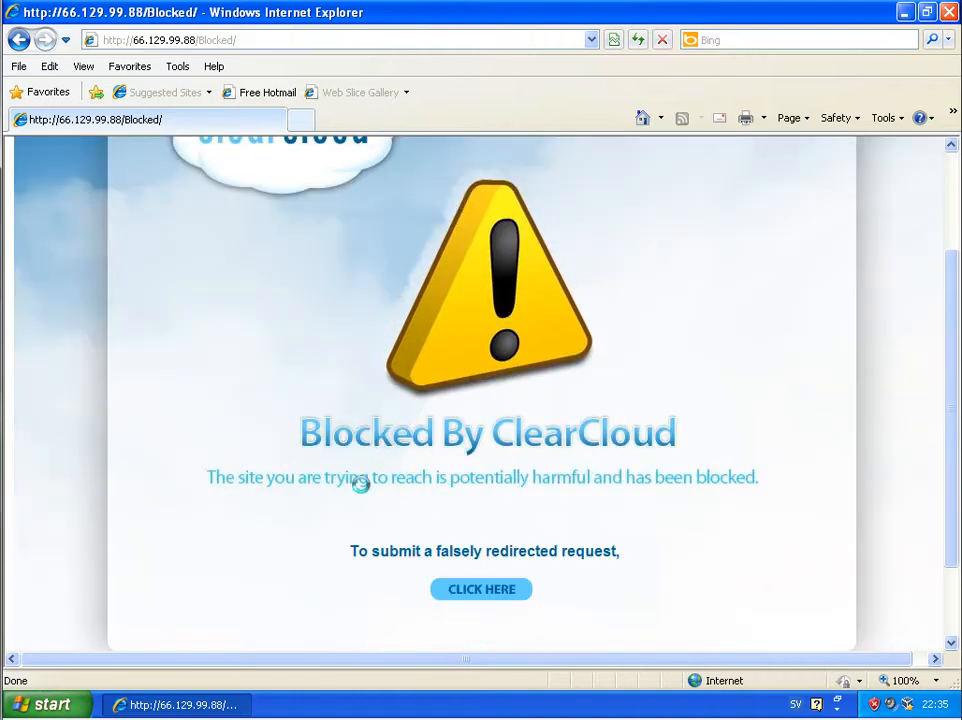
scroll("up", 3)
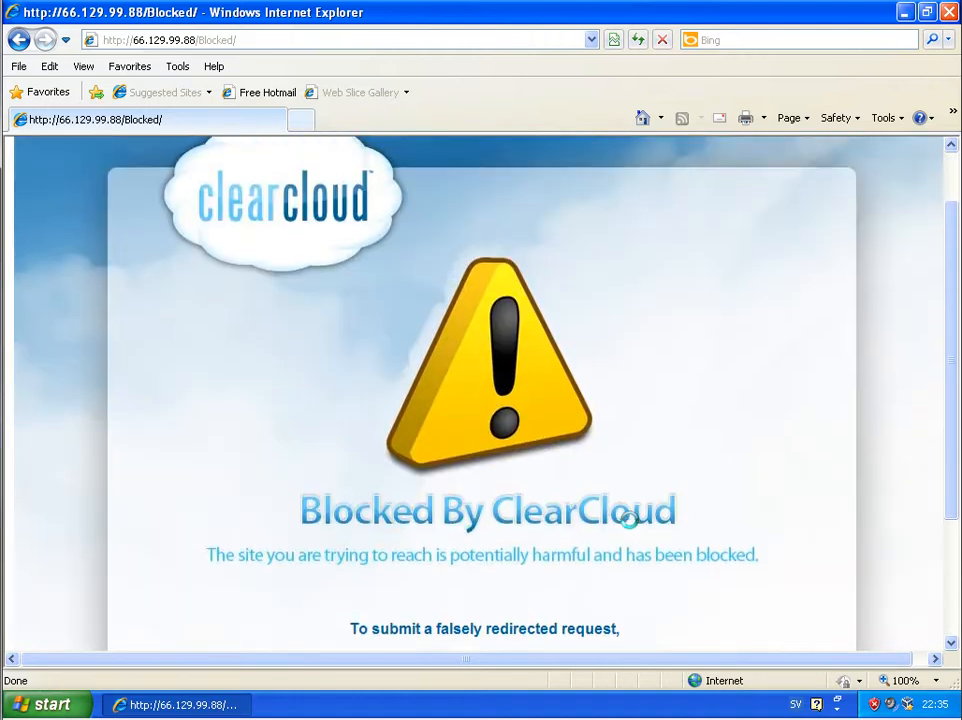
scroll("up", 3)
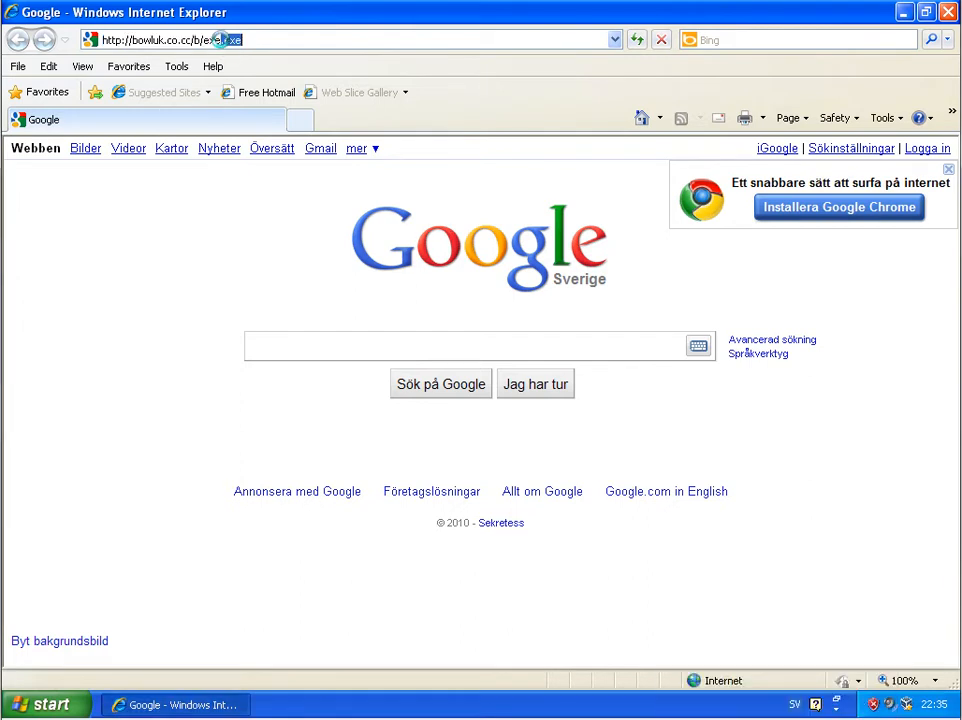
Paste the malicious URL so Norton DNS shows its Malicious Web Site Blocked page.
right_click(200, 40)
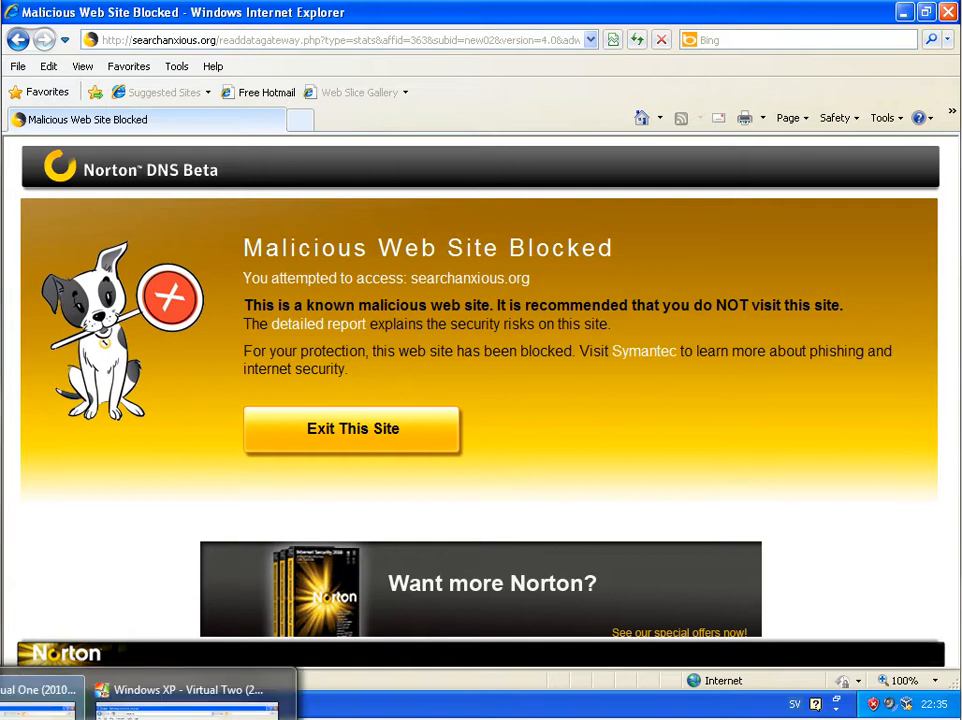
left_click(352, 428)
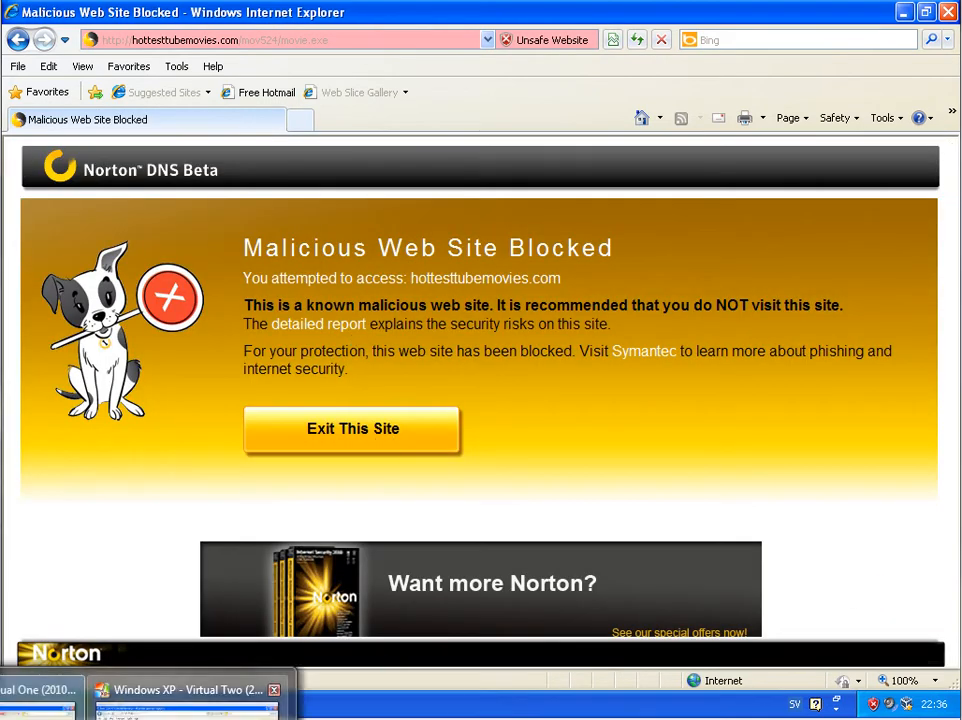
Disregard the SmartScreen warning for hottesttubemovies.com and view ClearCloud's and Norton's block pages.
right_click(170, 40)
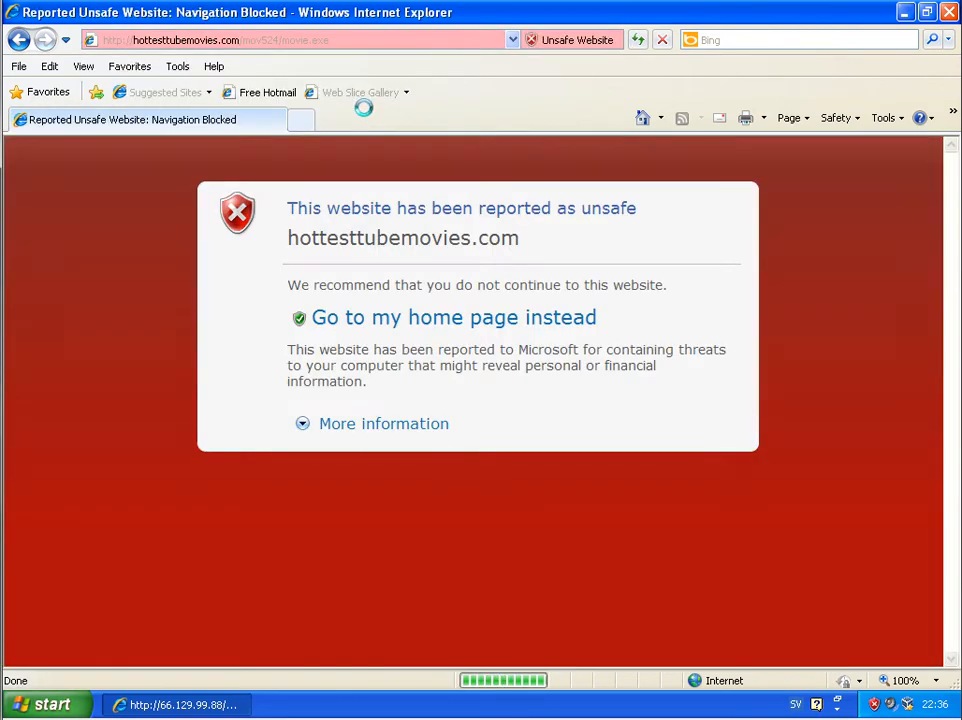
left_click(384, 424)
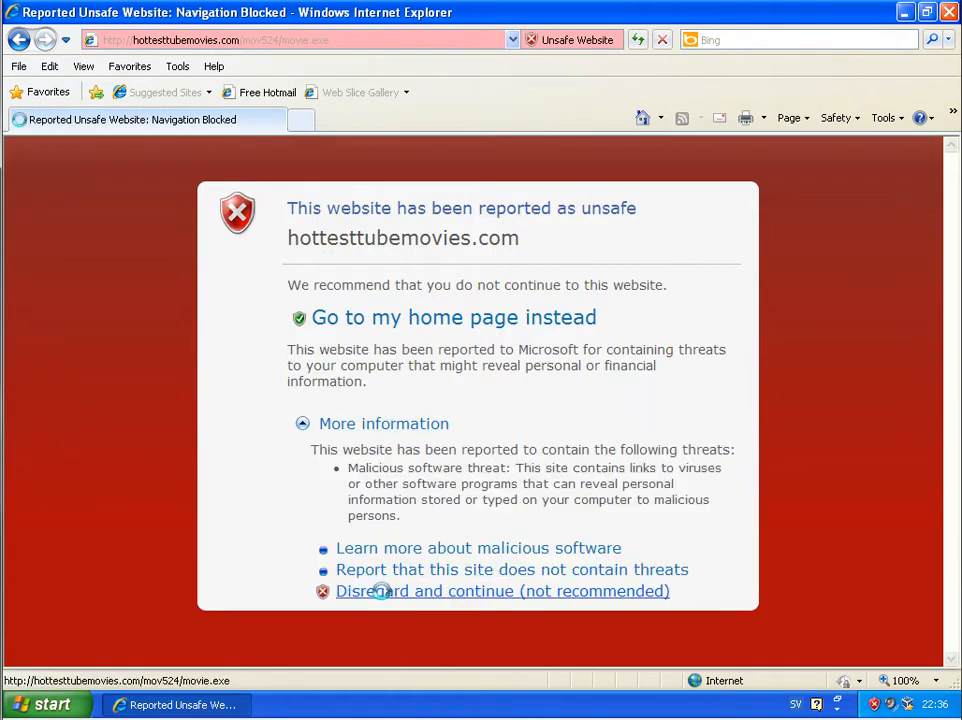
left_click(502, 592)
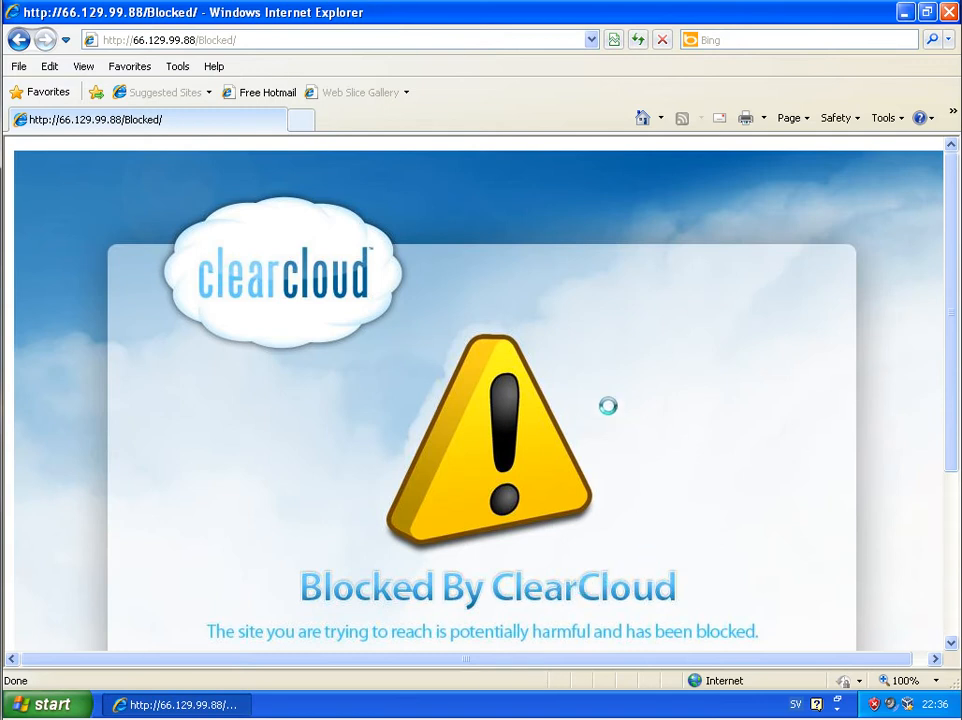
scroll("down", 3)
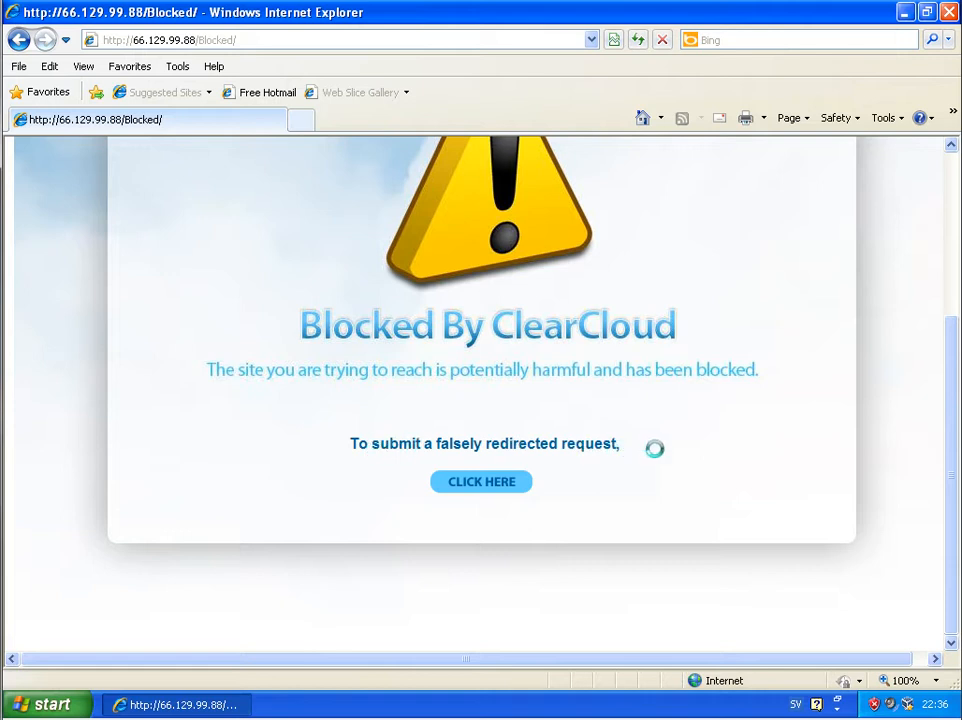
scroll("up", 3)
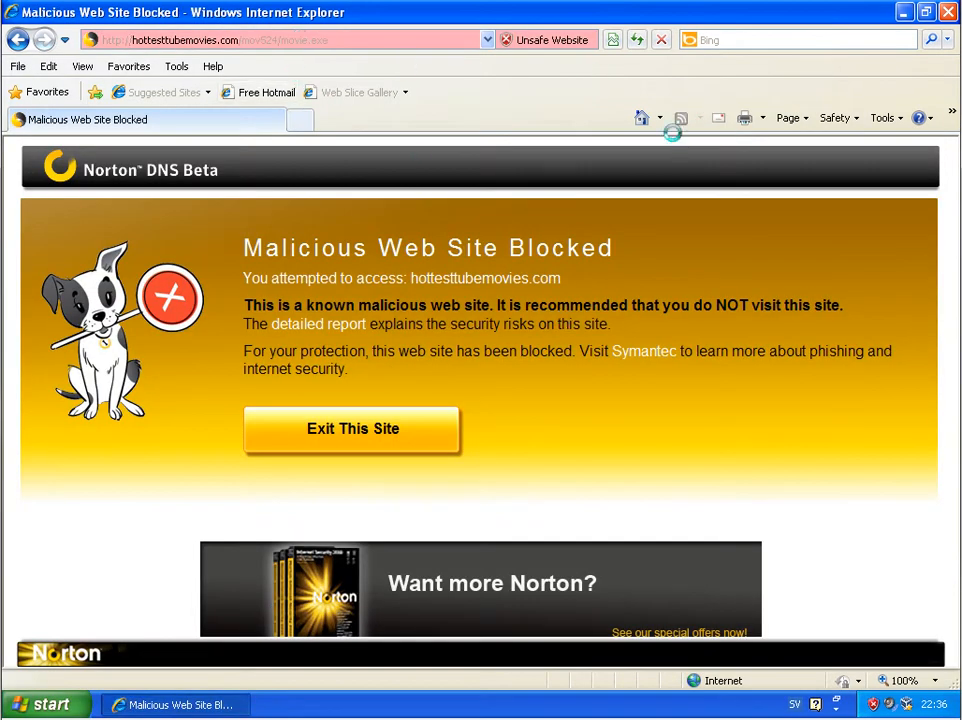
left_click(352, 428)
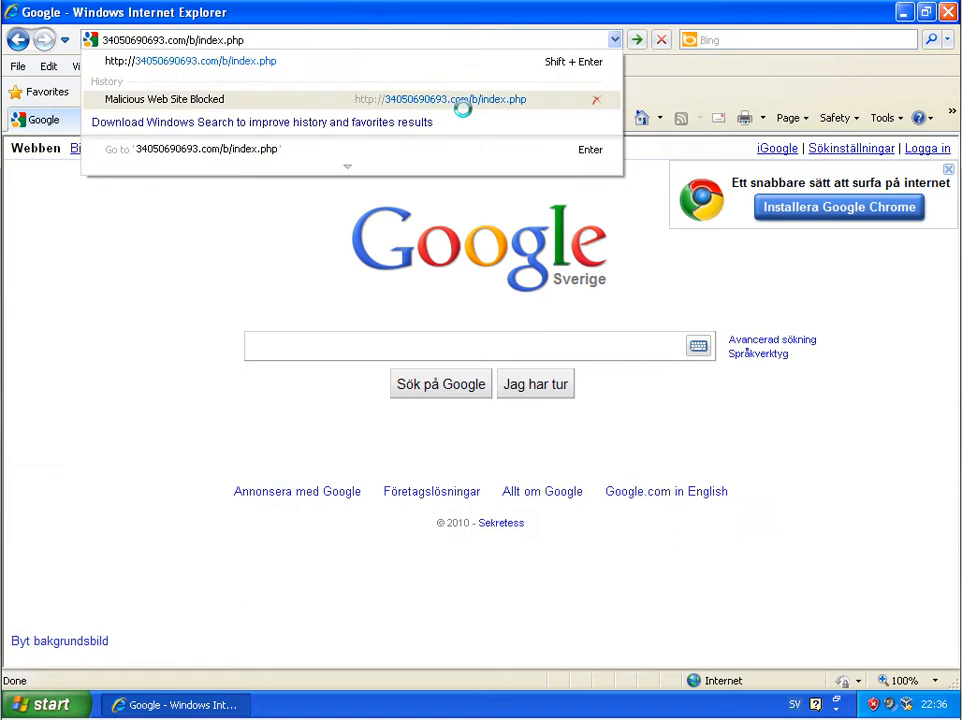
Navigate to dnvcssadljkf.com/s10/exe.exe from the address bar.
left_click(440, 100)
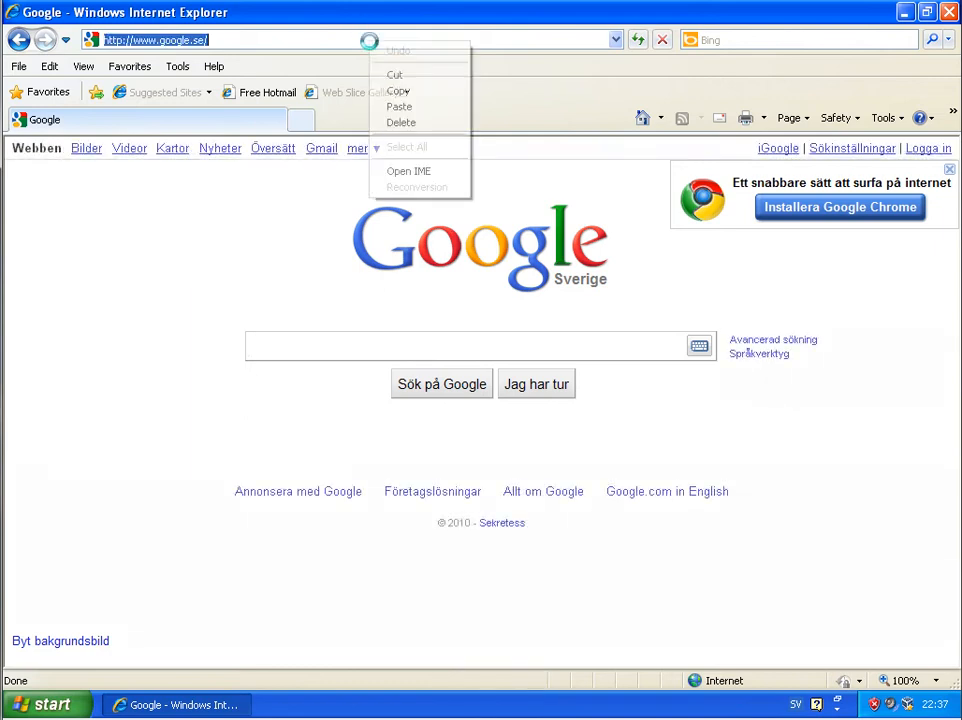
left_click(400, 106)
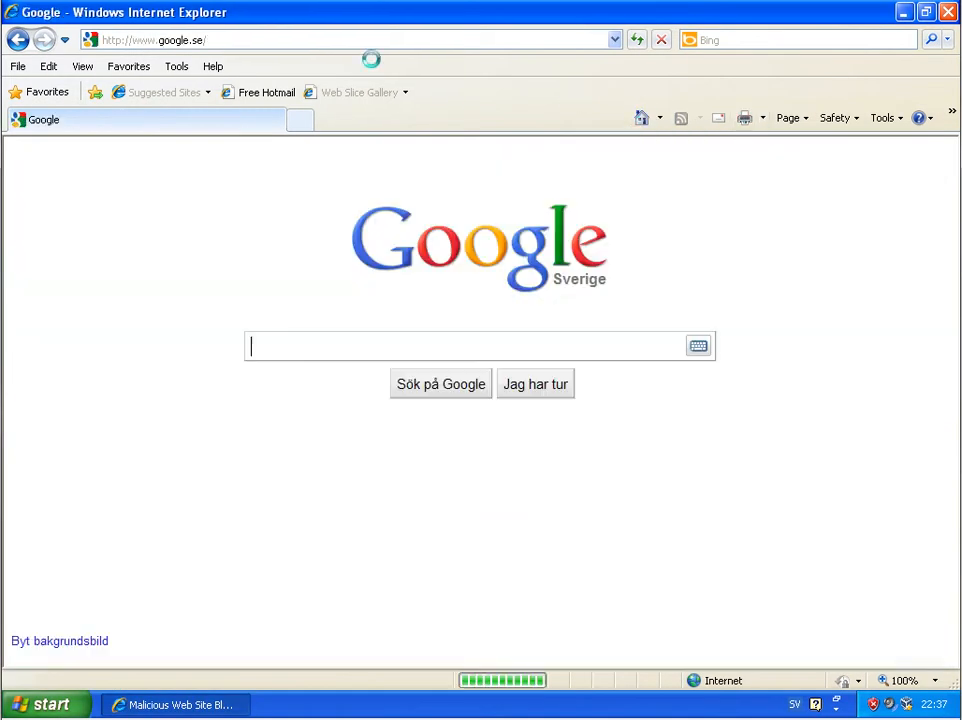
type("dnvcssadljkf.com/s10/exe.exe")
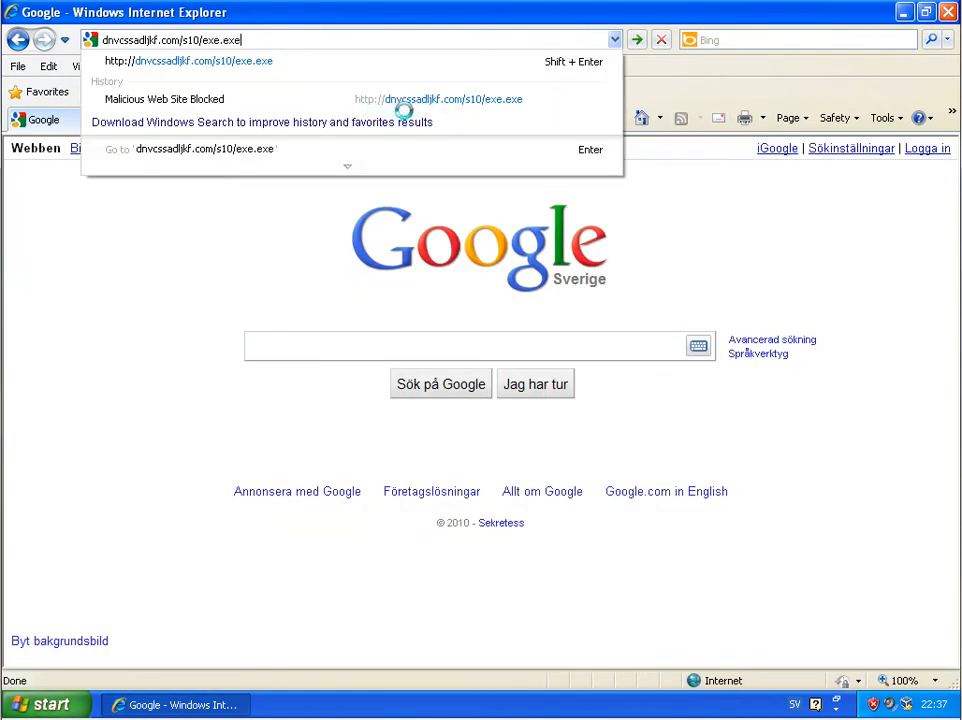
key("Return")
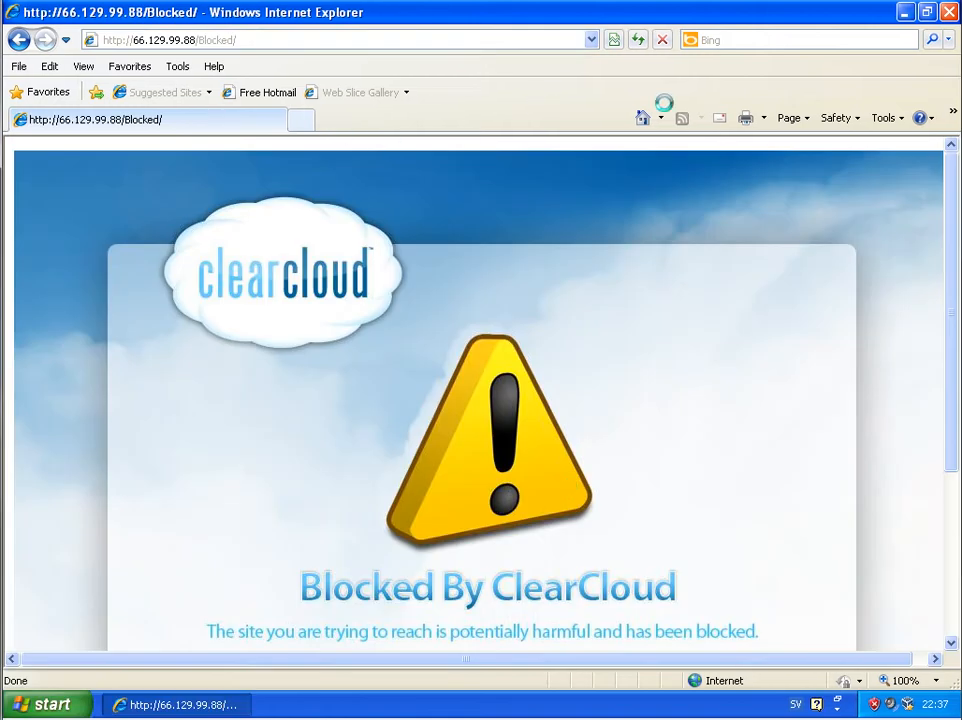
Disregard the SmartScreen unsafe-site warning and view ClearCloud's block page for dnvcssadljkf.com.
right_click(150, 40)
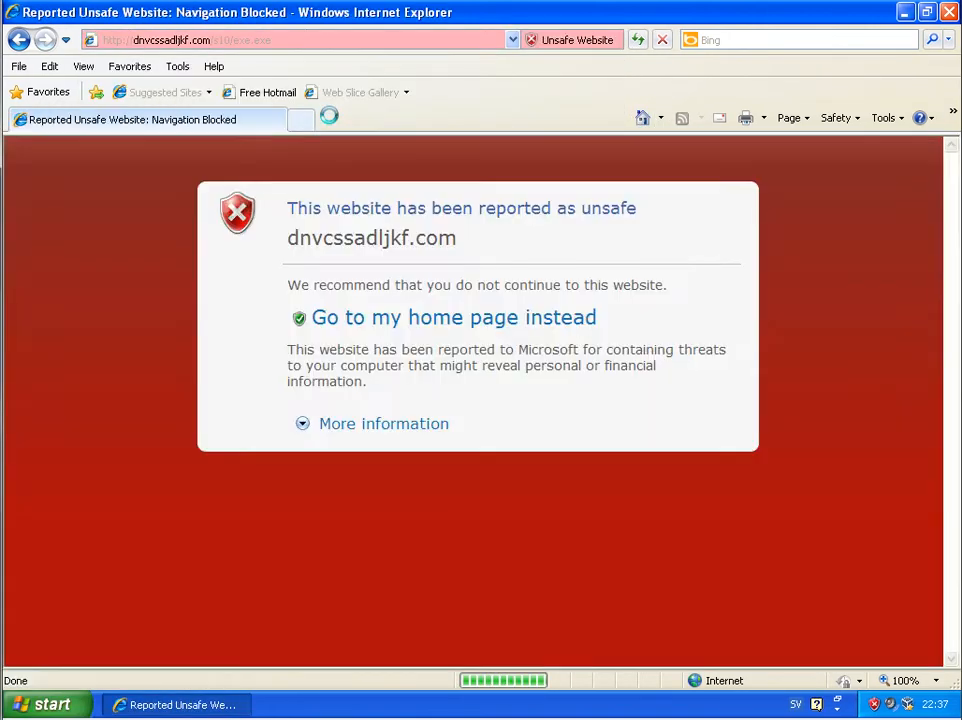
left_click(384, 424)
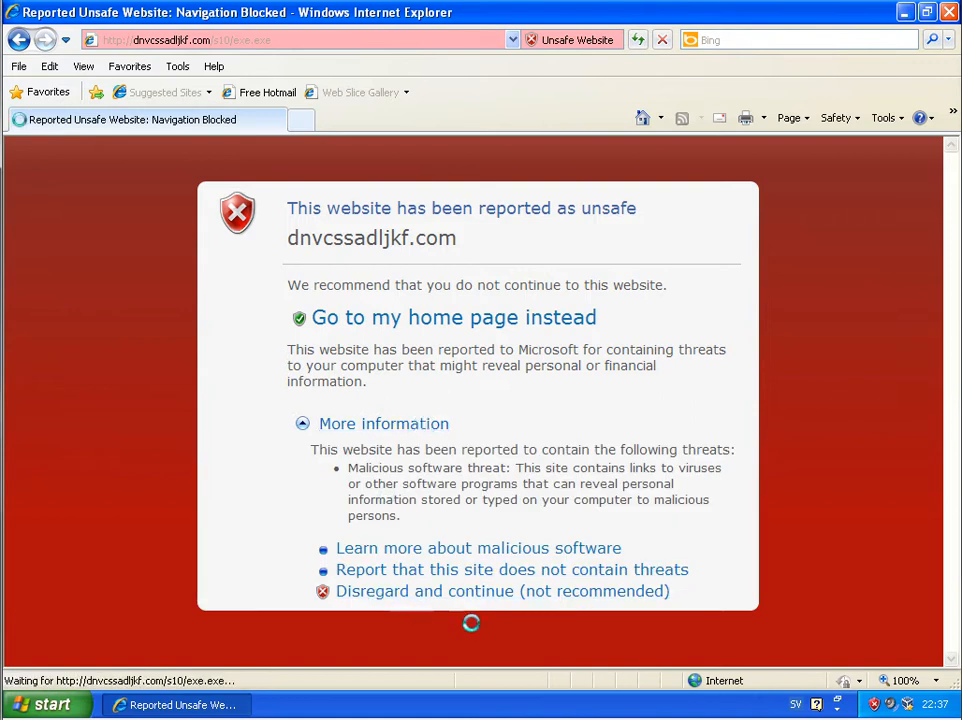
left_click(502, 592)
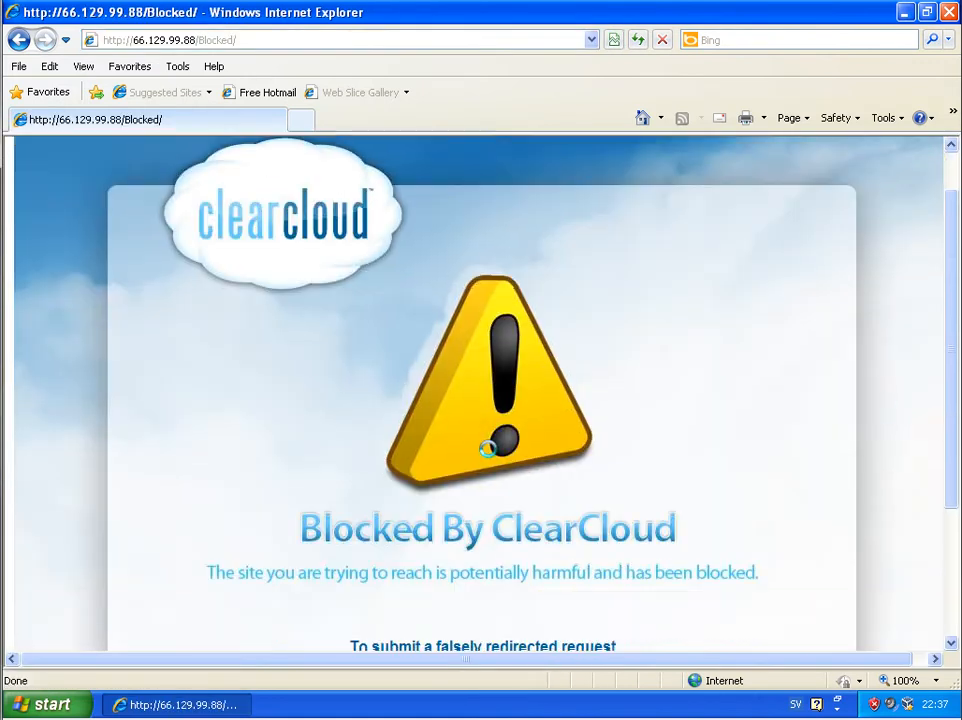
scroll("up", 3)
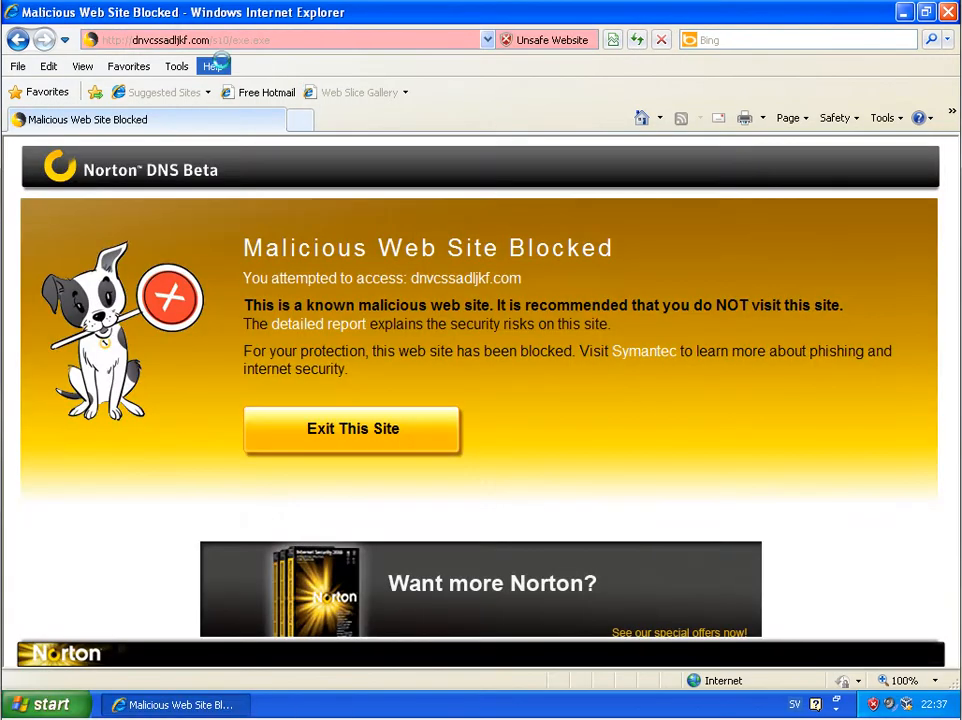
Bypass the SmartScreen warning for 28rifftune.net, view Norton's block page, and return to Google.
left_click(352, 428)
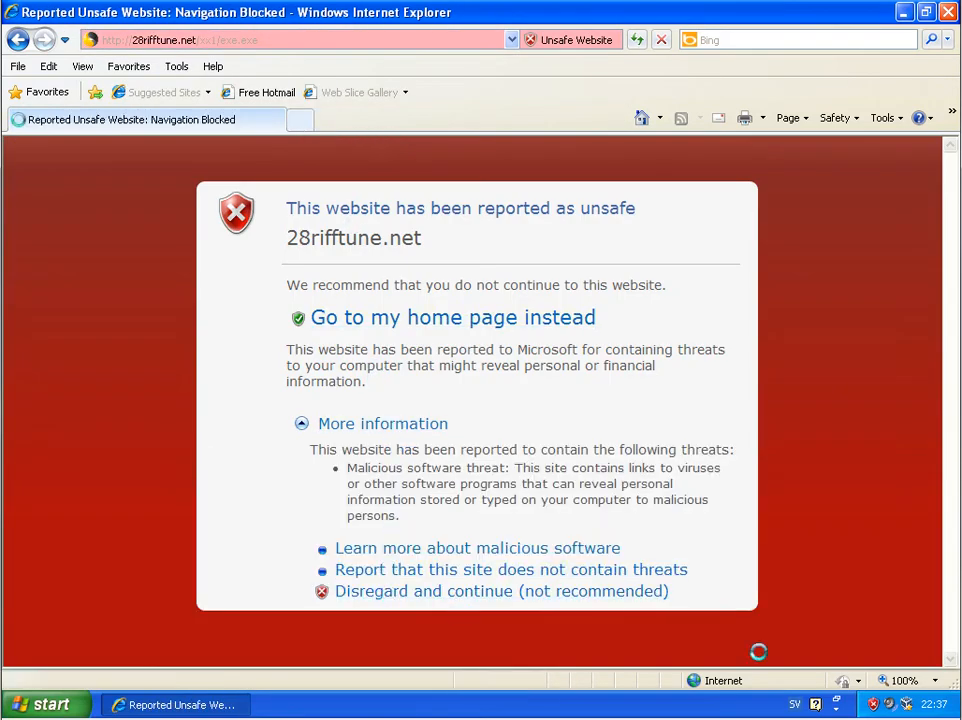
left_click(500, 592)
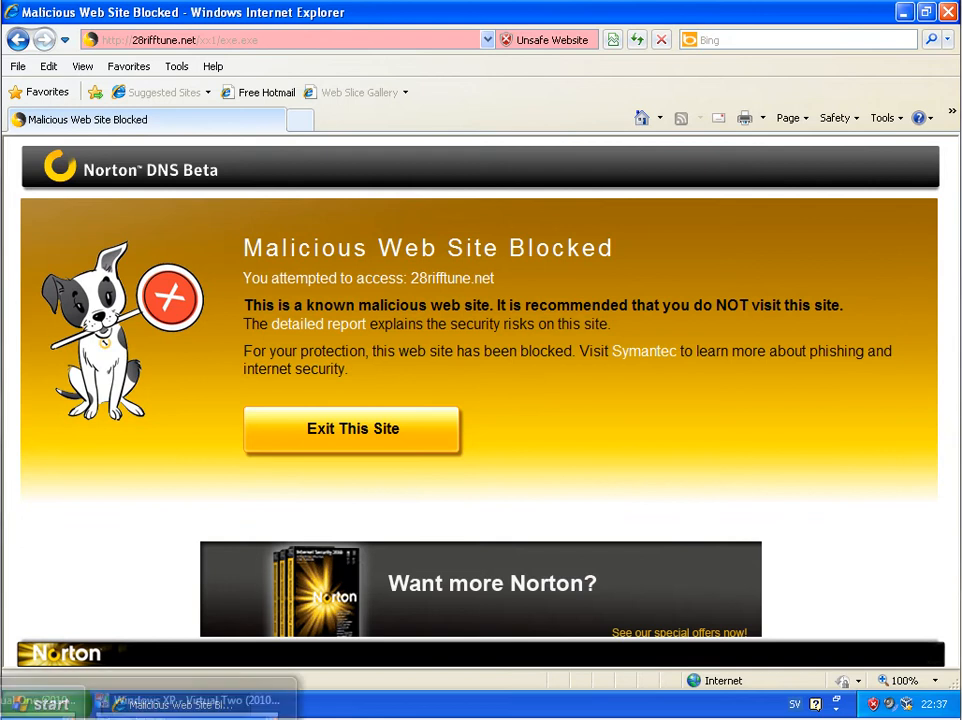
left_click(352, 428)
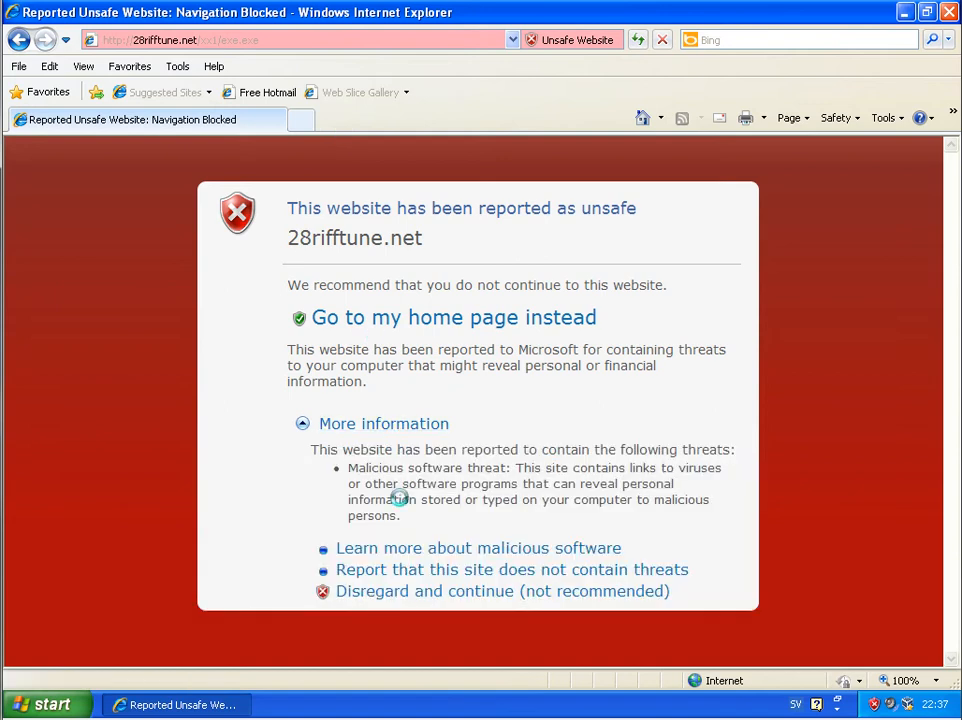
left_click(502, 592)
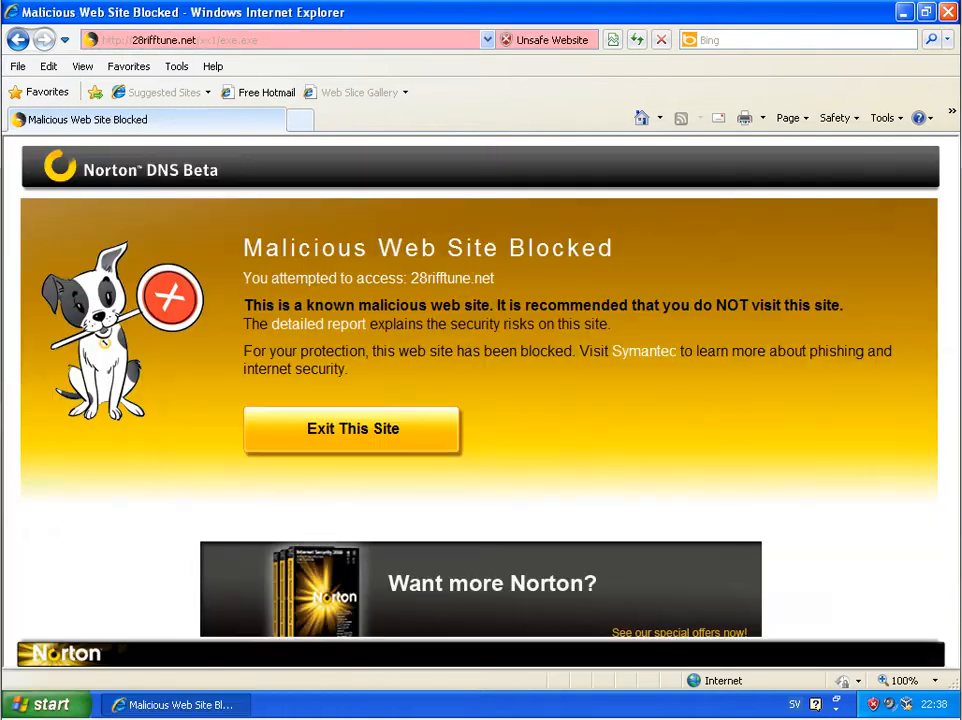
left_click(352, 428)
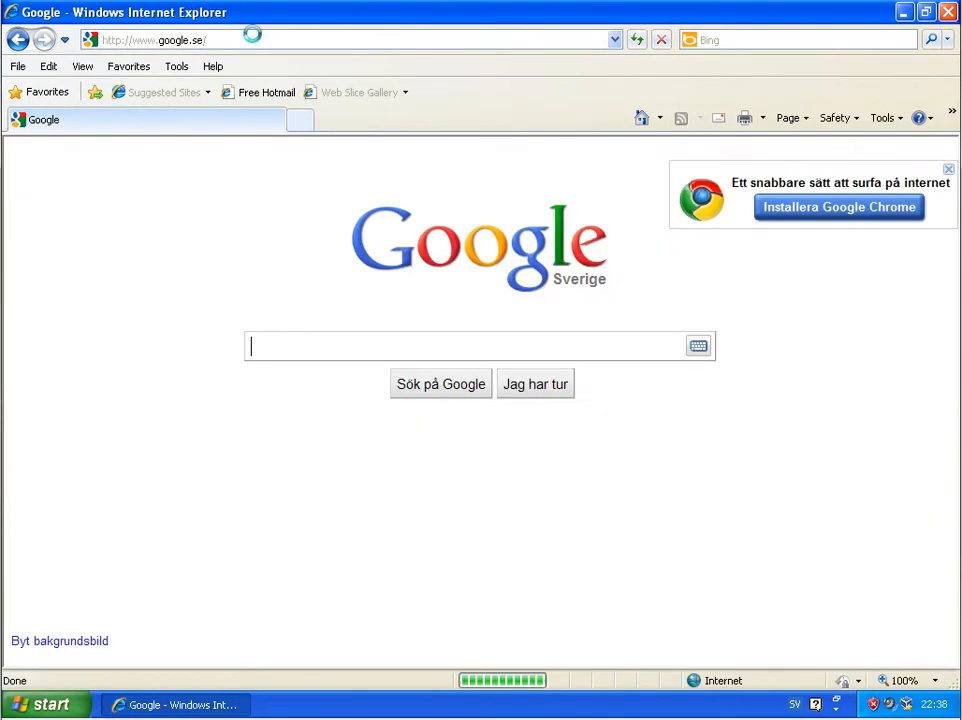
Paste and load the cebere.org wrongpopcorn.pdf link in Internet Explorer's PDF viewer.
right_click(150, 40)
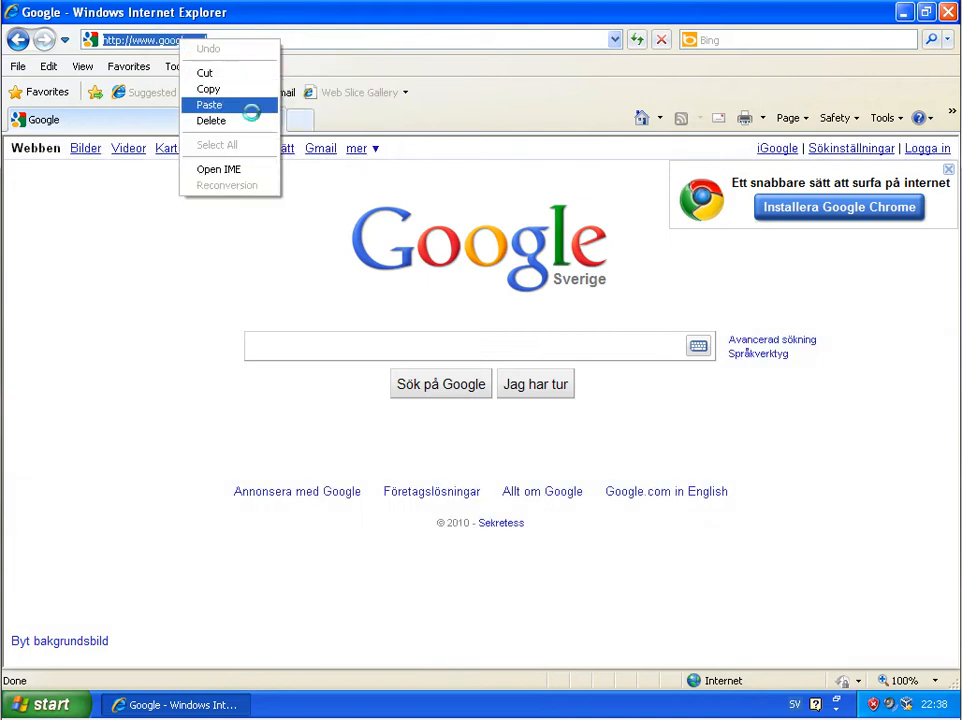
left_click(208, 104)
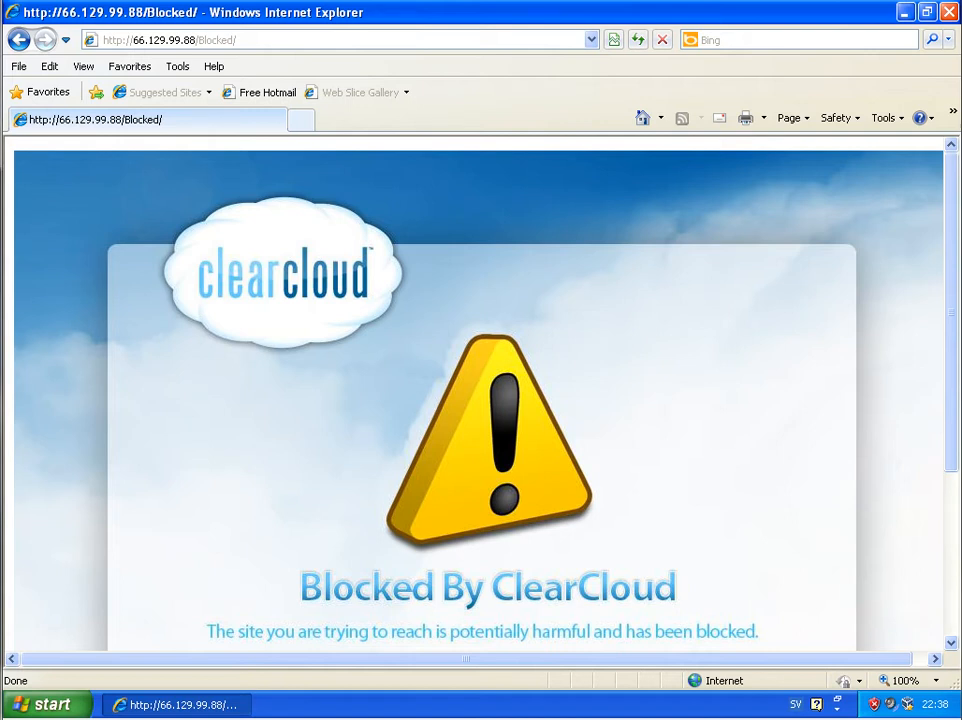
right_click(140, 636)
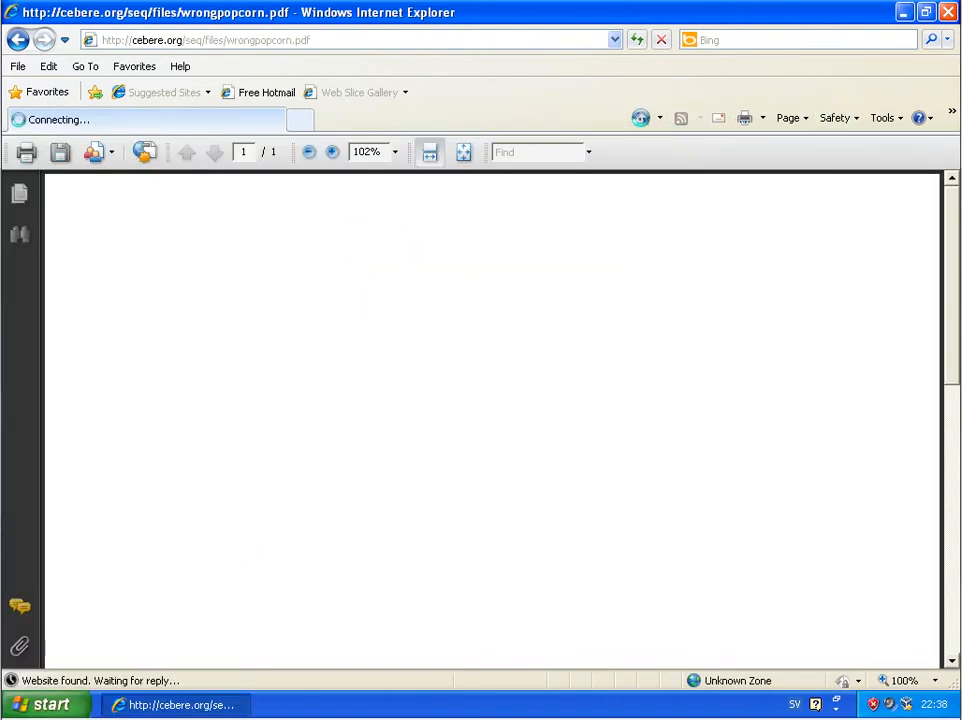
Visit banodahud100.com/b/exe.exe past the unsafe-site warning in both VMs; Norton DNS and ClearCloud block it.
right_click(200, 40)
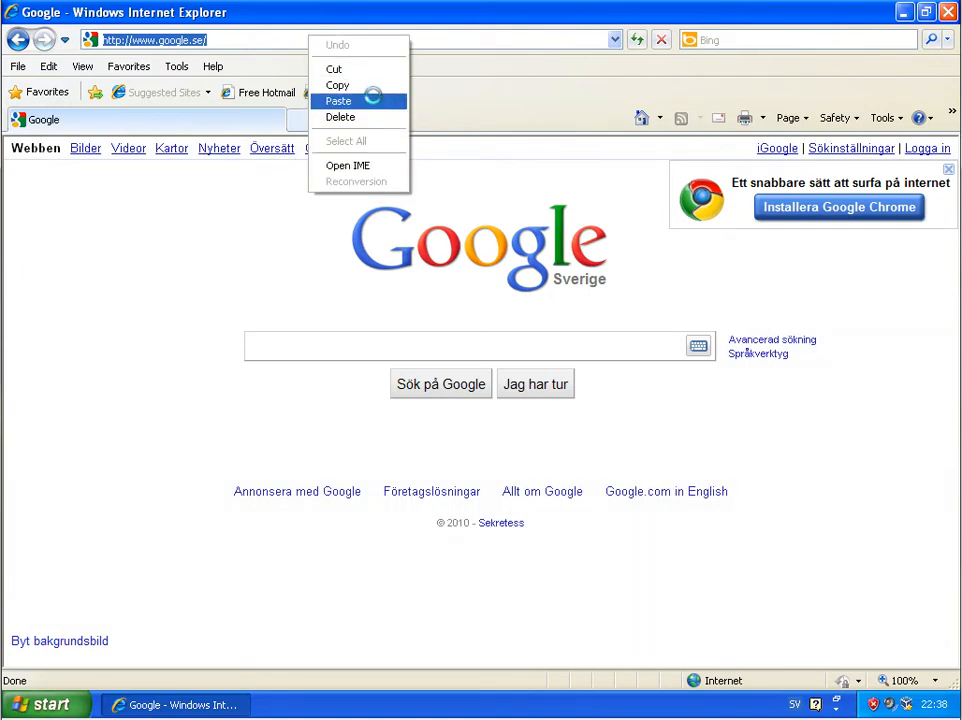
left_click(340, 100)
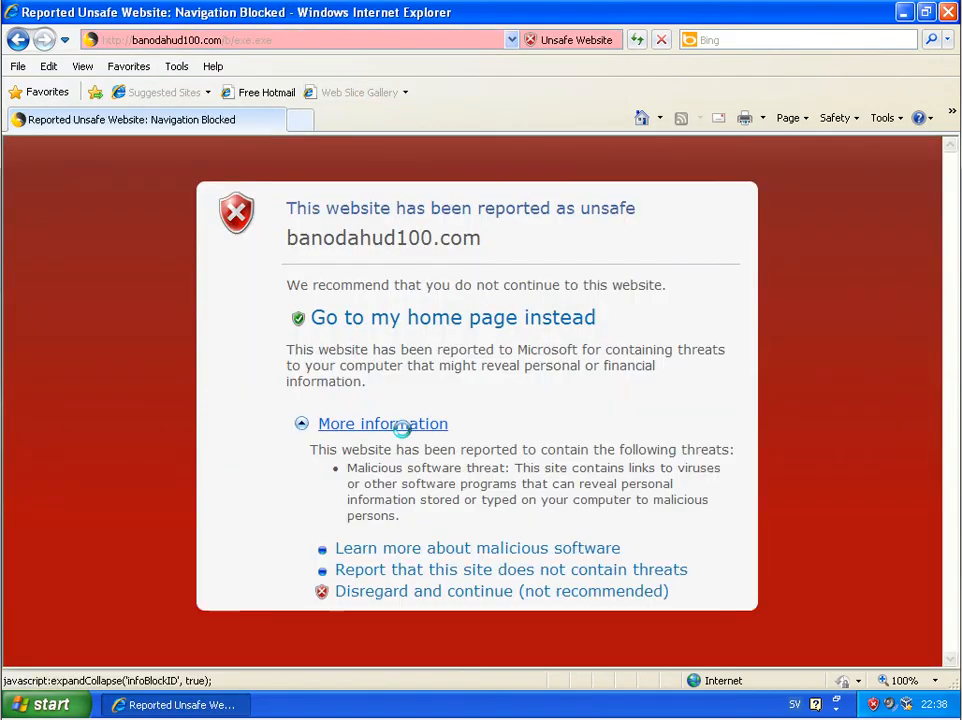
left_click(500, 592)
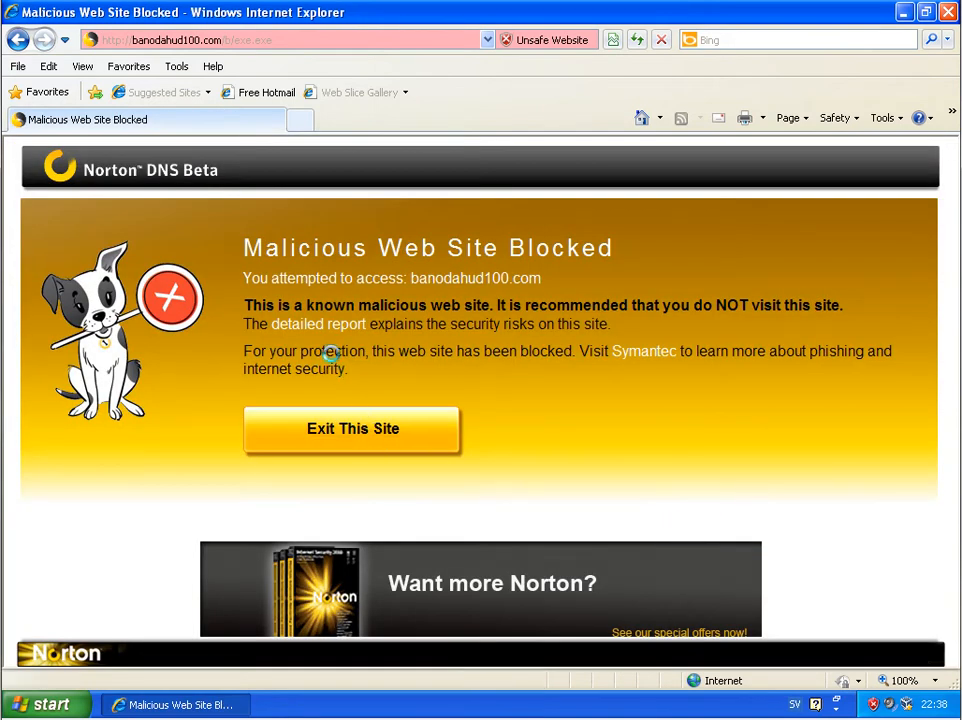
left_click(644, 352)
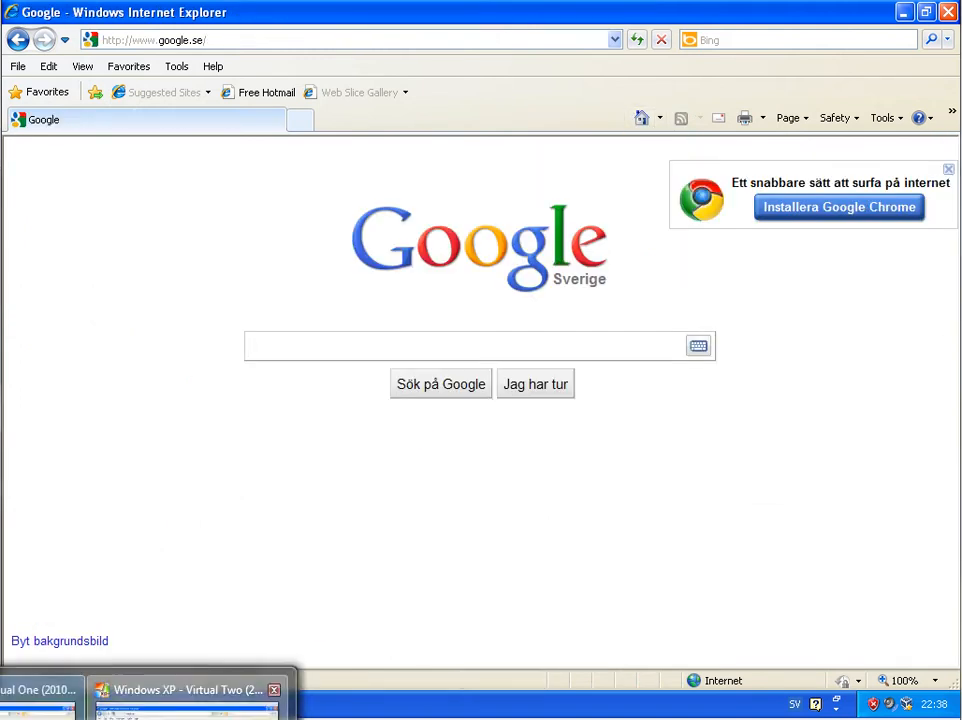
type("banodahud100.com/b/exe.exe")
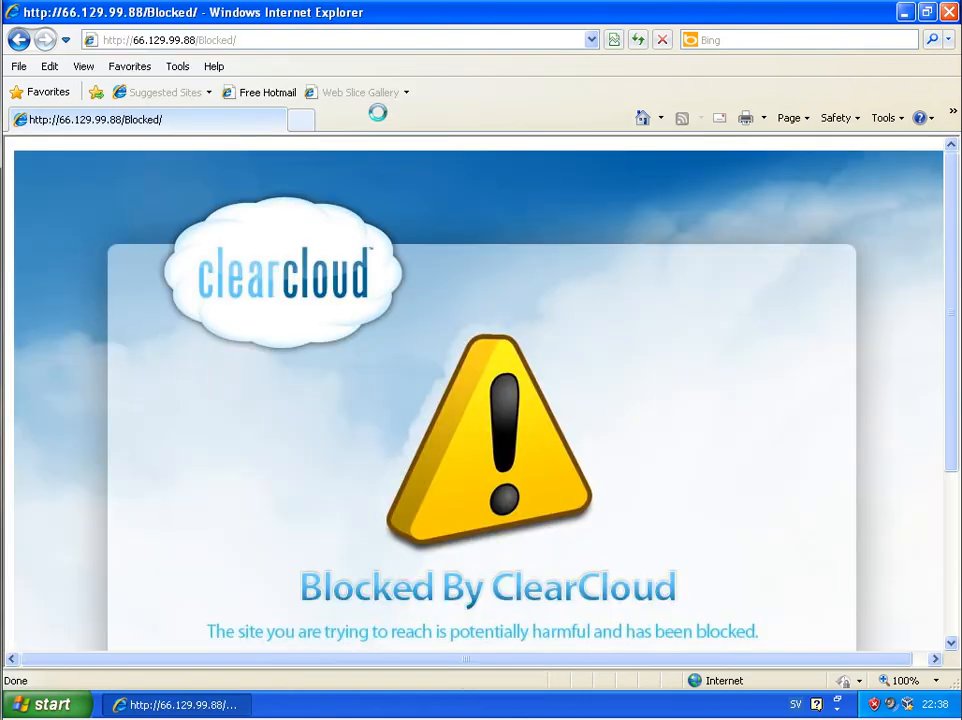
mouse_move(454, 460)
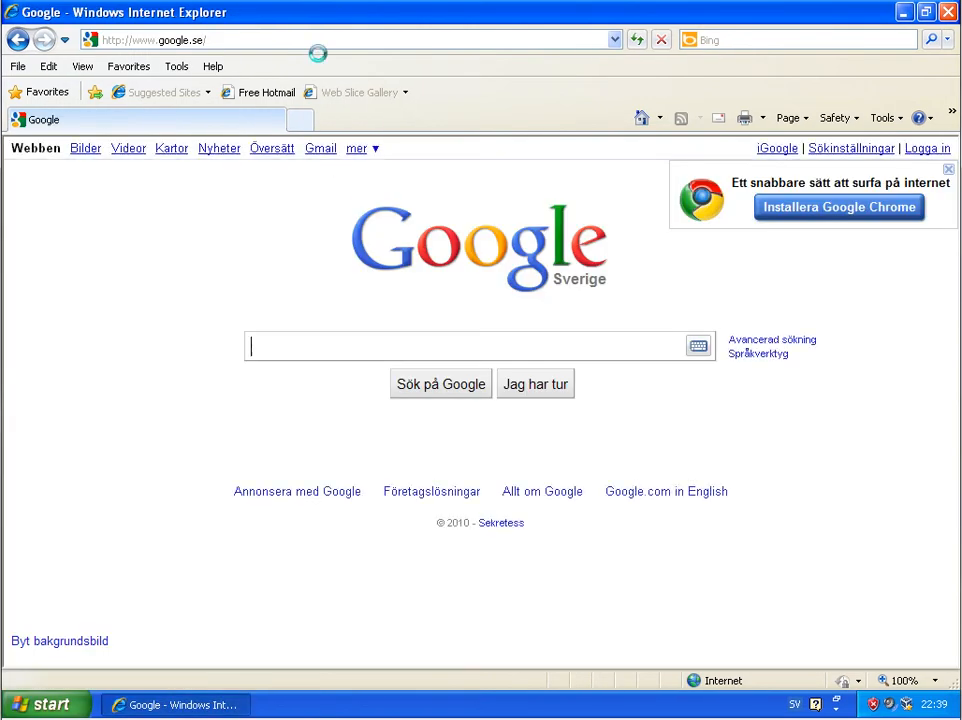
Visit bobi123.com/a/exe.exe; Norton DNS blocks it and Google Sweden returns.
type("bobi123.com/a/exe.exe")
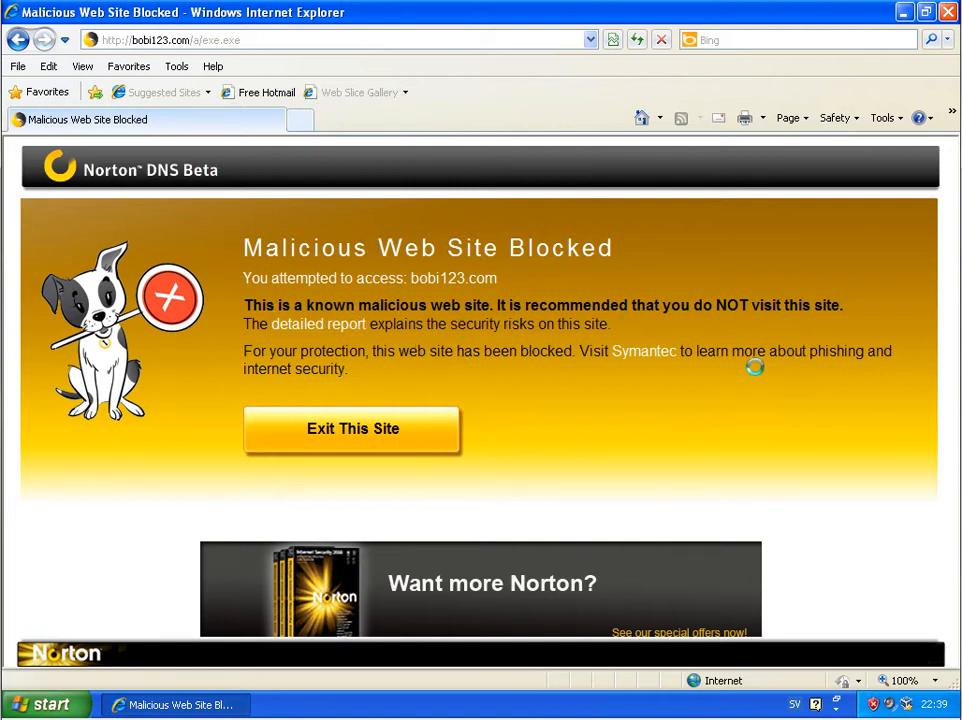
mouse_move(596, 592)
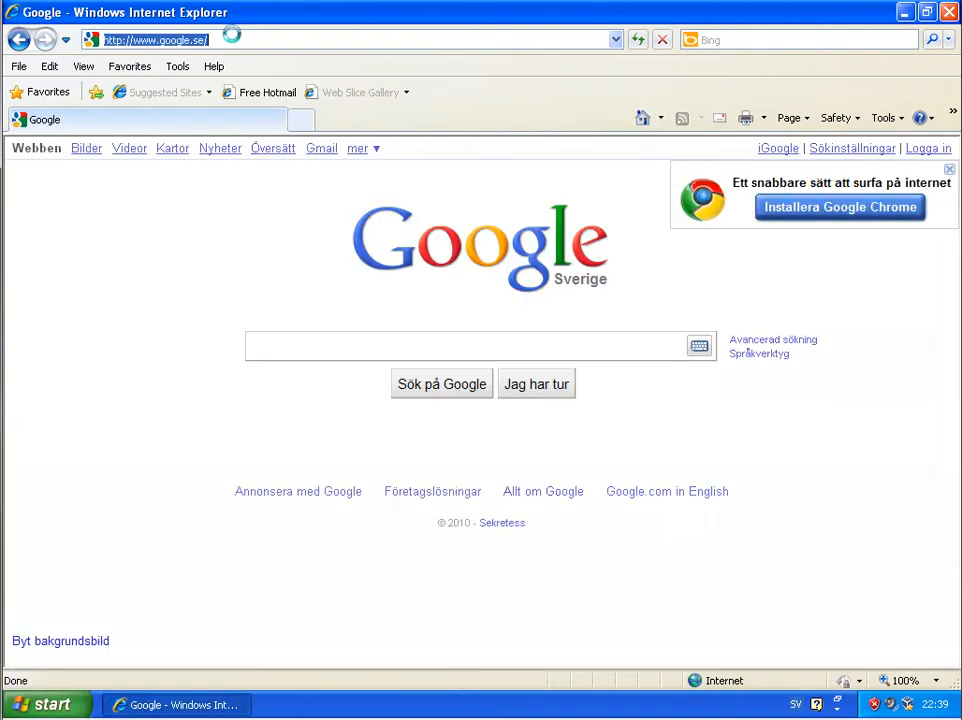
right_click(160, 40)
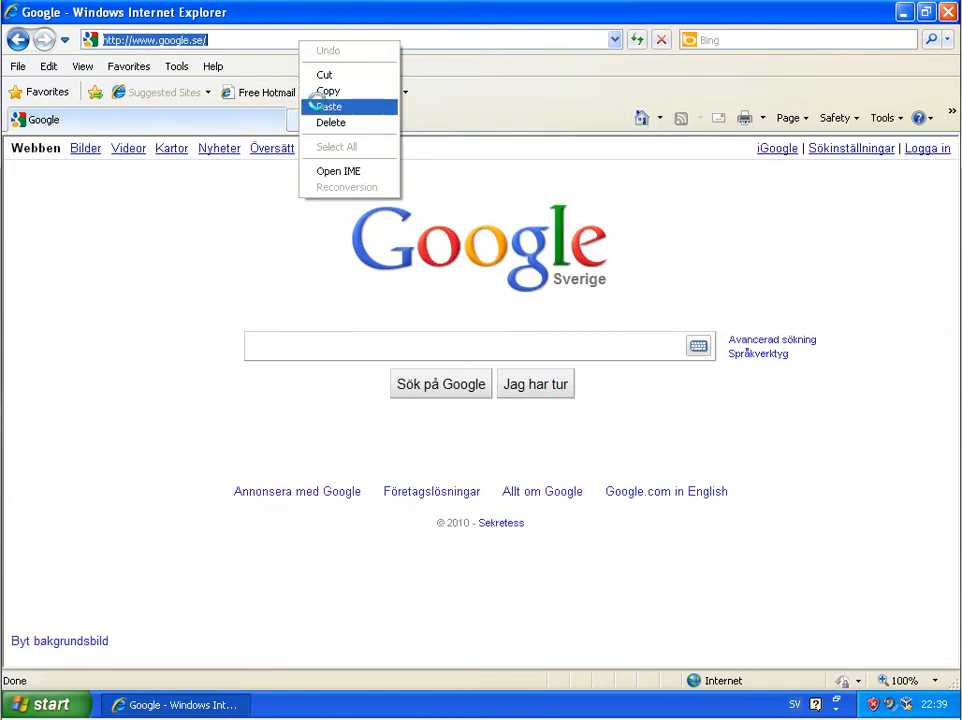
Visit the cooltownzid.com link past the unsafe-site warning in the Norton DNS VM, which blocks it.
left_click(328, 106)
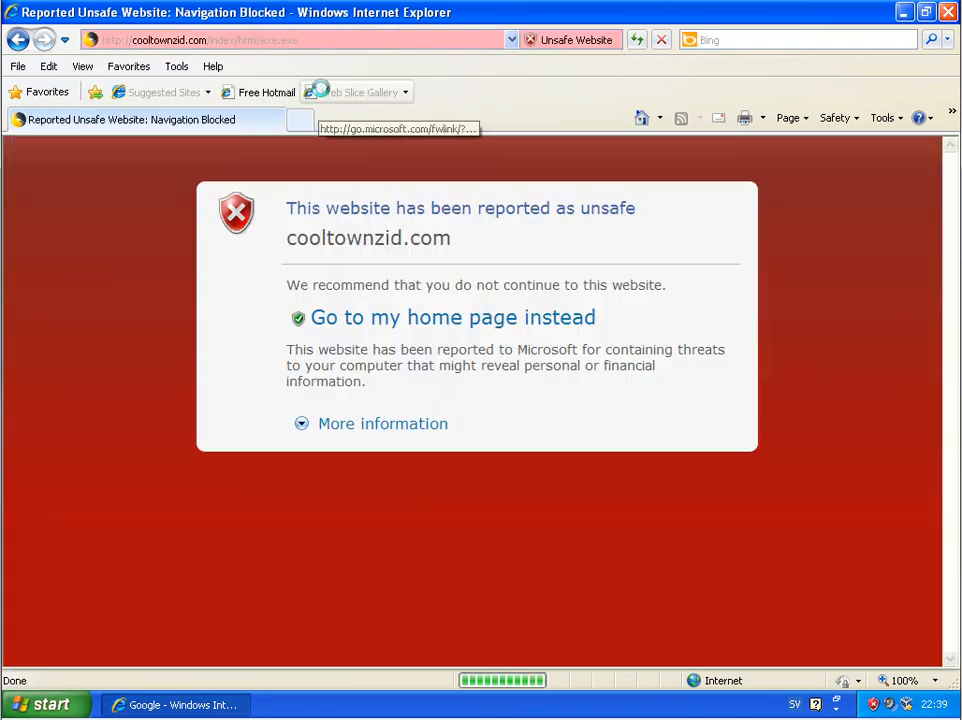
left_click(382, 424)
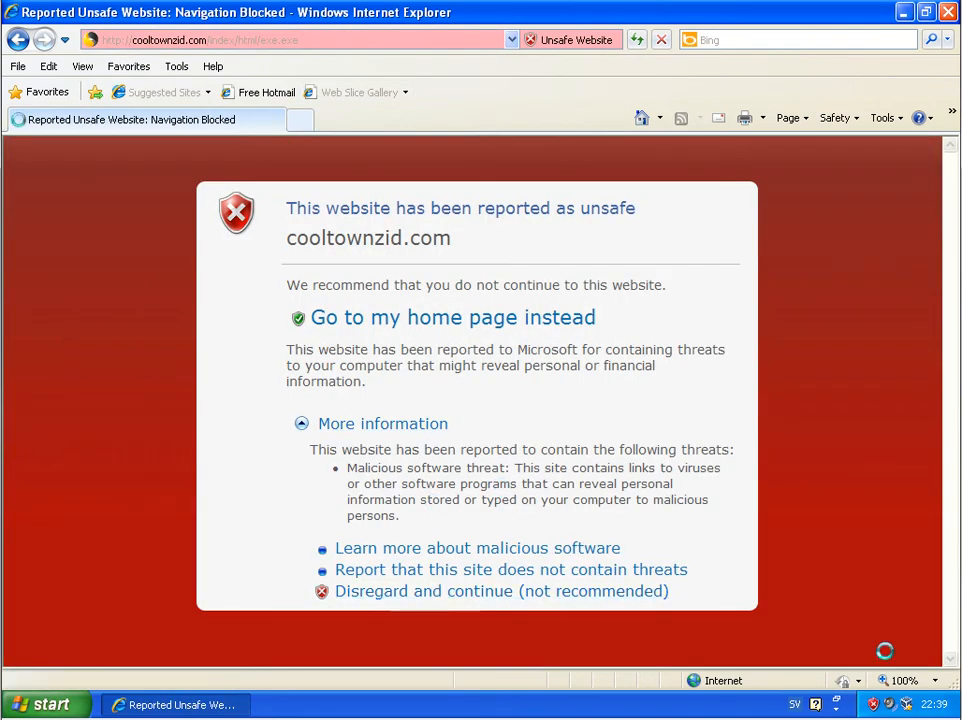
left_click(500, 592)
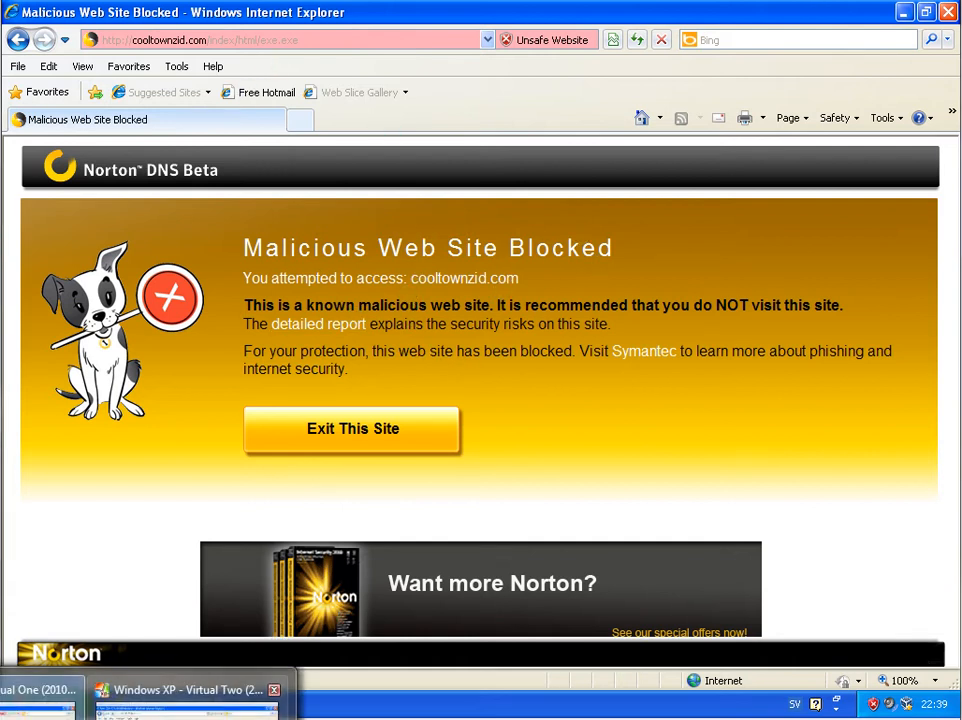
Repeat the cooltownzid.com link past the warning in the ClearCloud VM, which also blocks it.
right_click(170, 40)
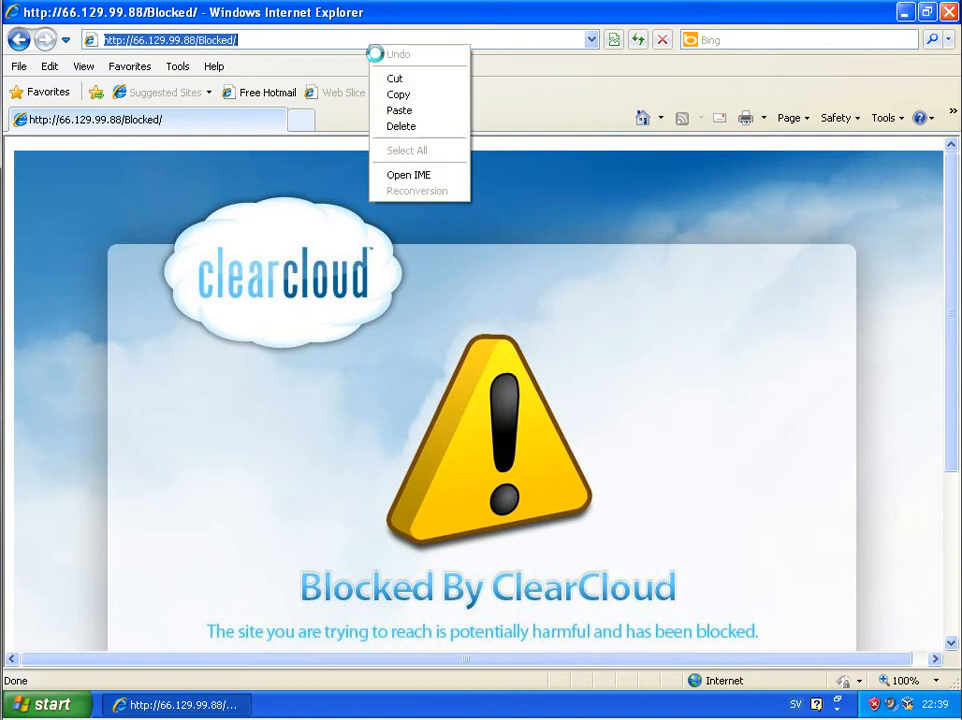
left_click(400, 110)
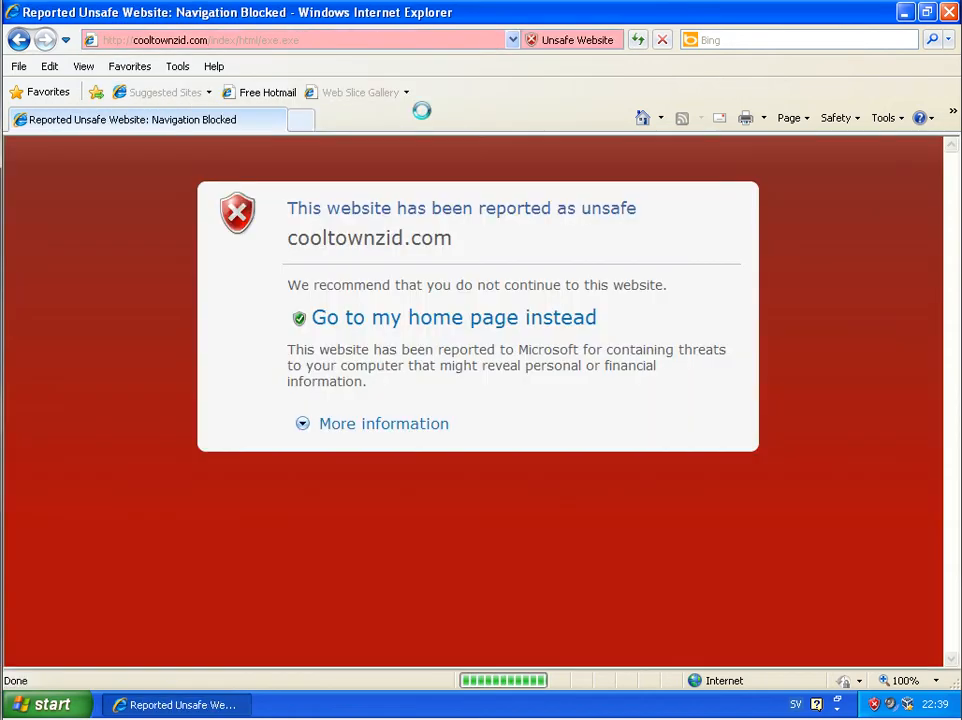
left_click(384, 424)
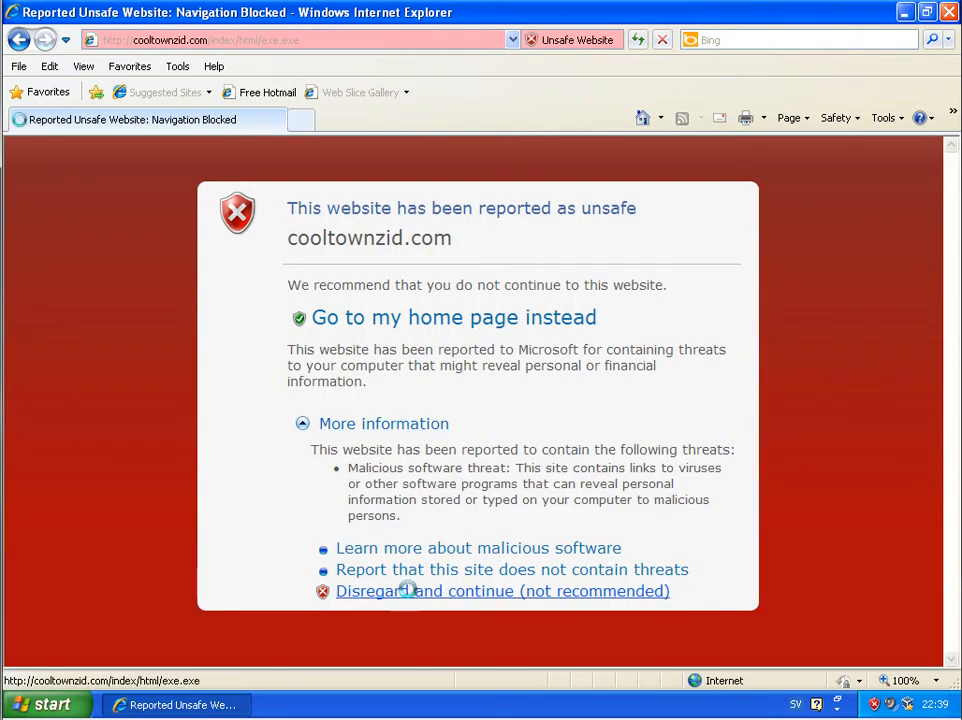
left_click(502, 592)
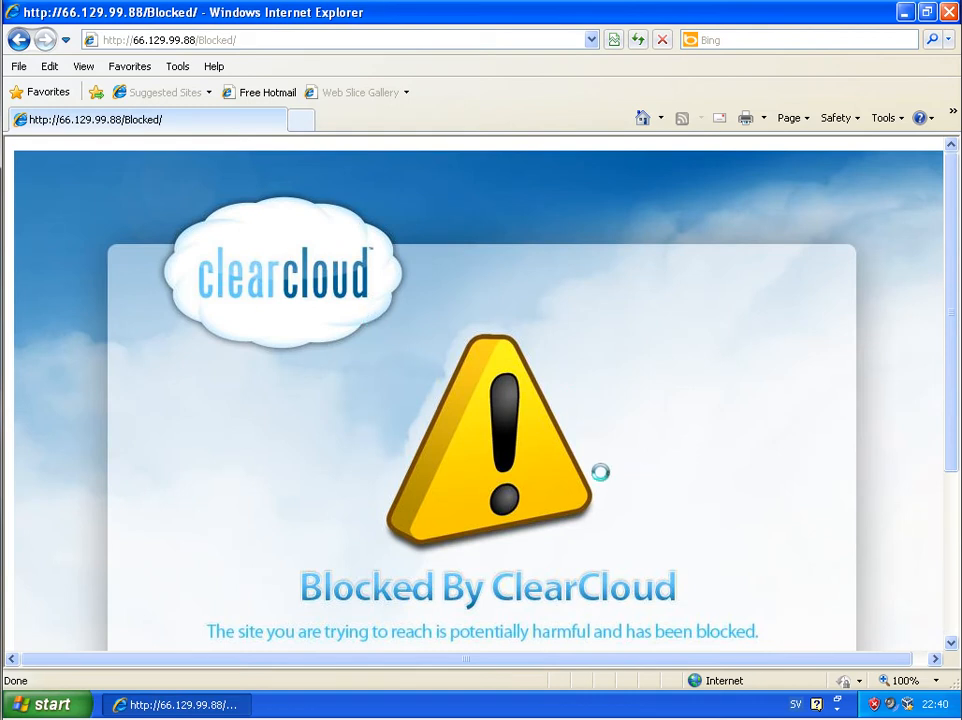
mouse_move(600, 472)
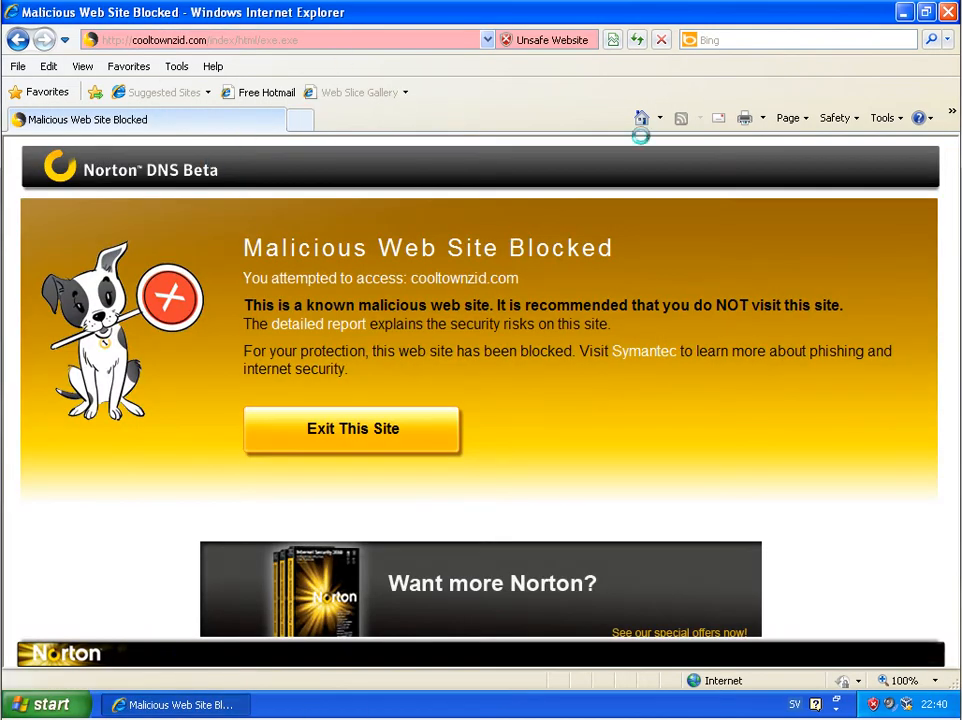
Download bot.exe from herrrtisof.com in the Norton DNS VM despite the unsafe-download warning.
right_click(150, 40)
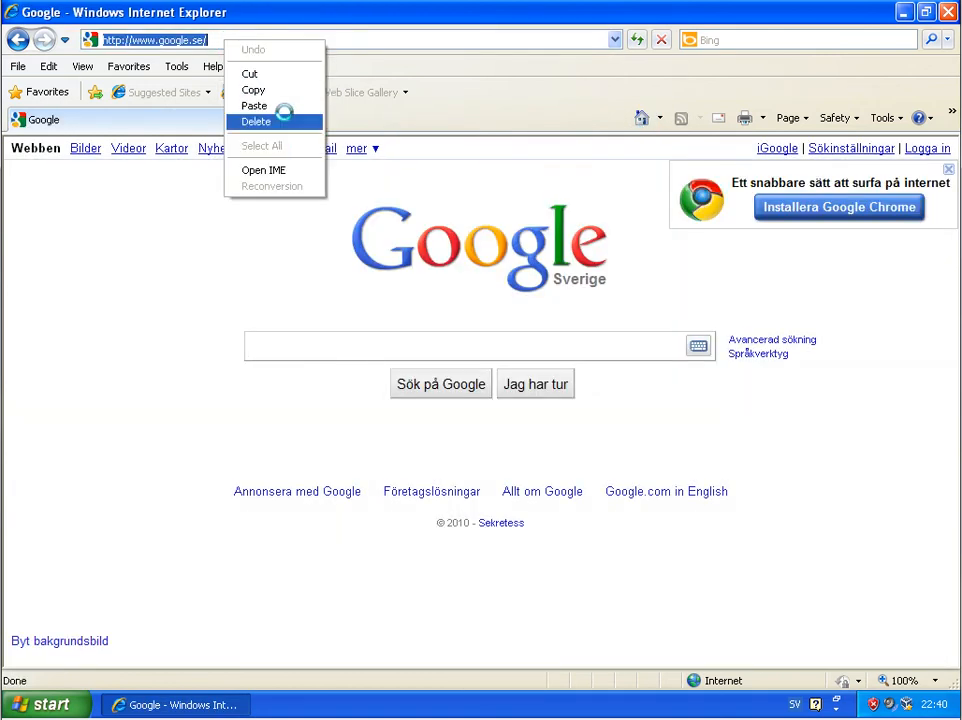
left_click(254, 106)
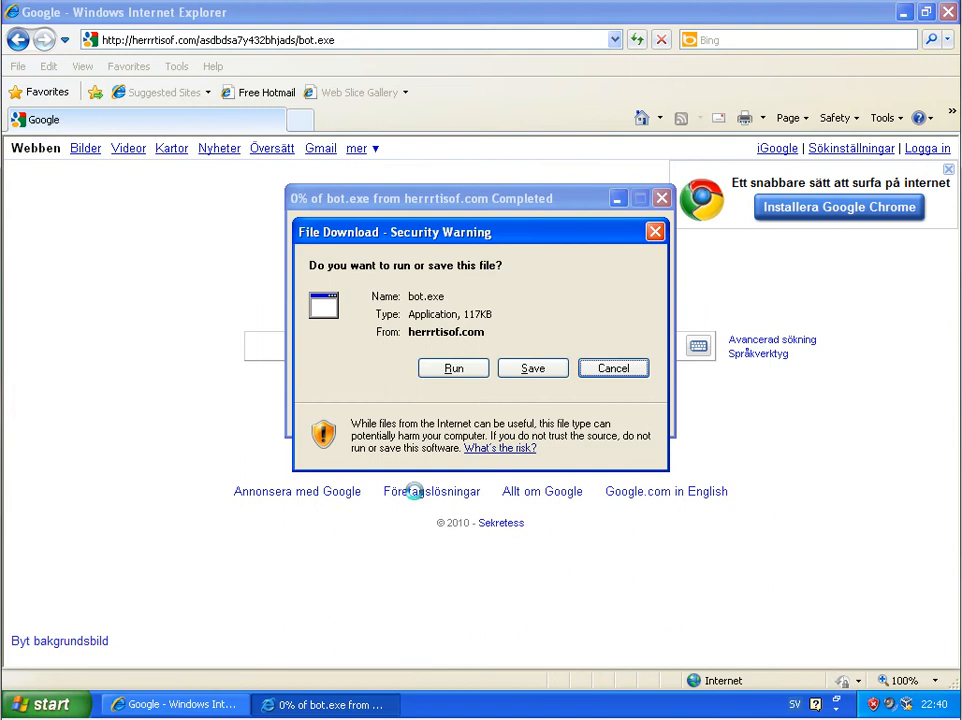
left_click(452, 368)
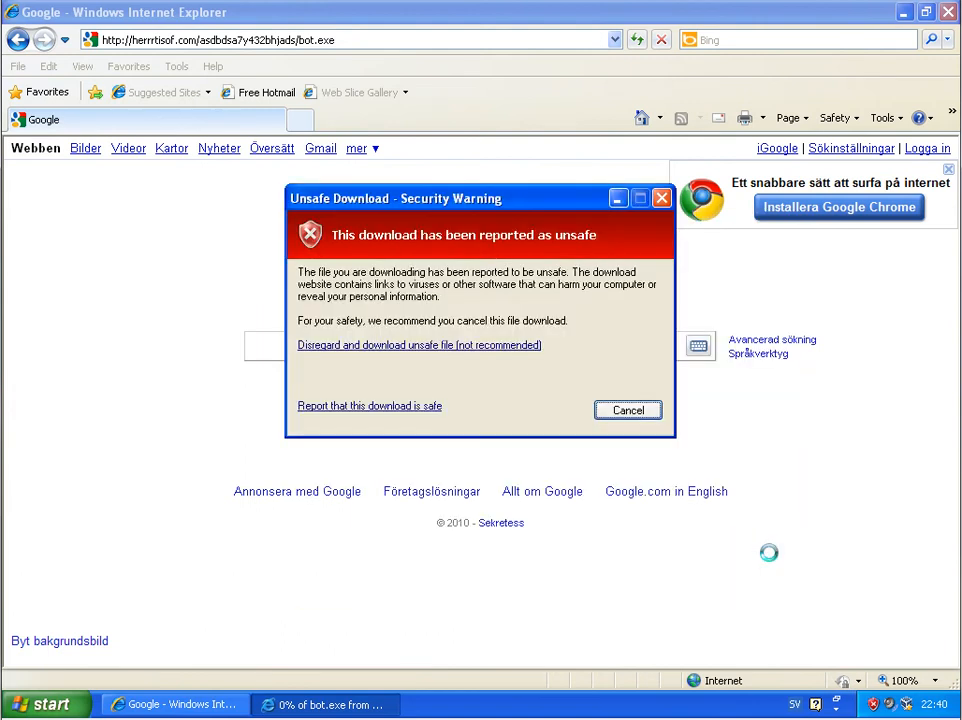
left_click(420, 344)
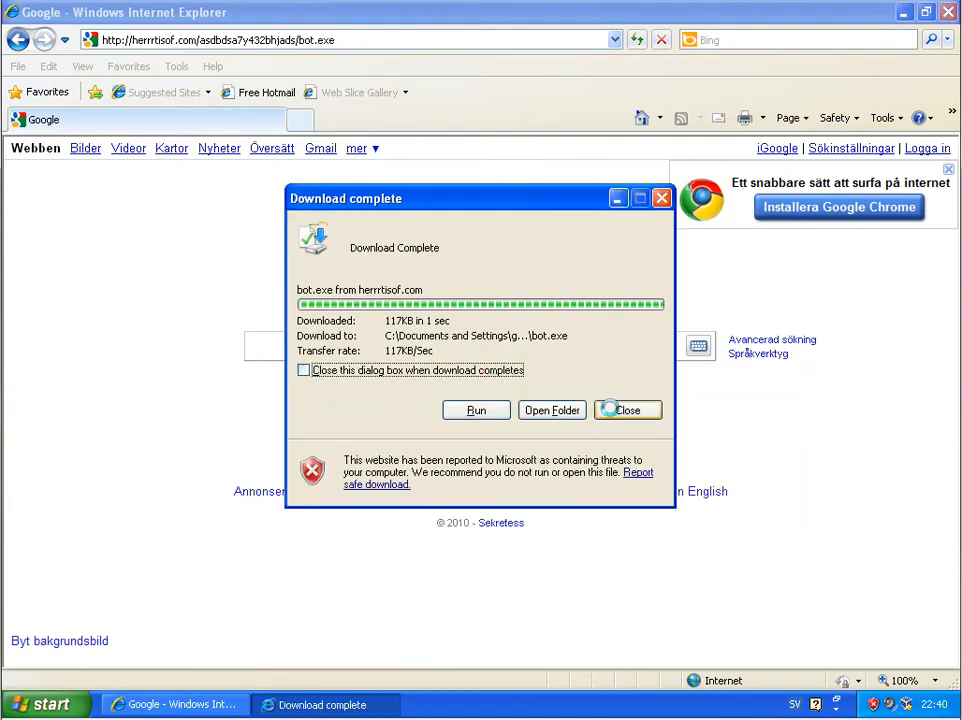
left_click(628, 410)
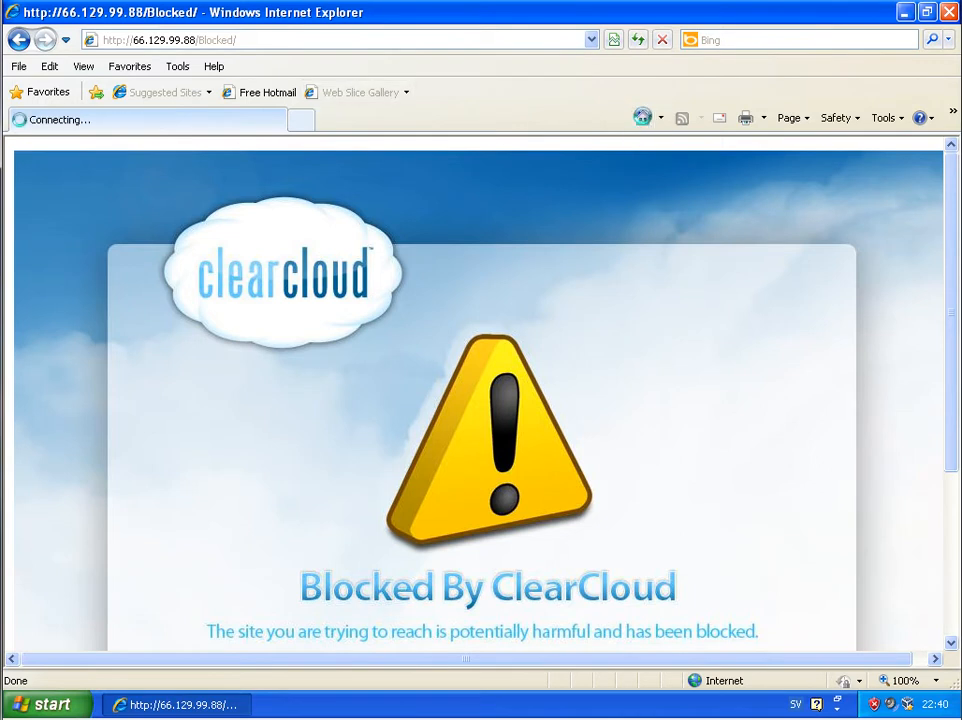
Visit the herrrtisof.com bot.exe link in the ClearCloud VM and review its Blocked By ClearCloud page.
right_click(150, 40)
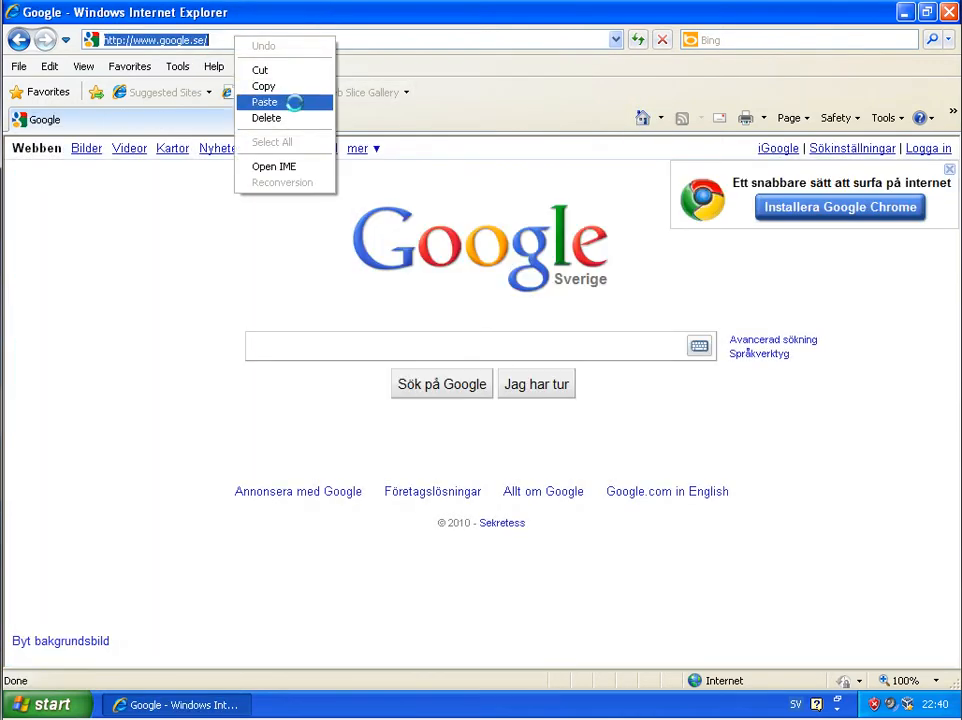
left_click(264, 102)
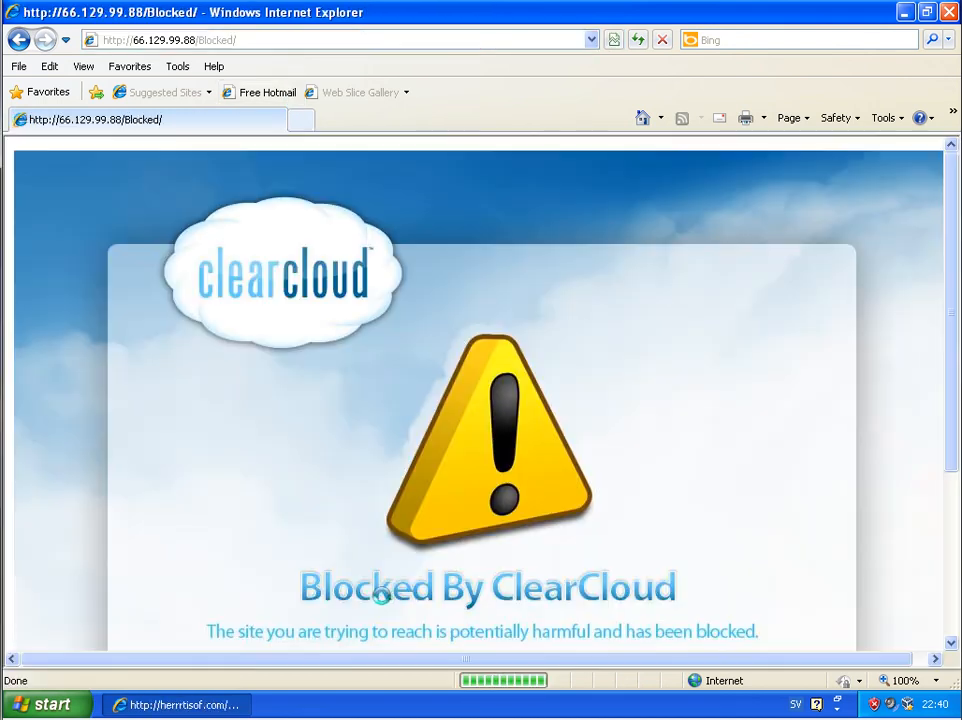
scroll("down", 3)
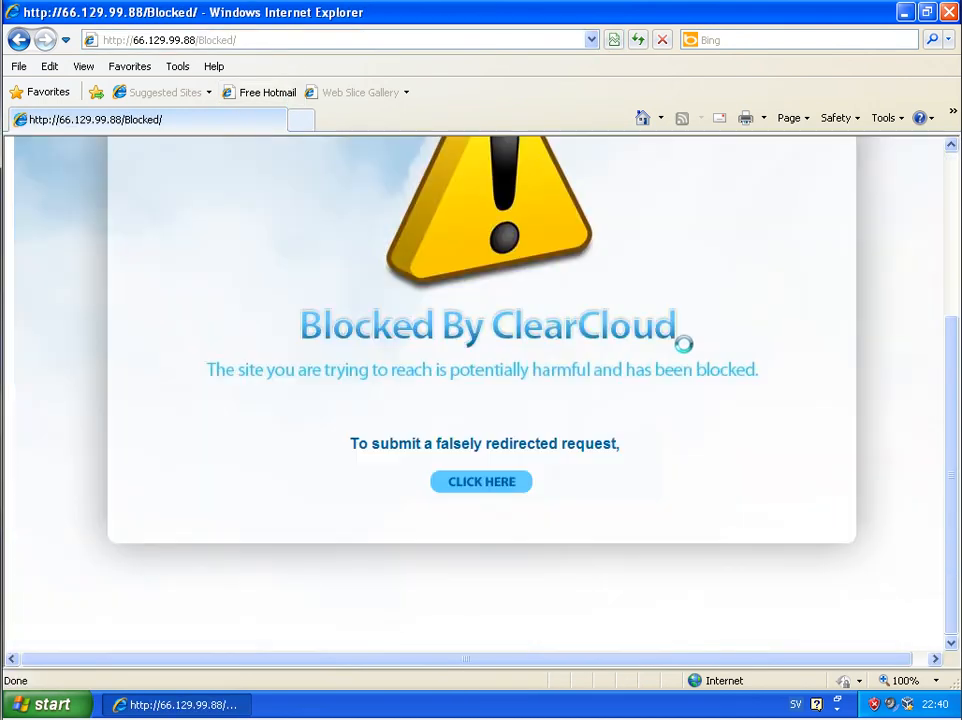
scroll("up", 3)
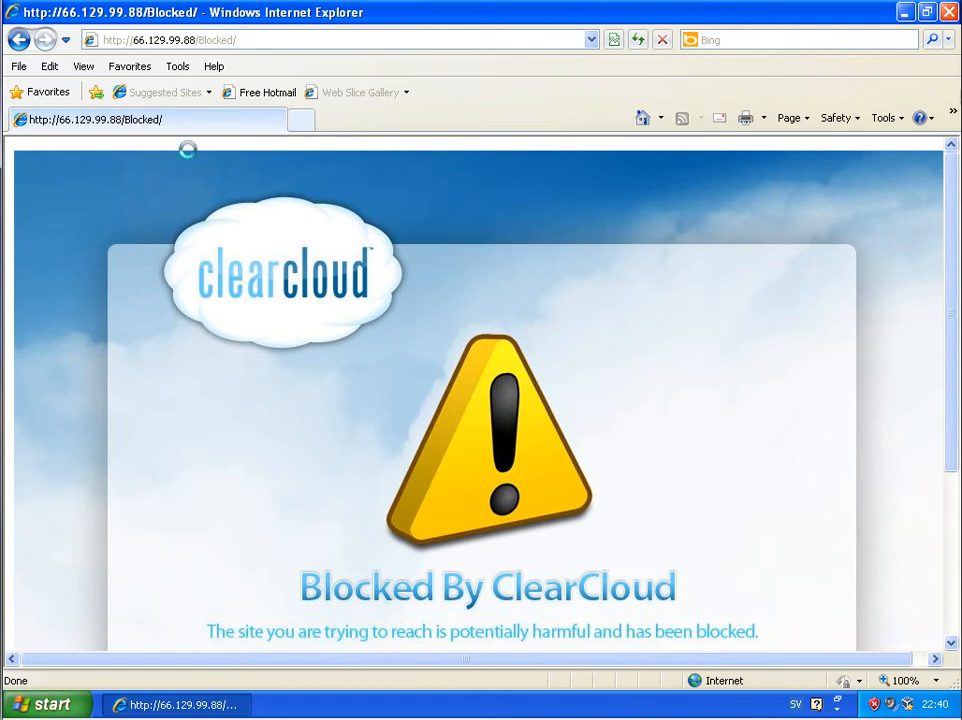
left_click(924, 12)
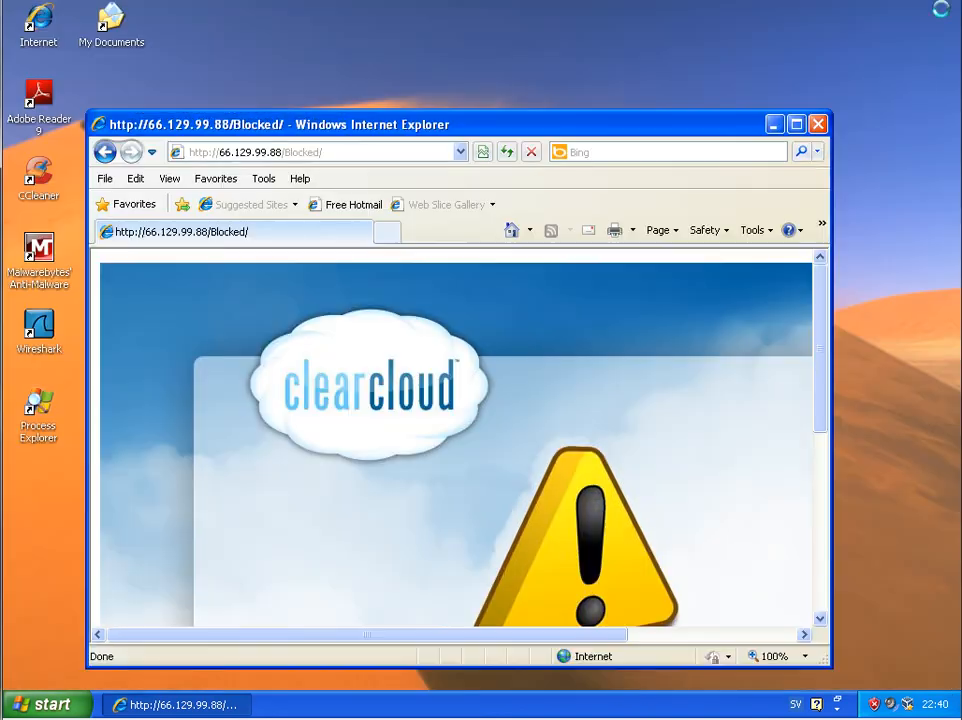
Check the downloaded bot file in My Documents, then relaunch Internet Explorer on Google Sweden.
double_click(112, 24)
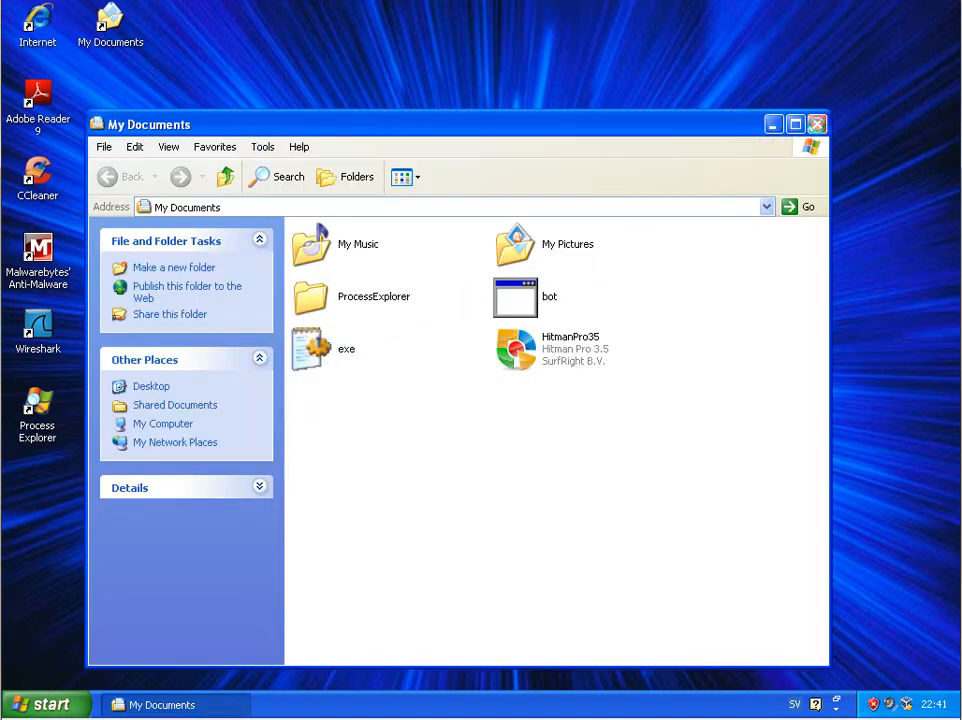
left_click(816, 124)
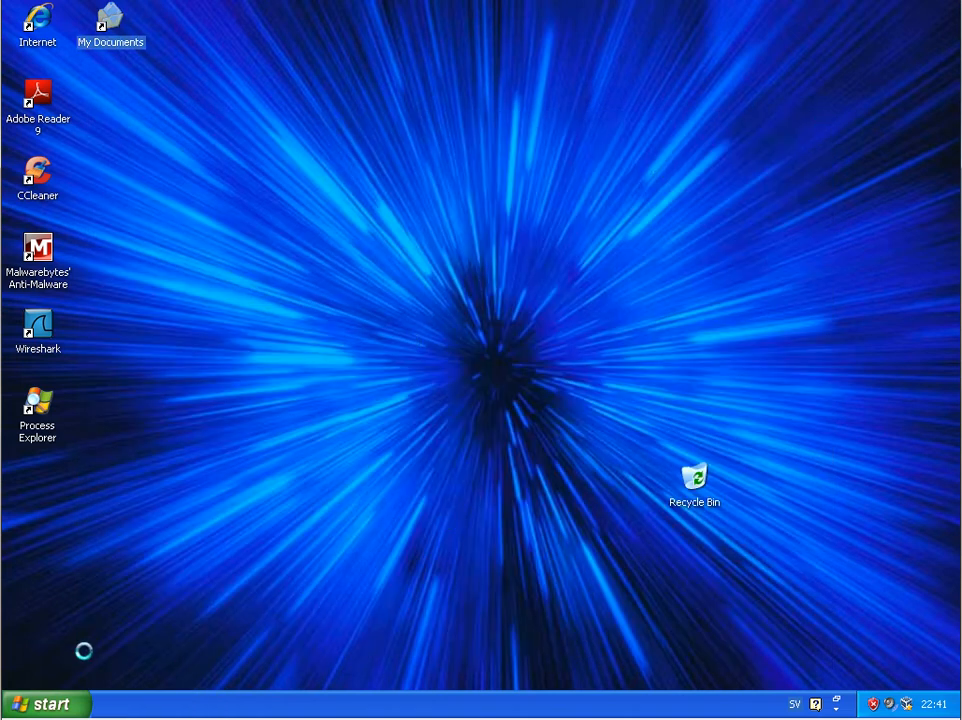
double_click(38, 24)
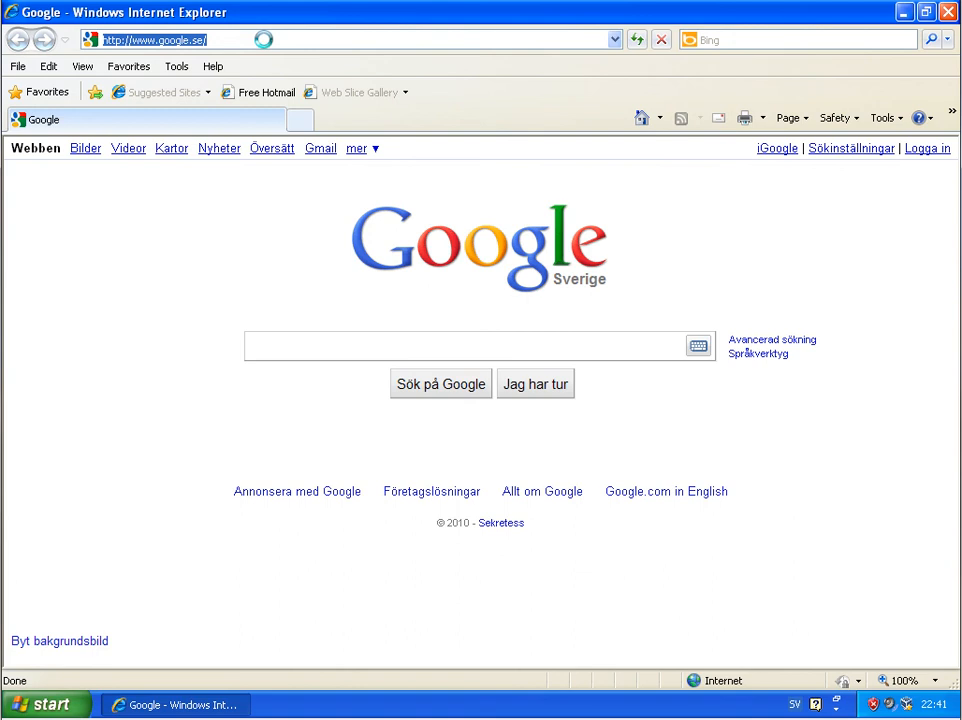
Search Google for 'clearcloud dns' and open the ClearCloud DNS - Web Filter result.
type("www.nor")
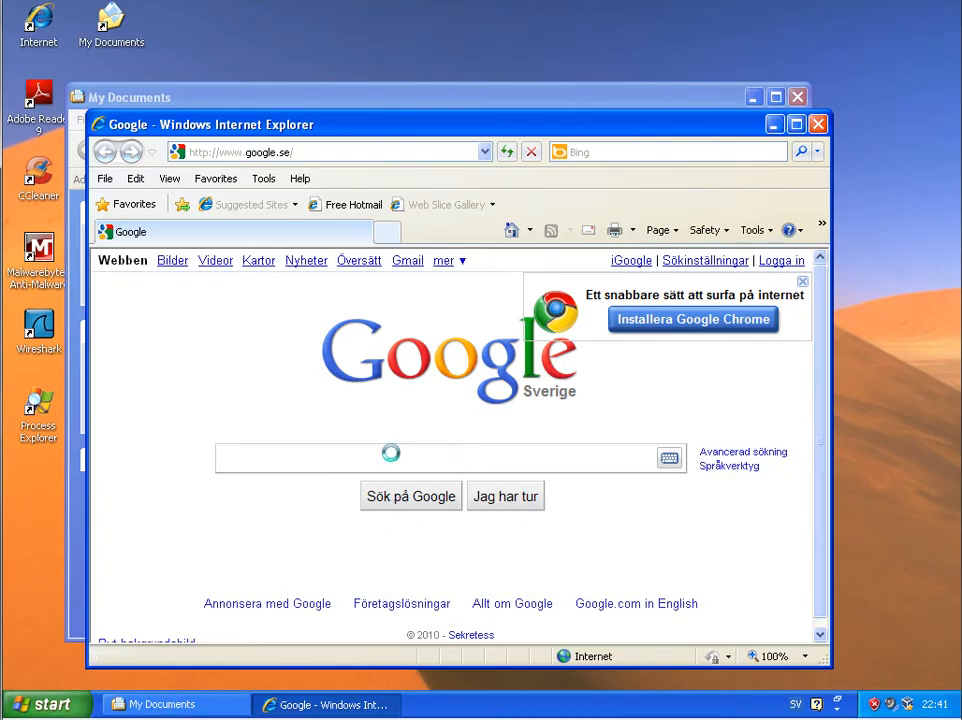
type("clearcloud dns")
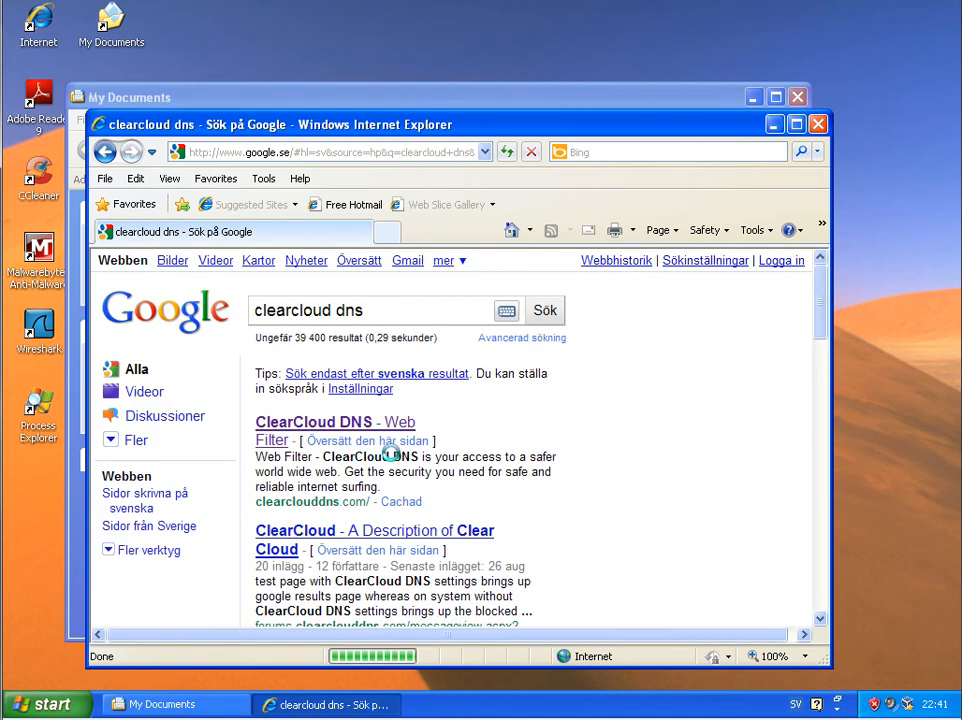
left_click(312, 420)
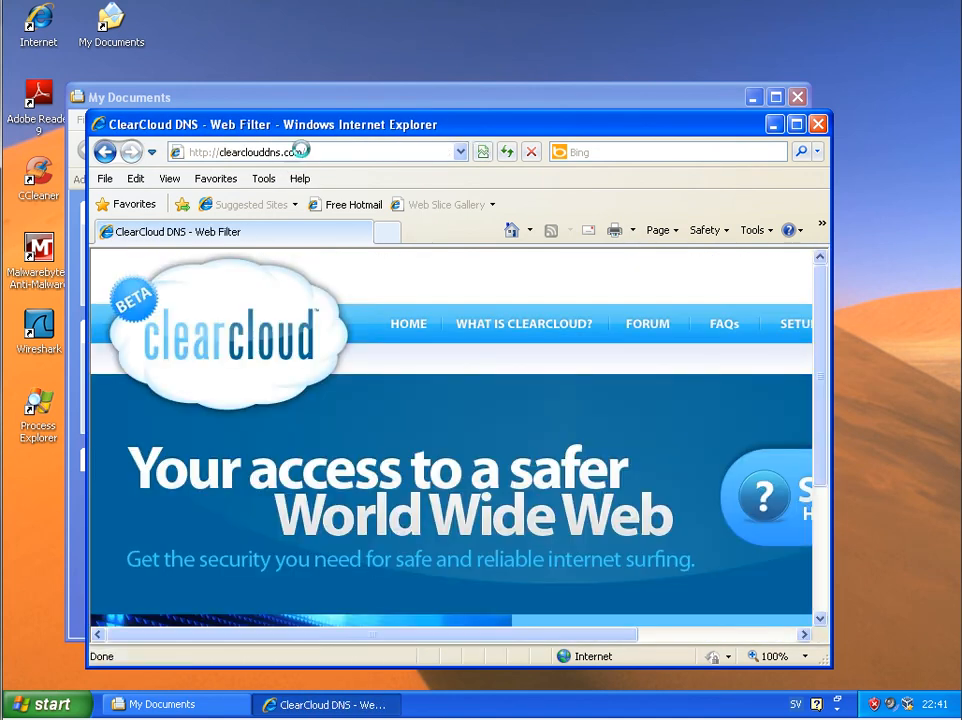
Maximize the browser and open the What Is ClearCloud page from the site menu.
left_click(796, 124)
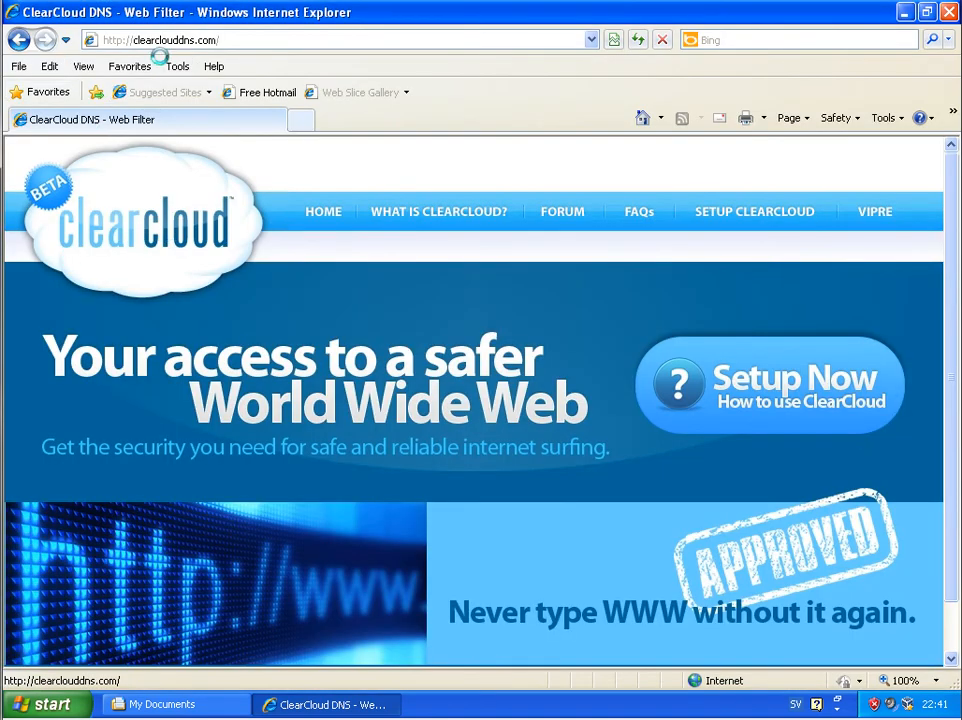
mouse_move(738, 424)
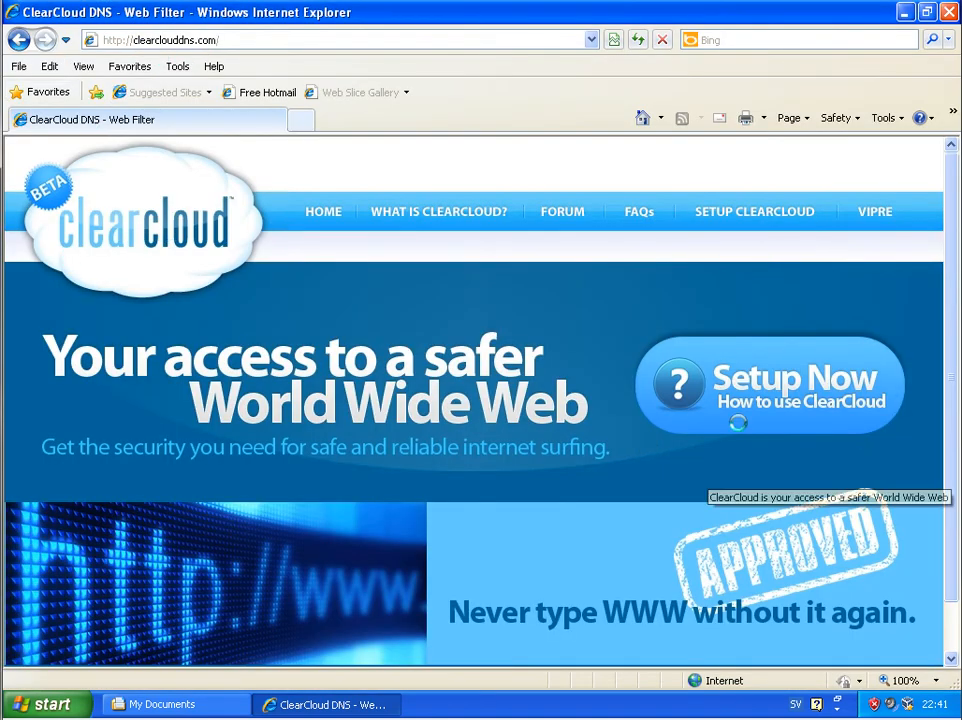
scroll("down", 3)
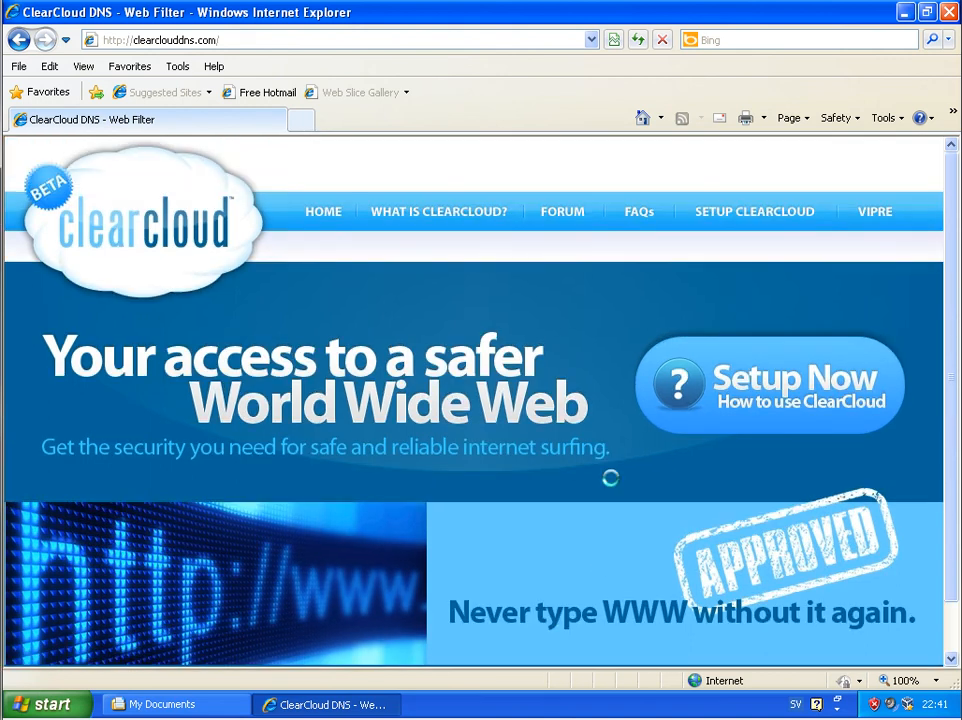
mouse_move(404, 212)
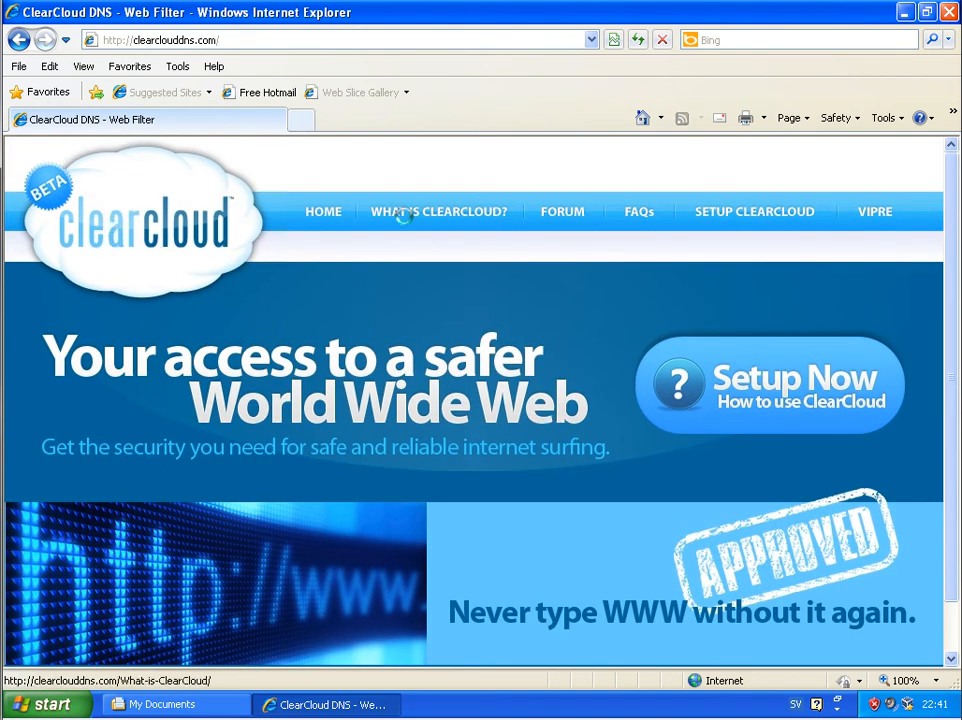
left_click(438, 212)
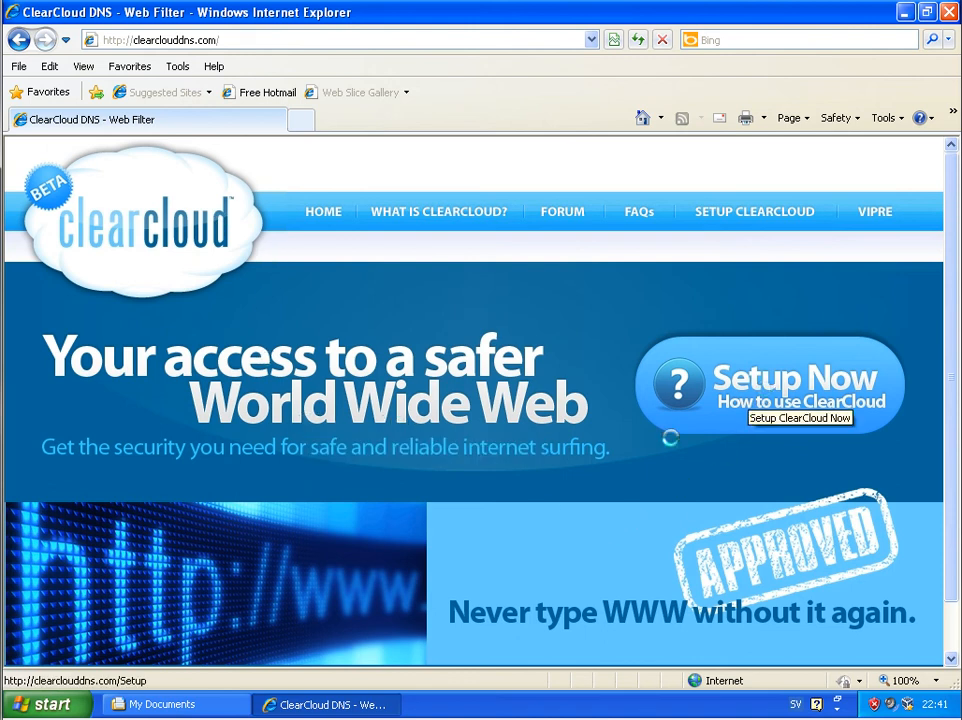
mouse_move(252, 284)
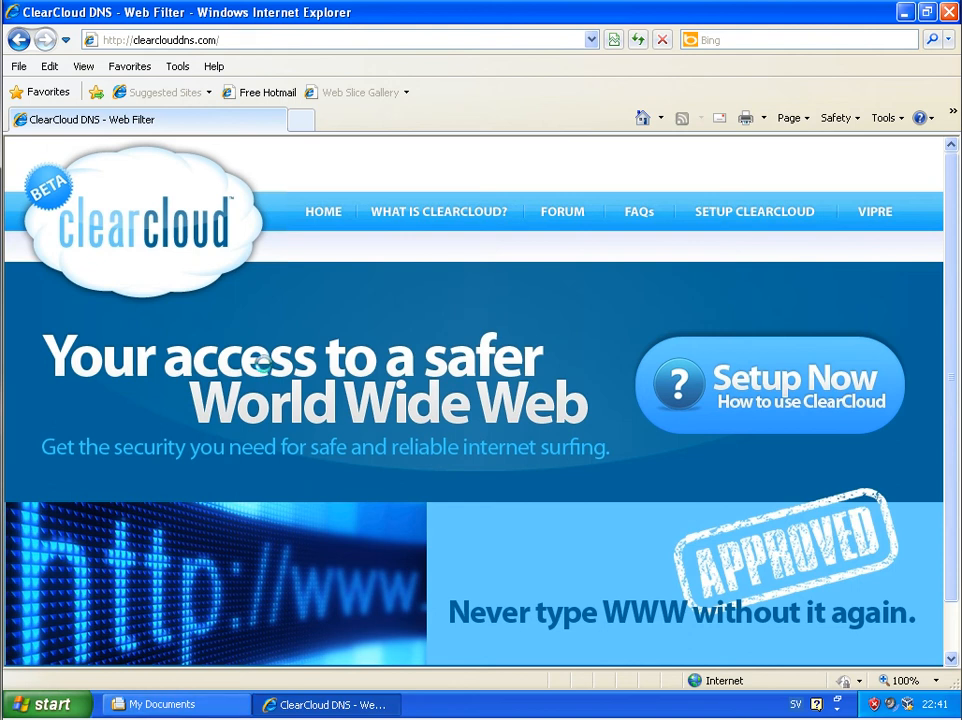
mouse_move(244, 392)
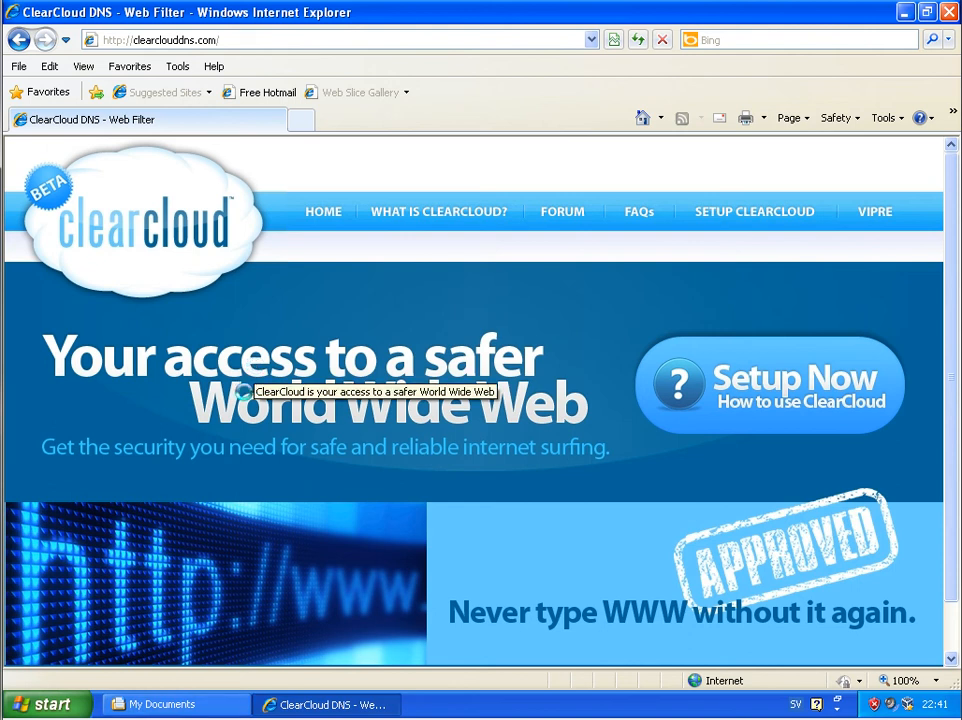
mouse_move(418, 432)
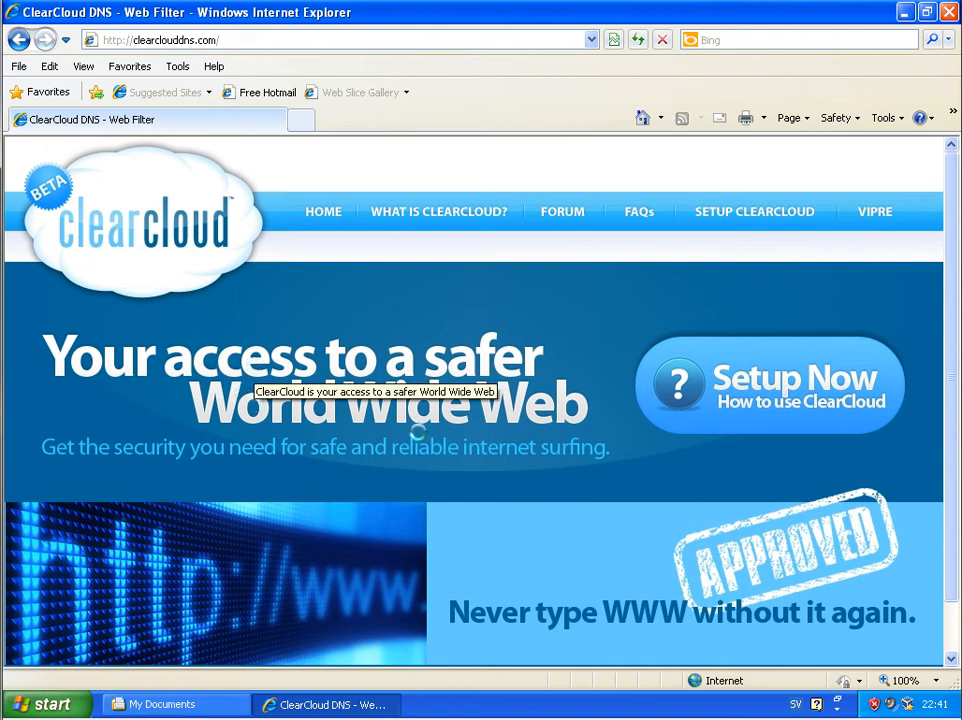
mouse_move(640, 212)
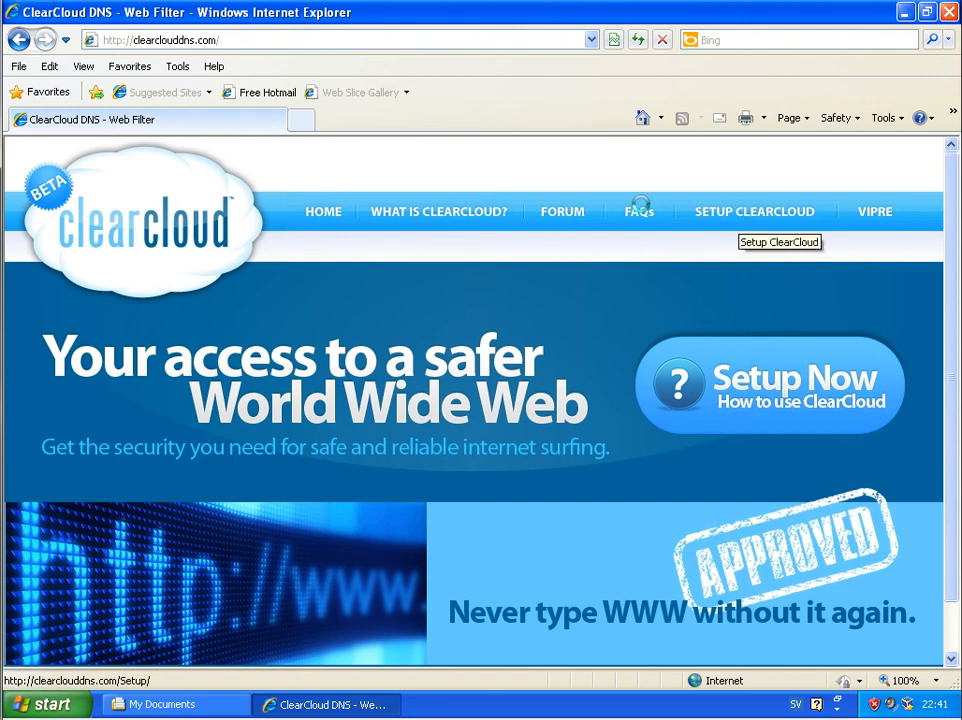
left_click(438, 212)
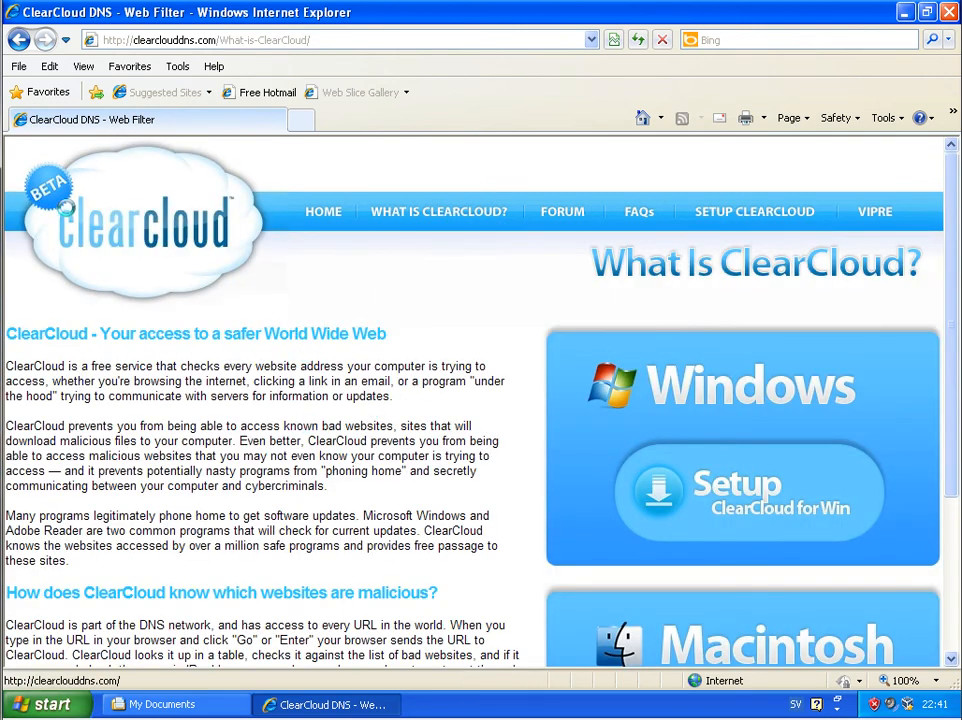
Scroll through the What Is ClearCloud page and return to the ClearCloud home page.
scroll("down", 3)
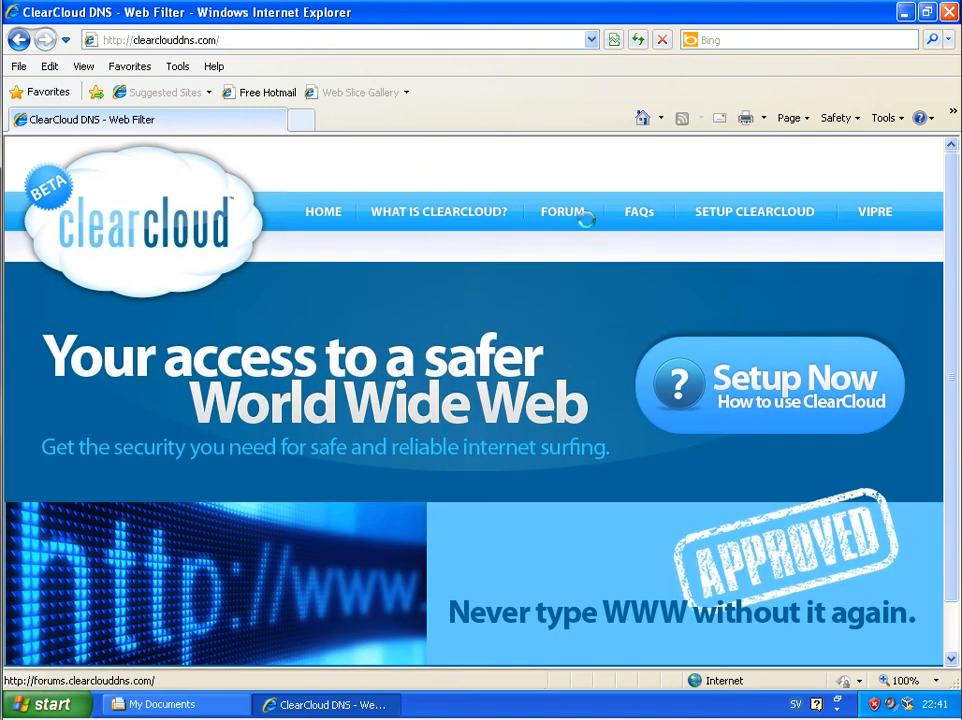
scroll("down", 3)
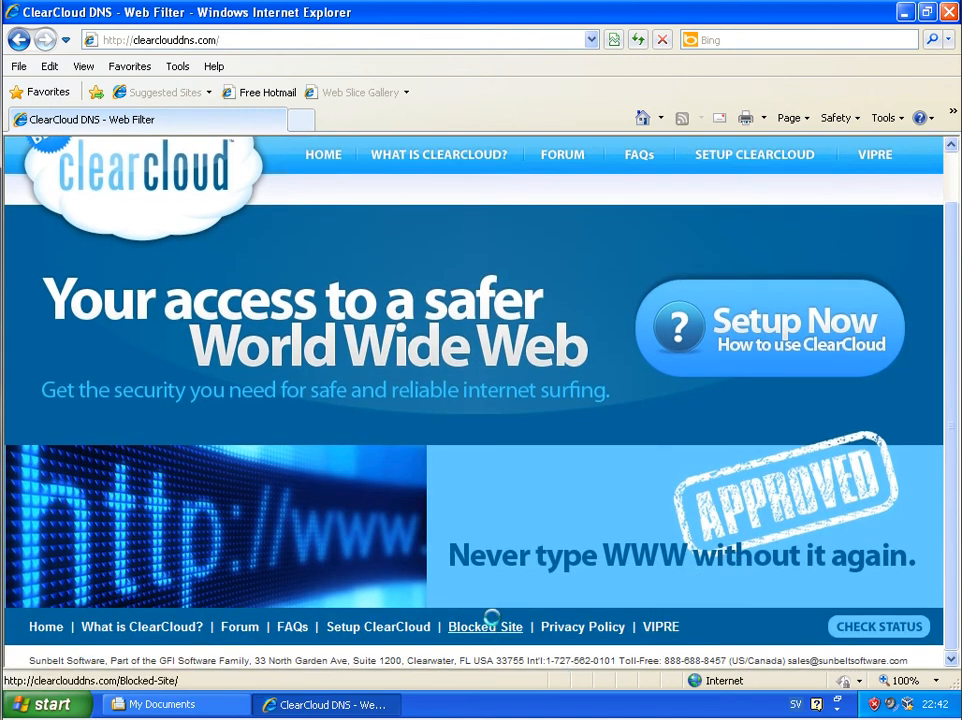
scroll("up", 3)
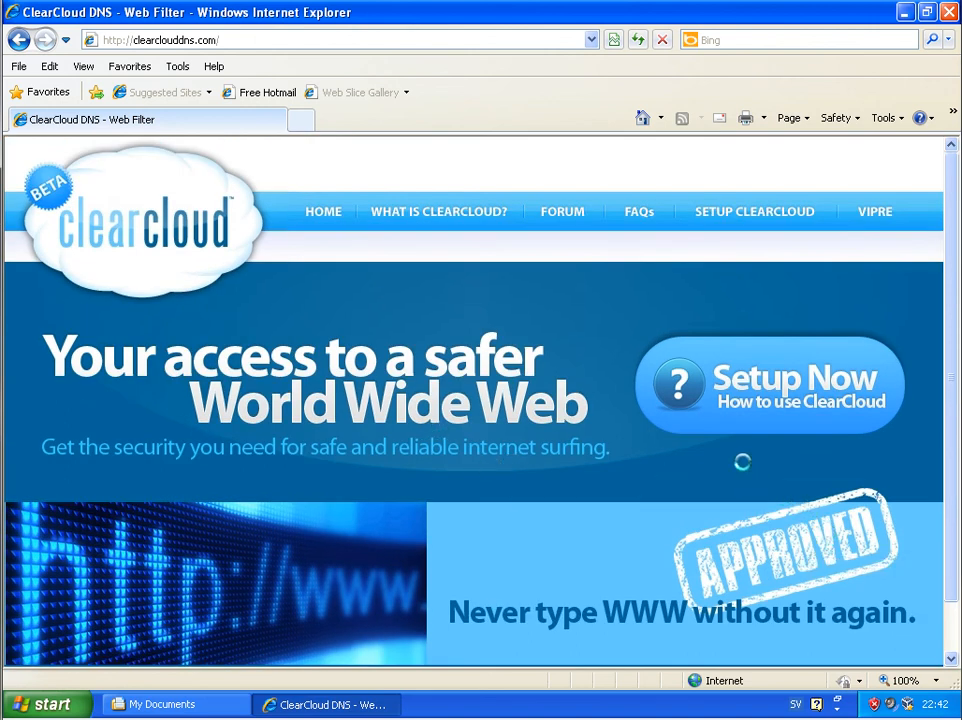
mouse_move(768, 384)
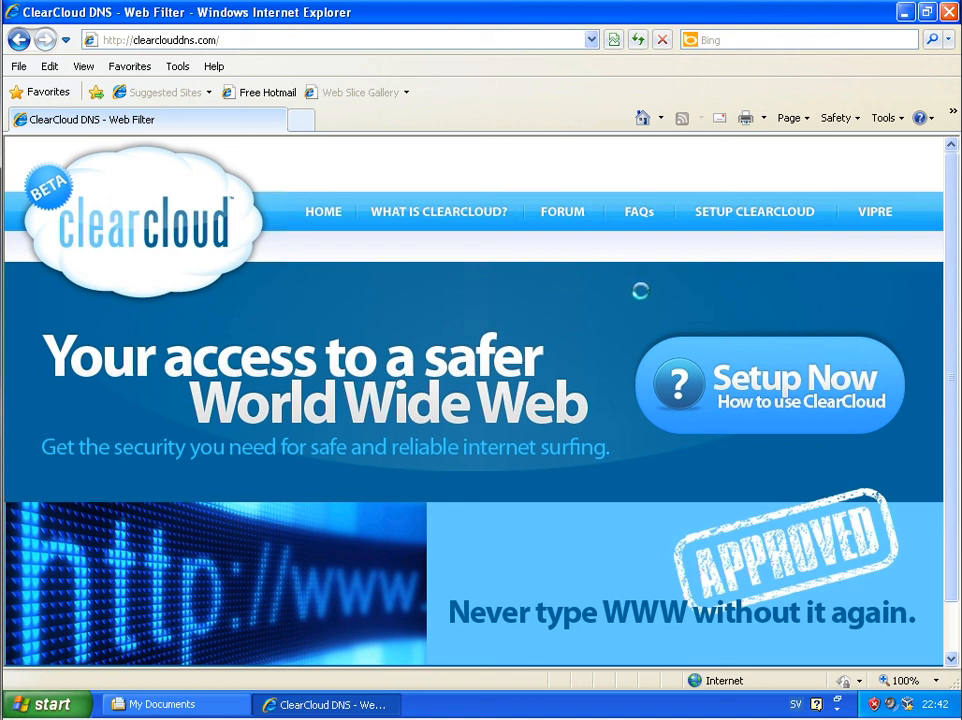
mouse_move(684, 340)
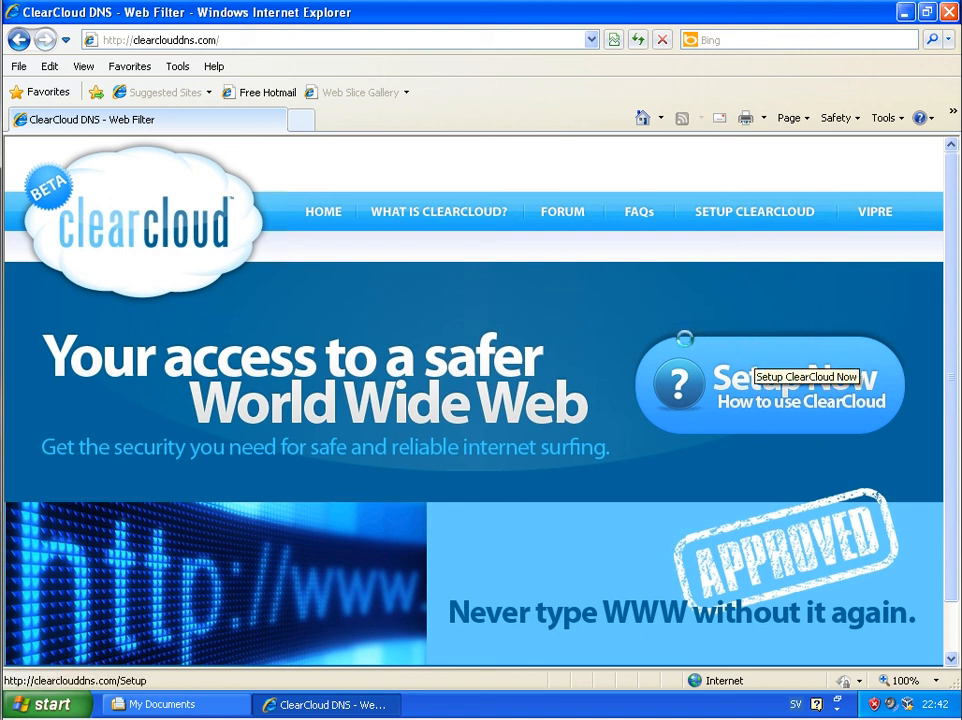
left_click(160, 704)
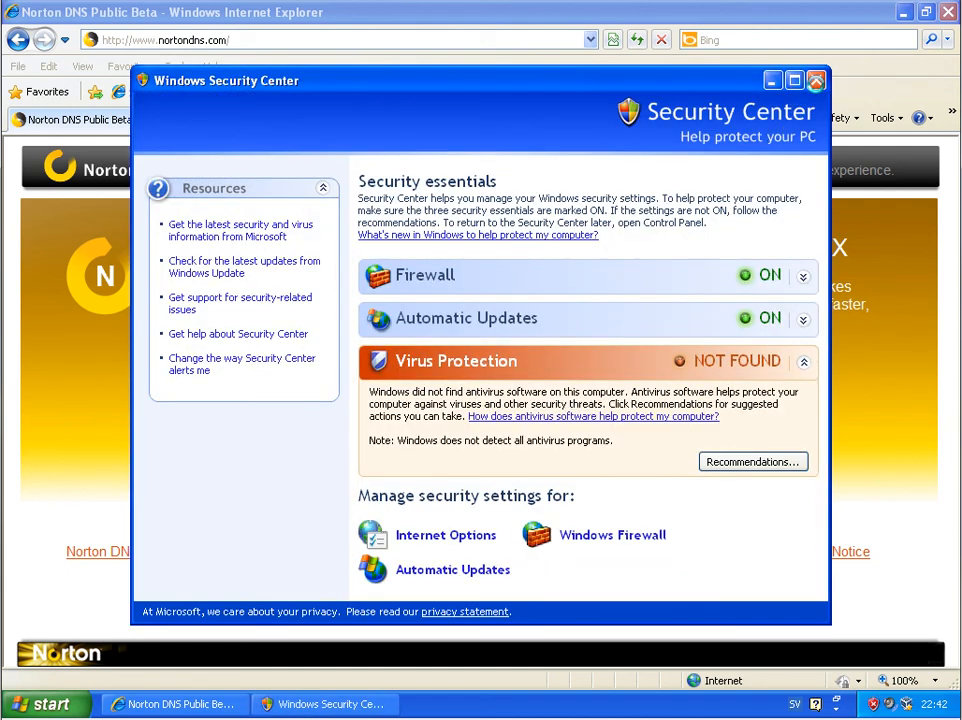
left_click(816, 80)
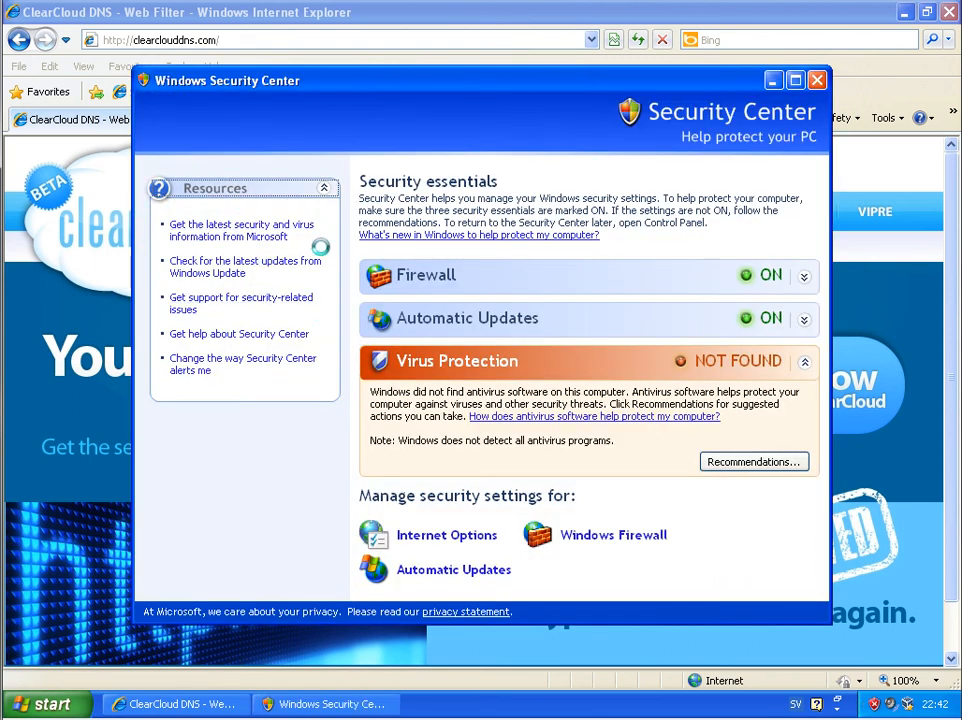
left_click(816, 80)
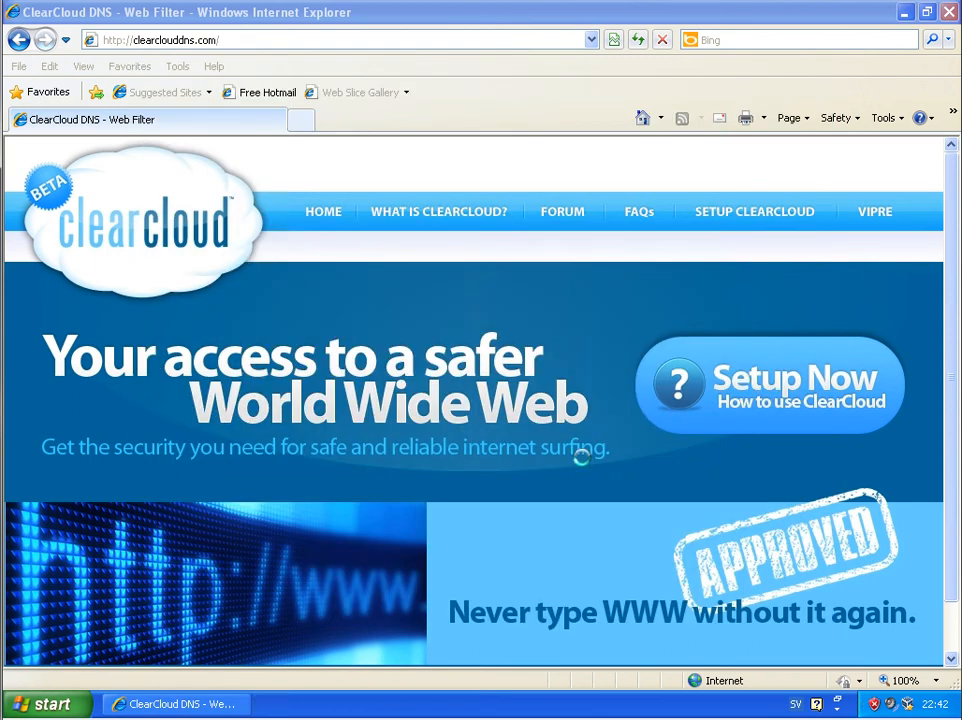